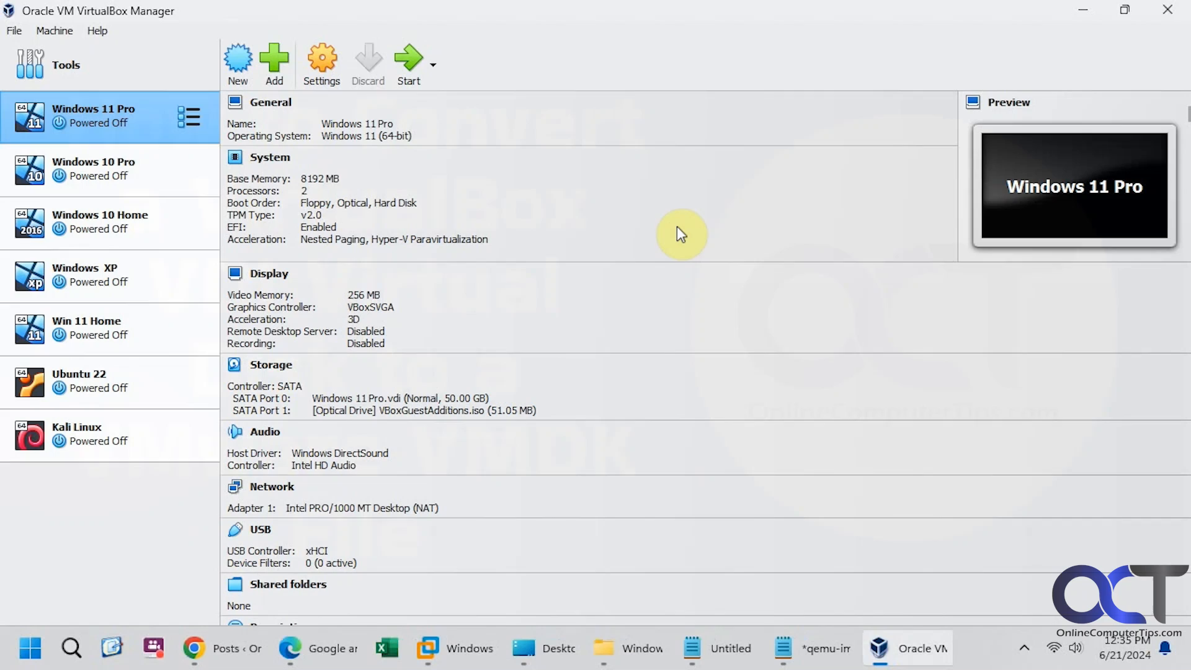
{"action": "mouse_move", "coordinate": [655, 369]}
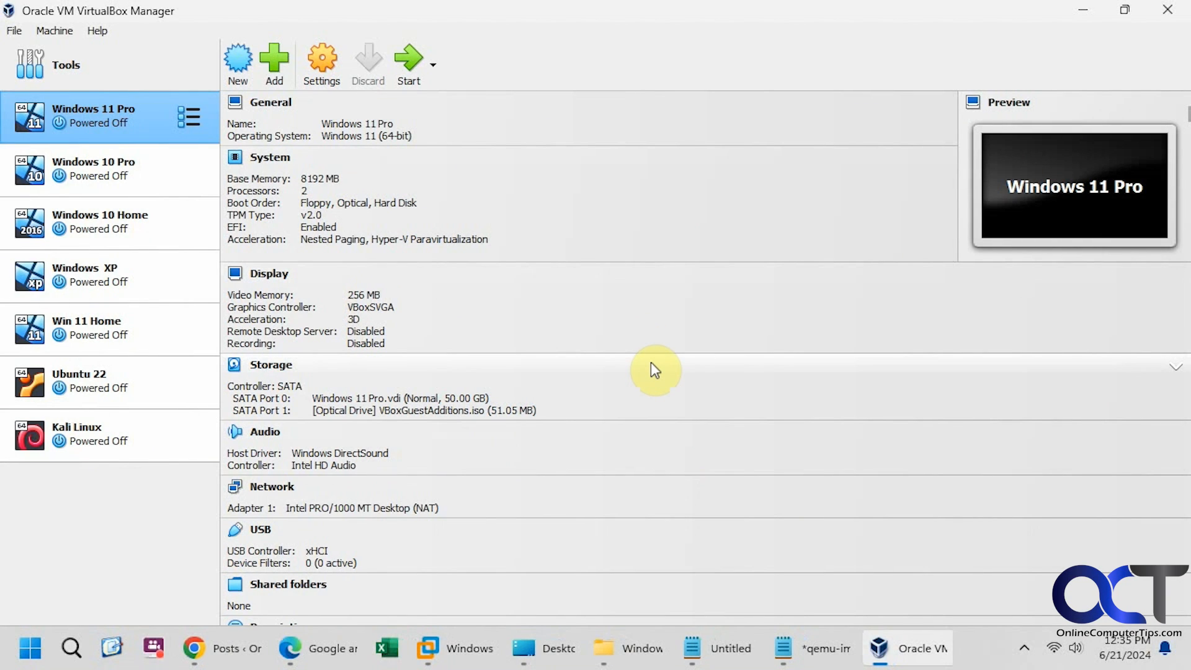
{"action": "mouse_move", "coordinate": [651, 315]}
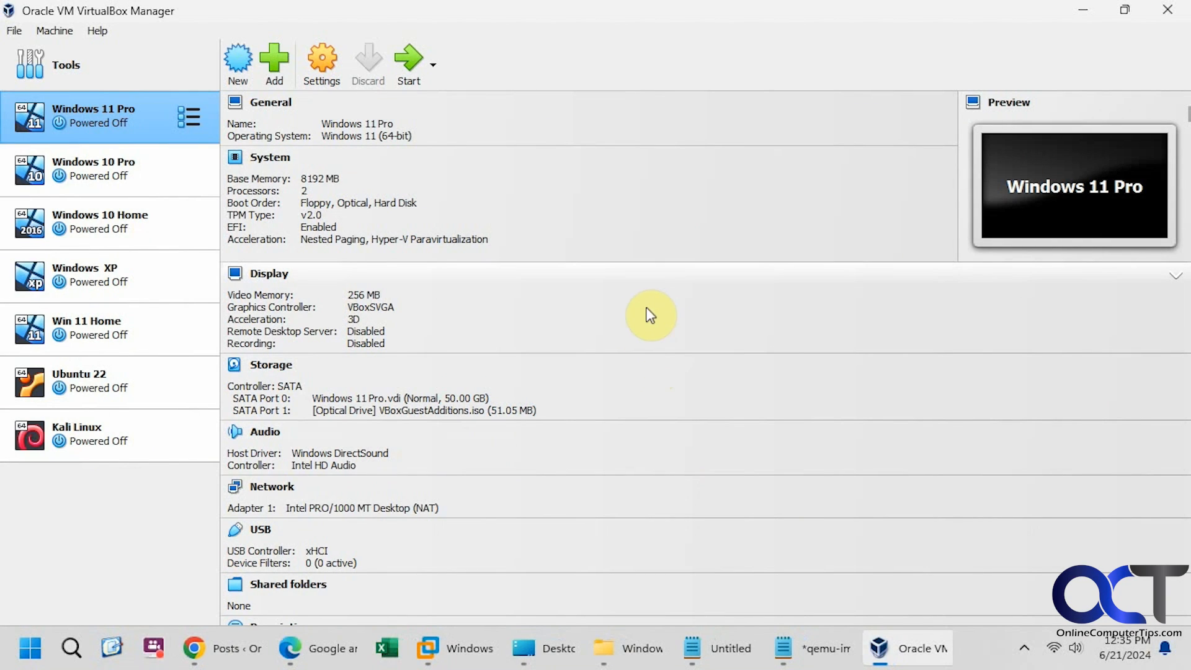
{"action": "mouse_move", "coordinate": [642, 307]}
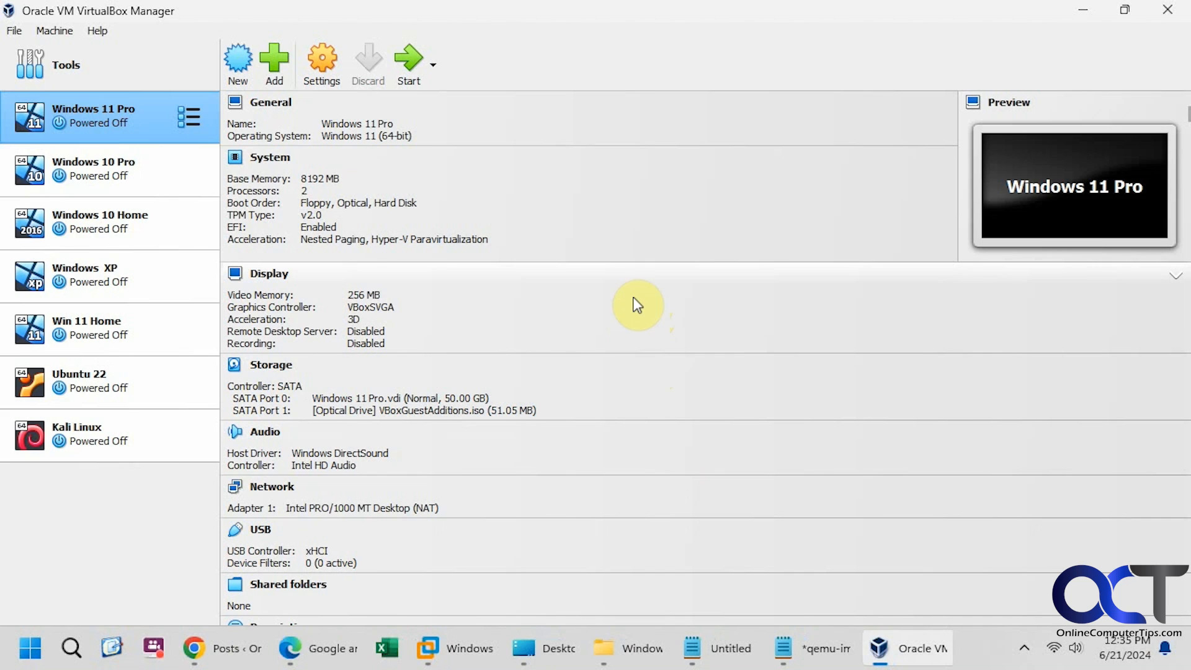
{"action": "mouse_move", "coordinate": [451, 104]}
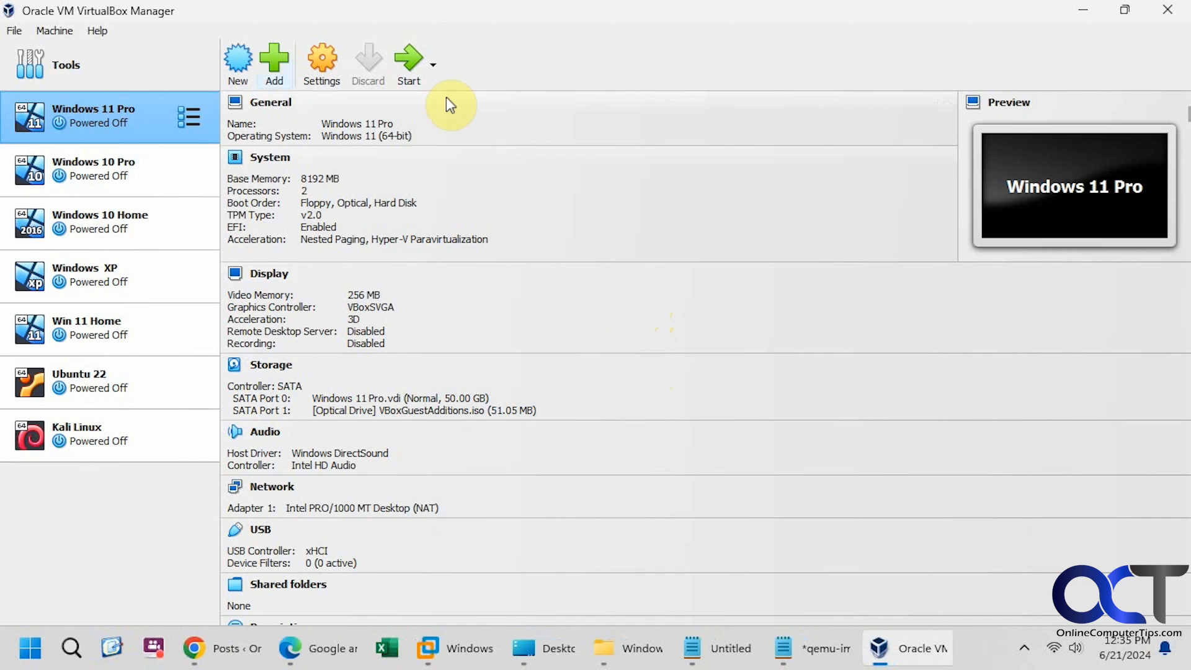
{"action": "mouse_move", "coordinate": [593, 295]}
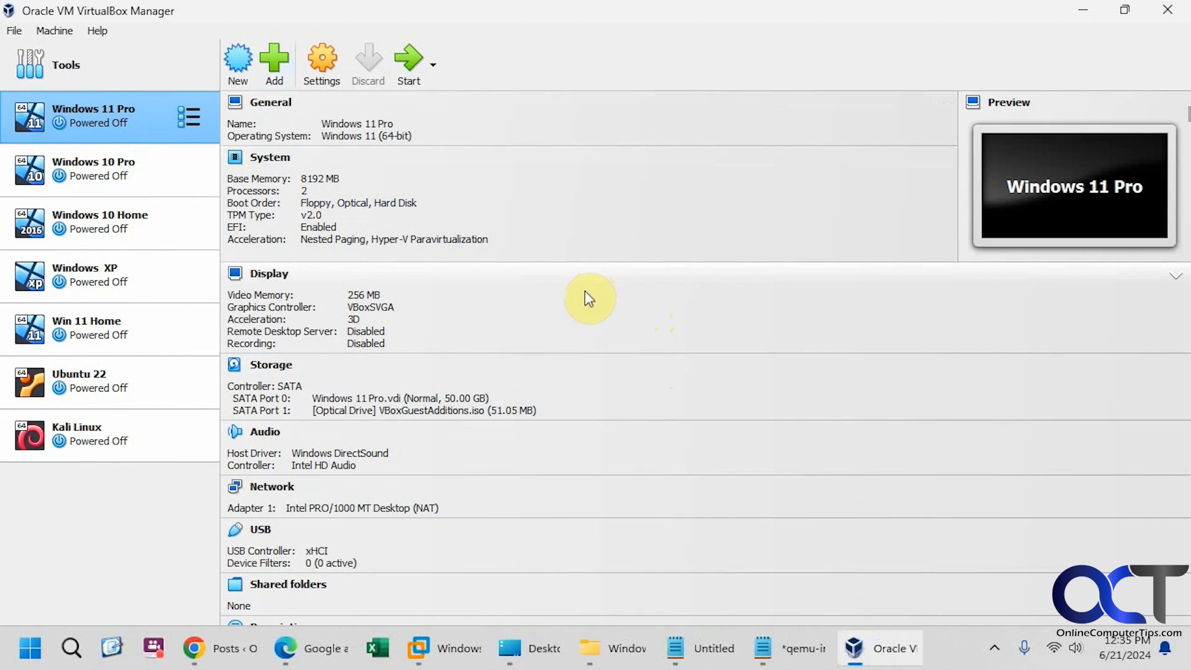
{"action": "mouse_move", "coordinate": [563, 325]}
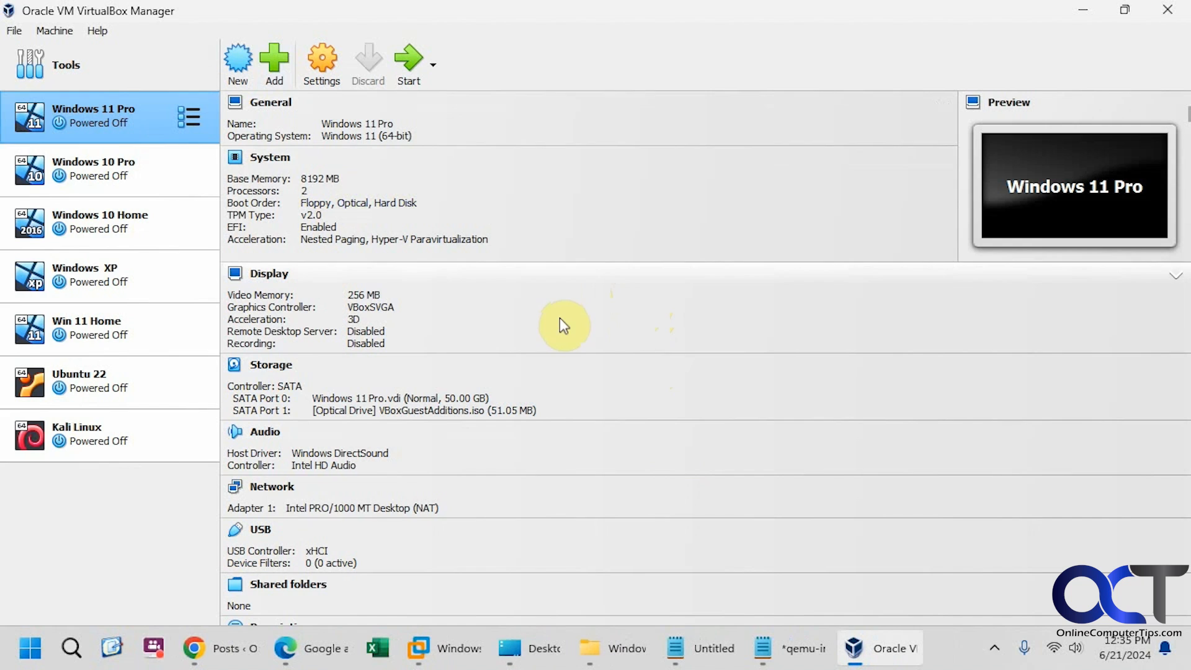
{"action": "mouse_move", "coordinate": [520, 340]}
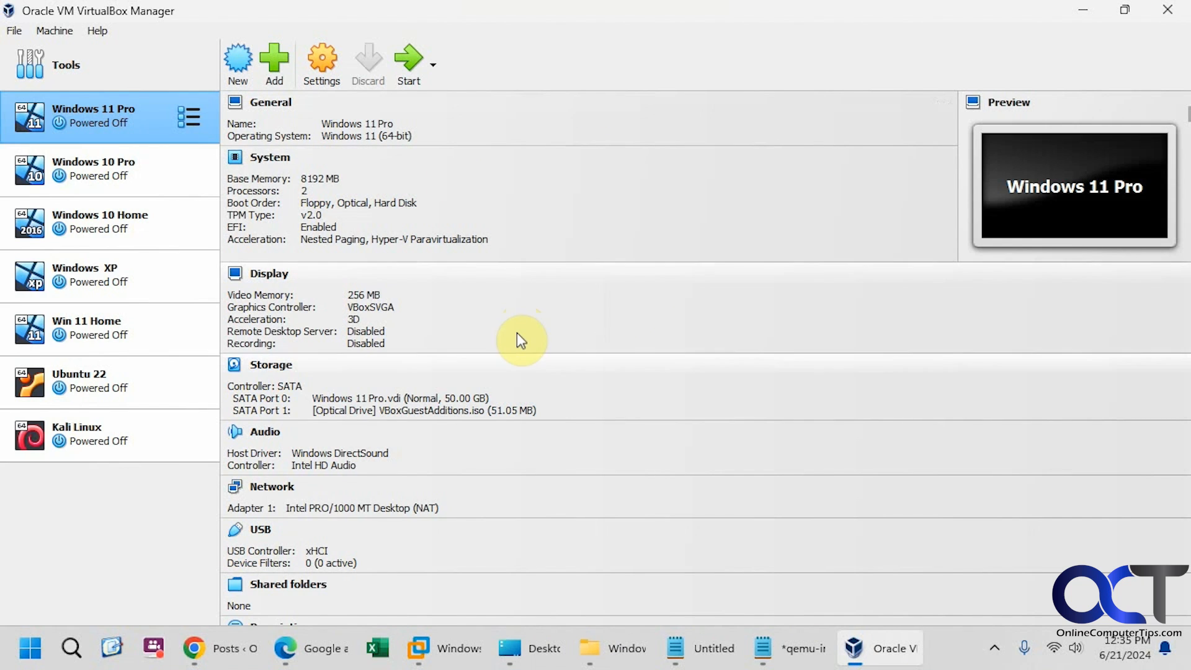
{"action": "mouse_move", "coordinate": [537, 341]}
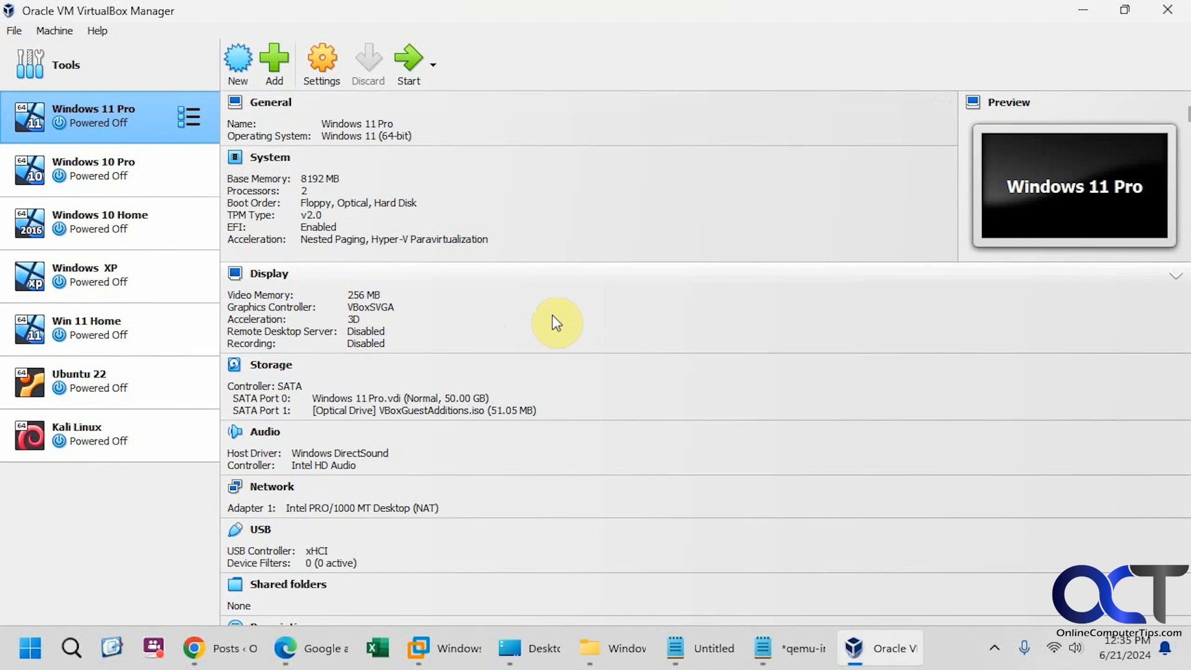
{"action": "mouse_move", "coordinate": [518, 313]}
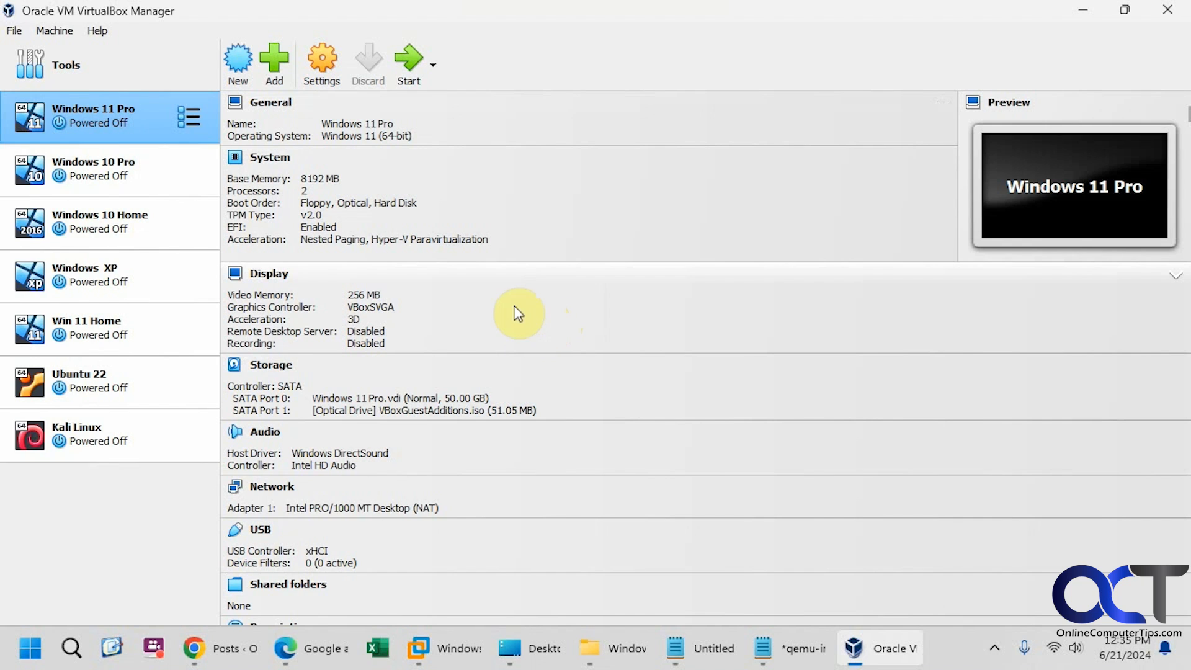
{"action": "mouse_move", "coordinate": [557, 295]}
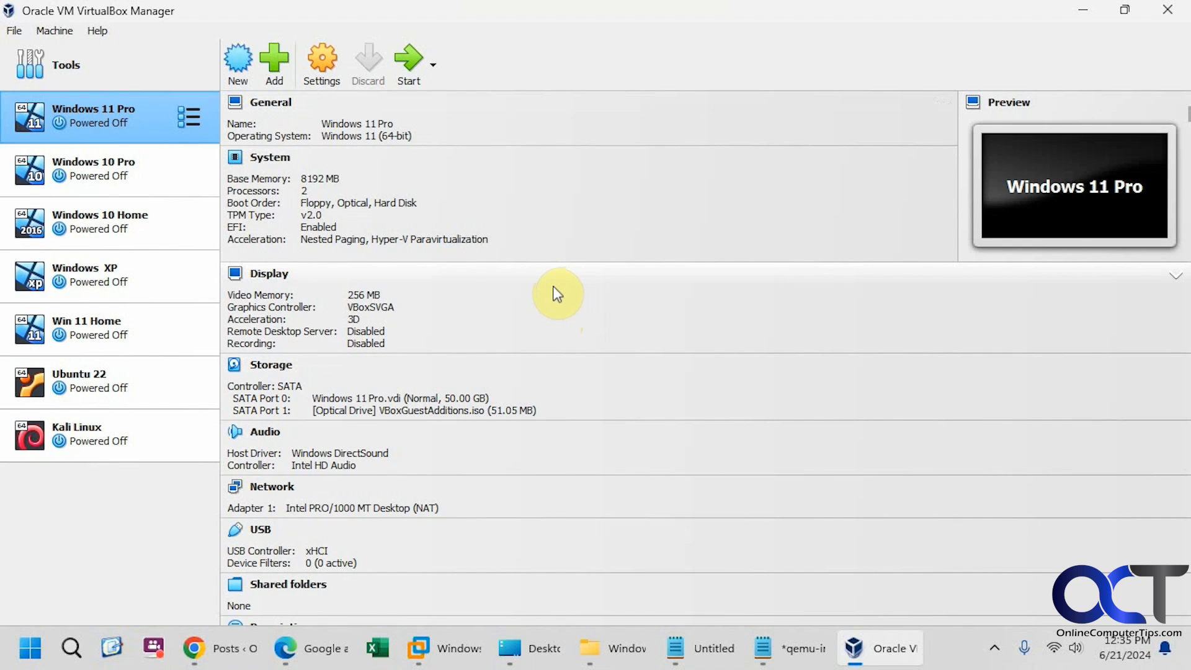
{"action": "mouse_move", "coordinate": [136, 156]}
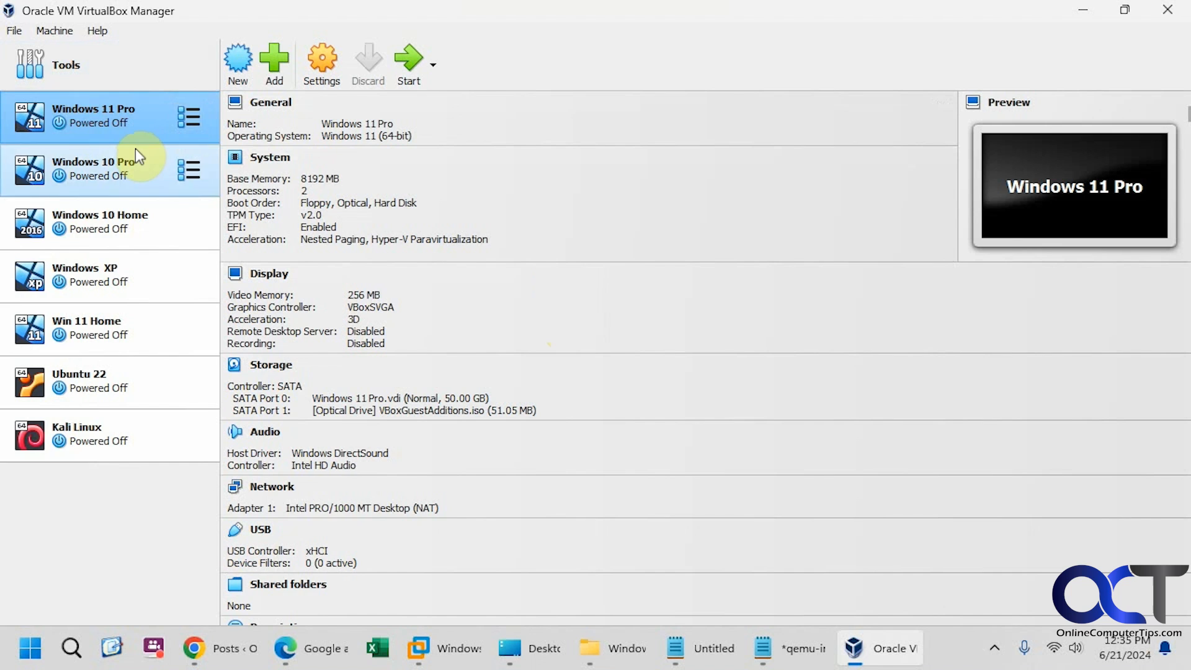
{"action": "mouse_move", "coordinate": [103, 122]}
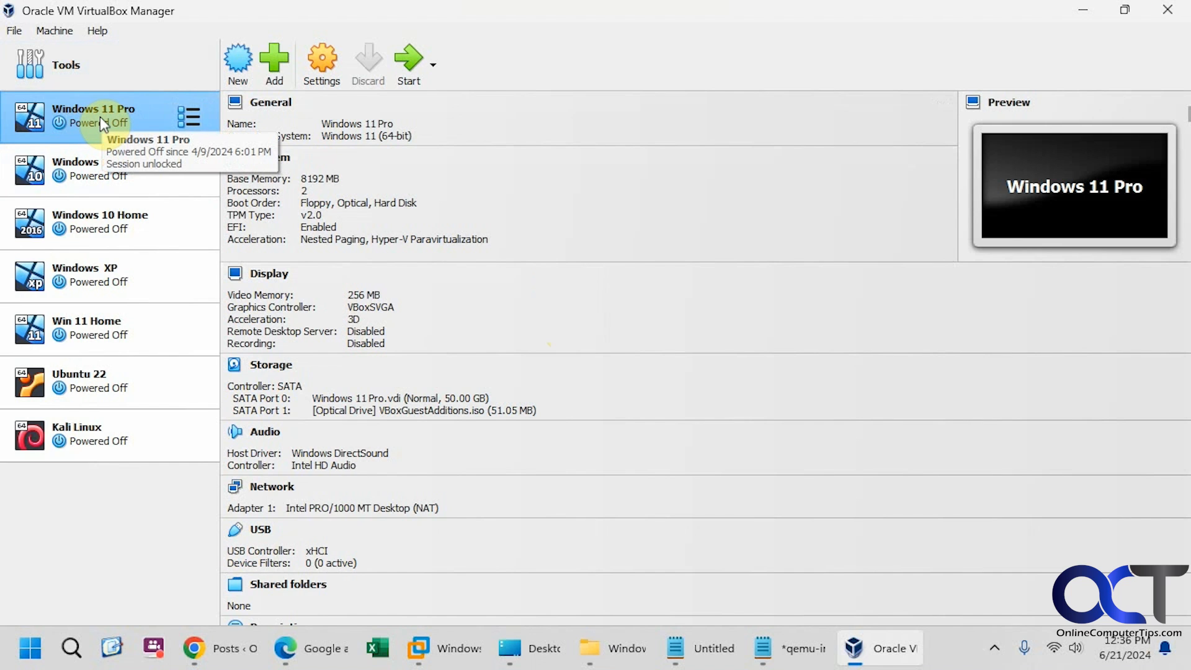
{"action": "mouse_move", "coordinate": [321, 62]}
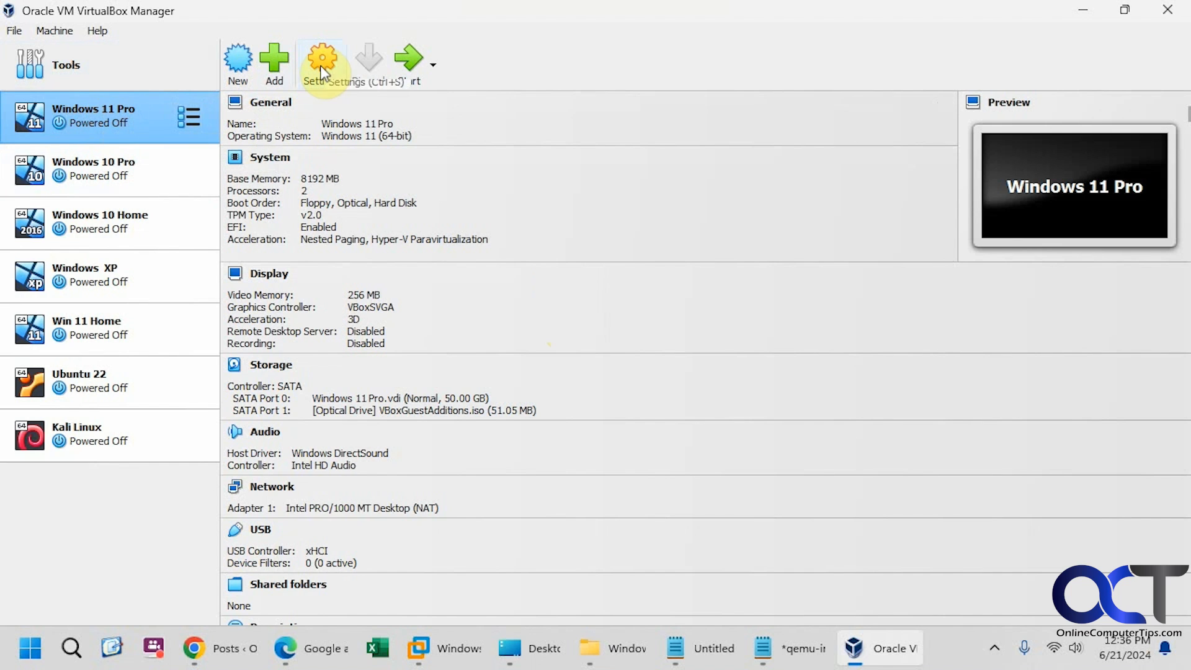
Check the Windows 11 Pro machine's storage settings, then show its folder with the 30.2 GB .vdi file
{"action": "left_click", "coordinate": [322, 58]}
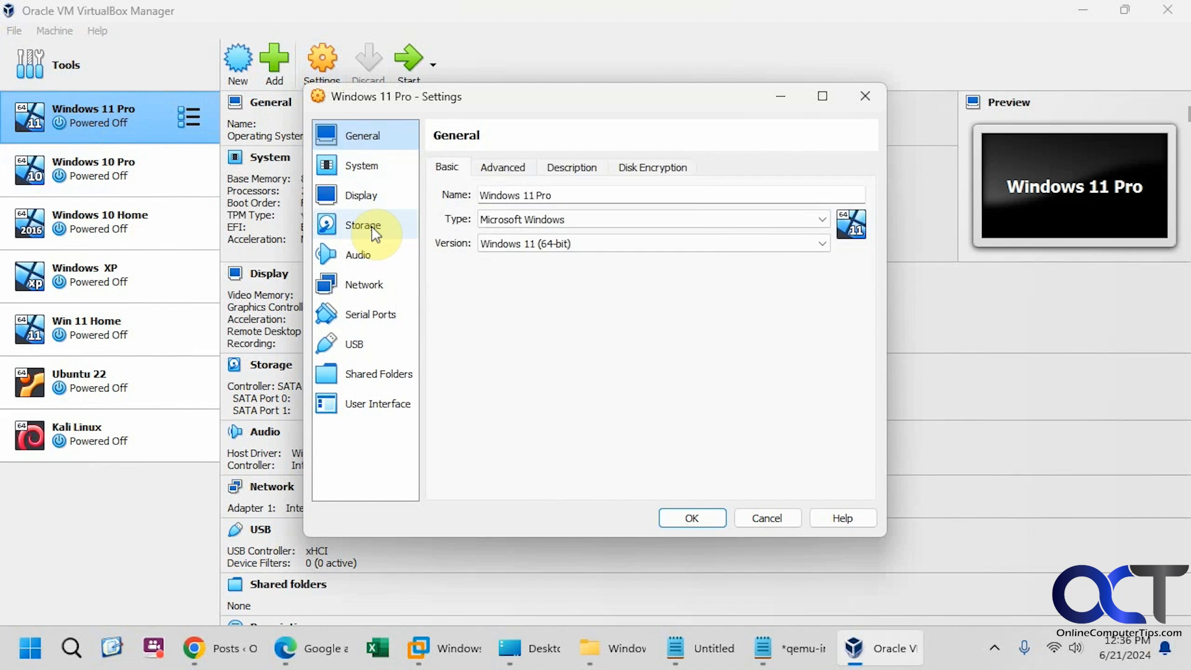
{"action": "left_click", "coordinate": [364, 224]}
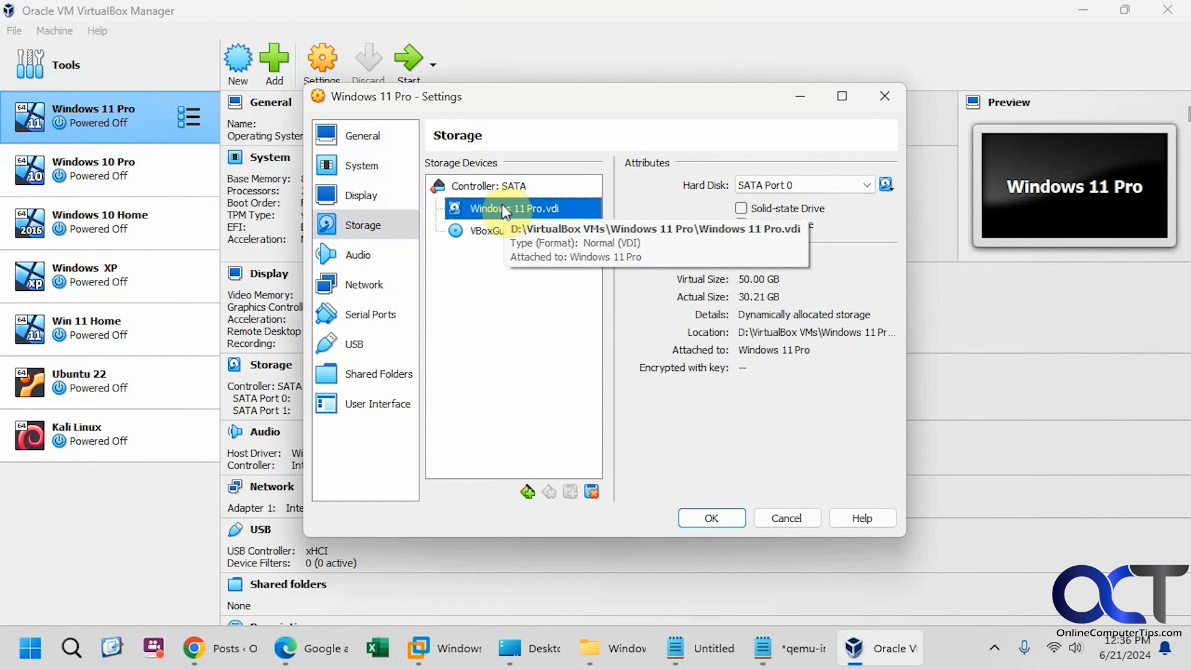
{"action": "mouse_move", "coordinate": [870, 343]}
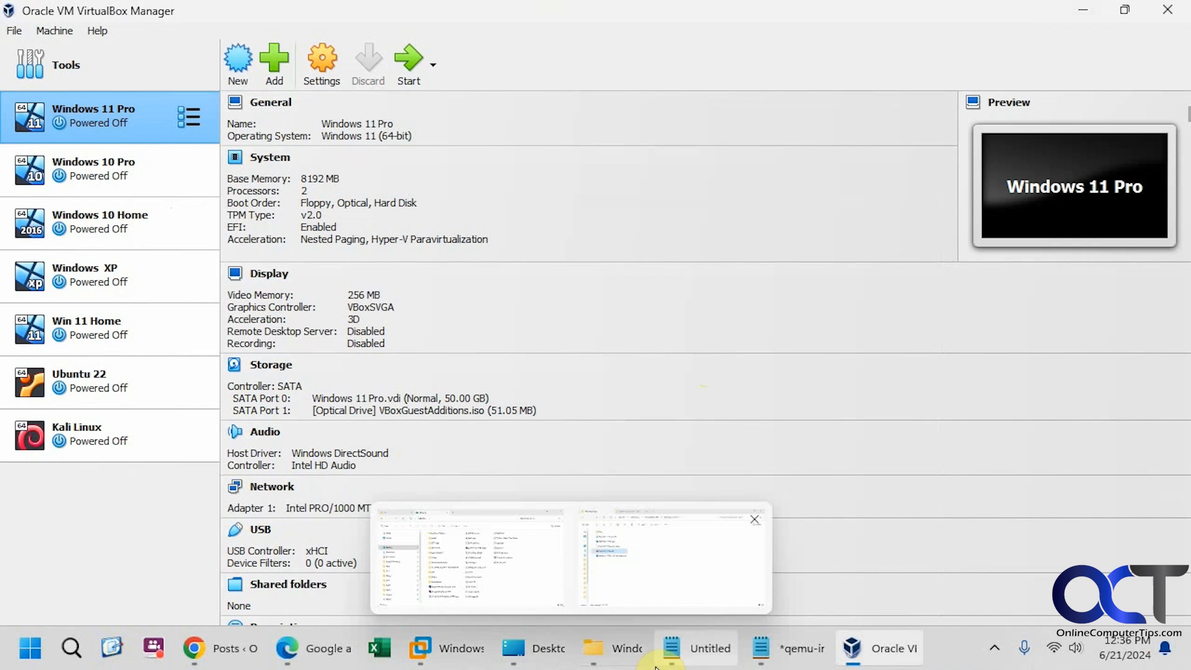
{"action": "left_click", "coordinate": [468, 558]}
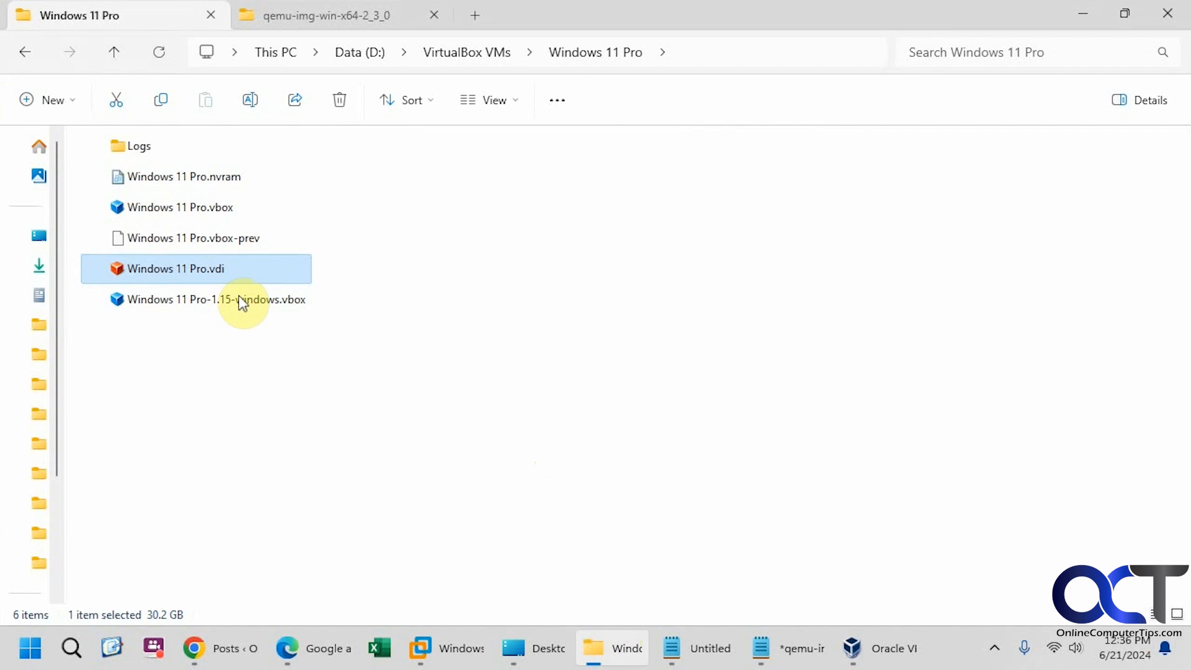
{"action": "mouse_move", "coordinate": [243, 273]}
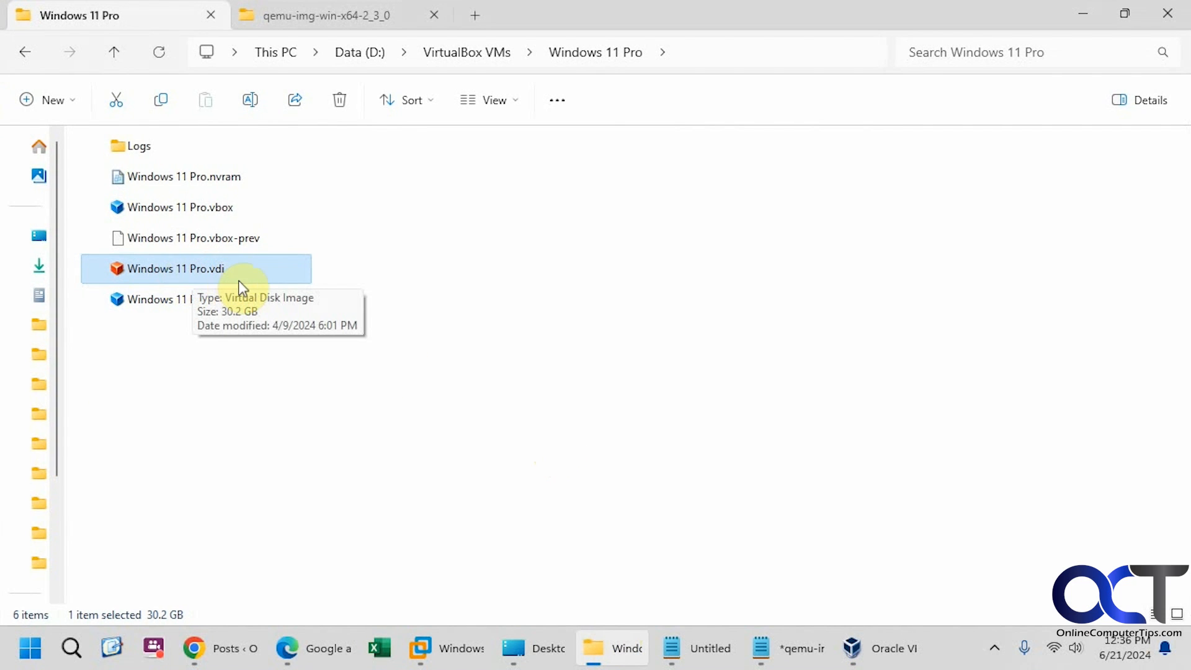
{"action": "mouse_move", "coordinate": [524, 286]}
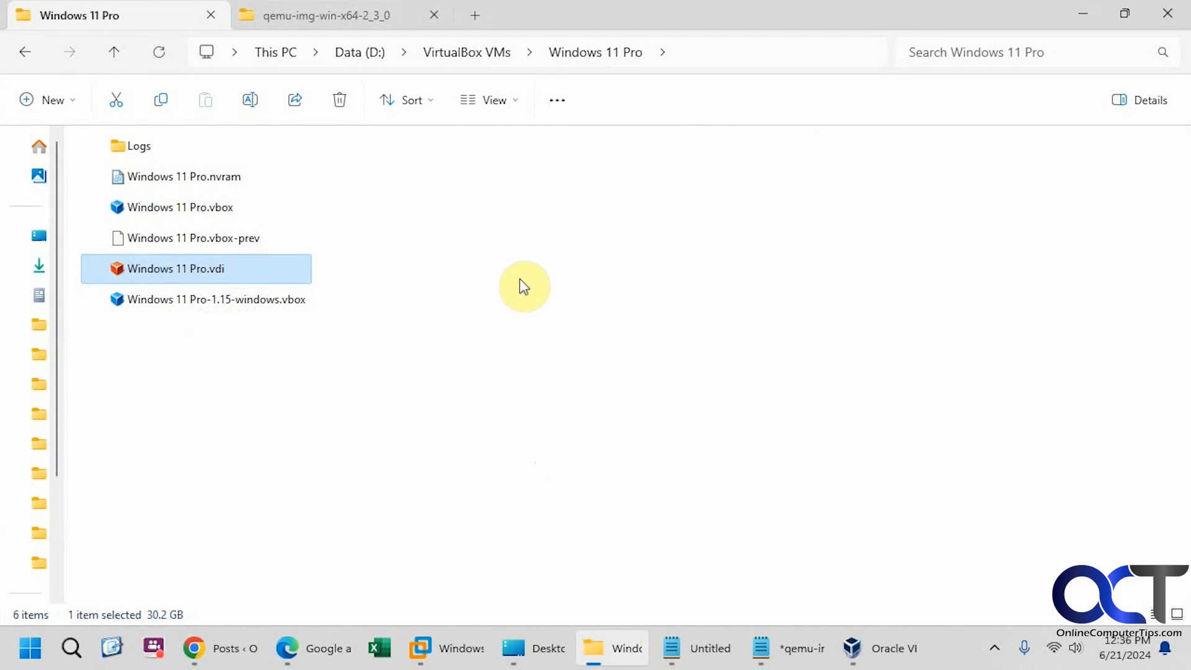
{"action": "mouse_move", "coordinate": [454, 282]}
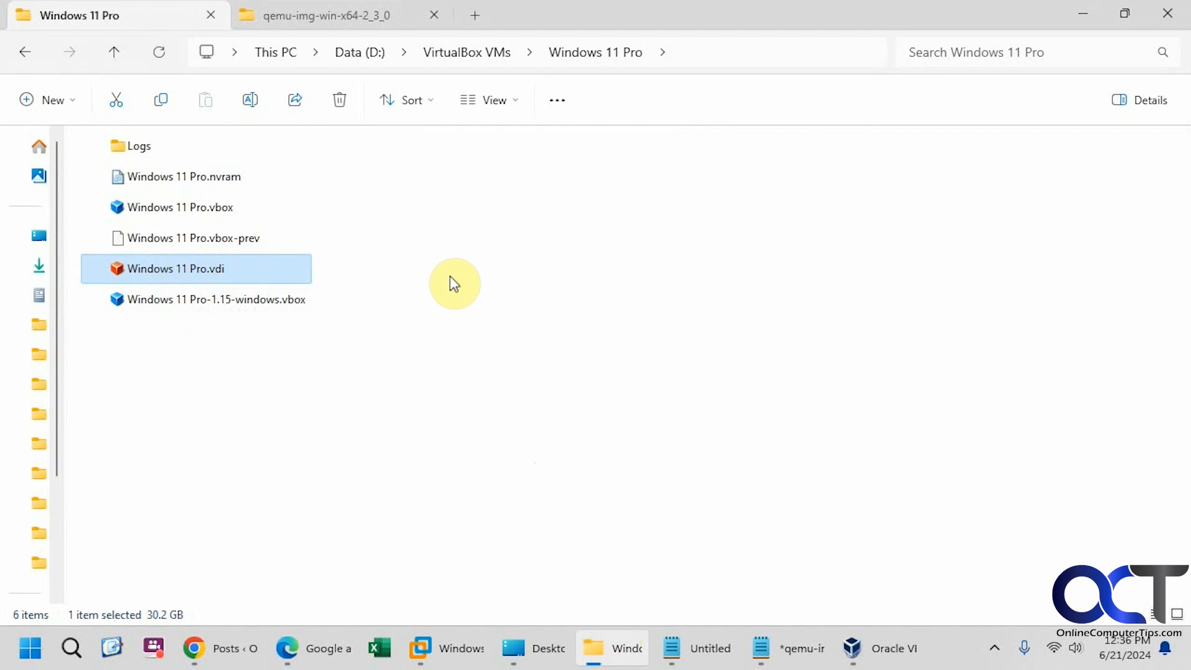
Switch File Explorer to the qemu-img-win-x64-2_3_0 folder tab
{"action": "left_click", "coordinate": [326, 15]}
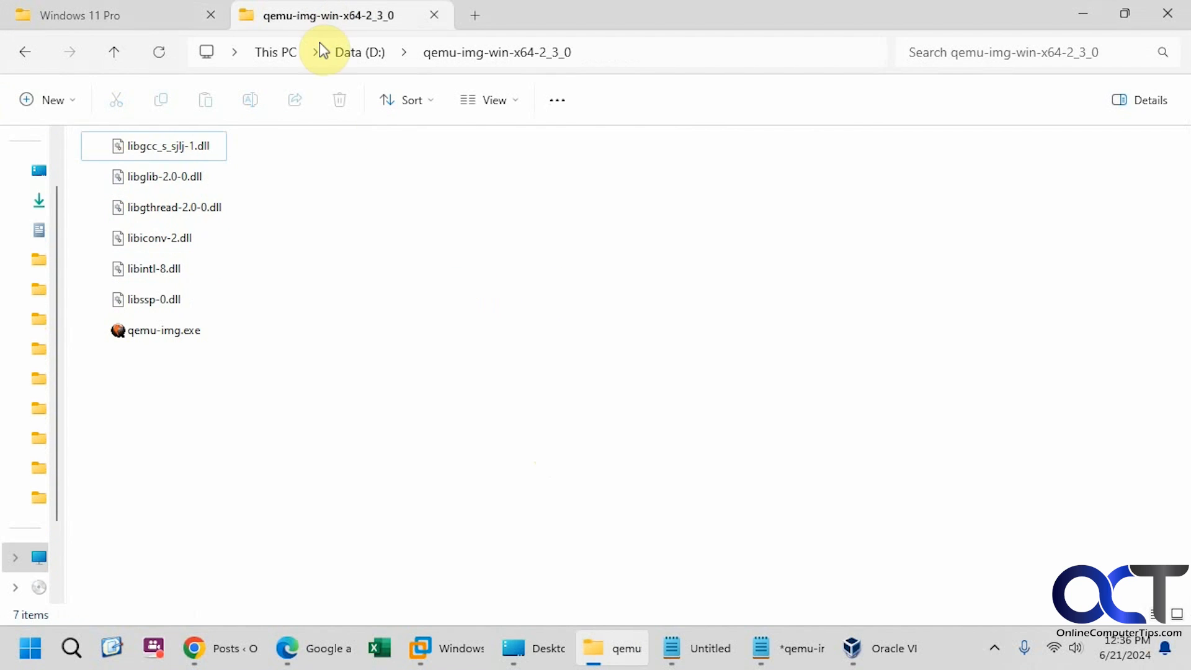
{"action": "mouse_move", "coordinate": [226, 294]}
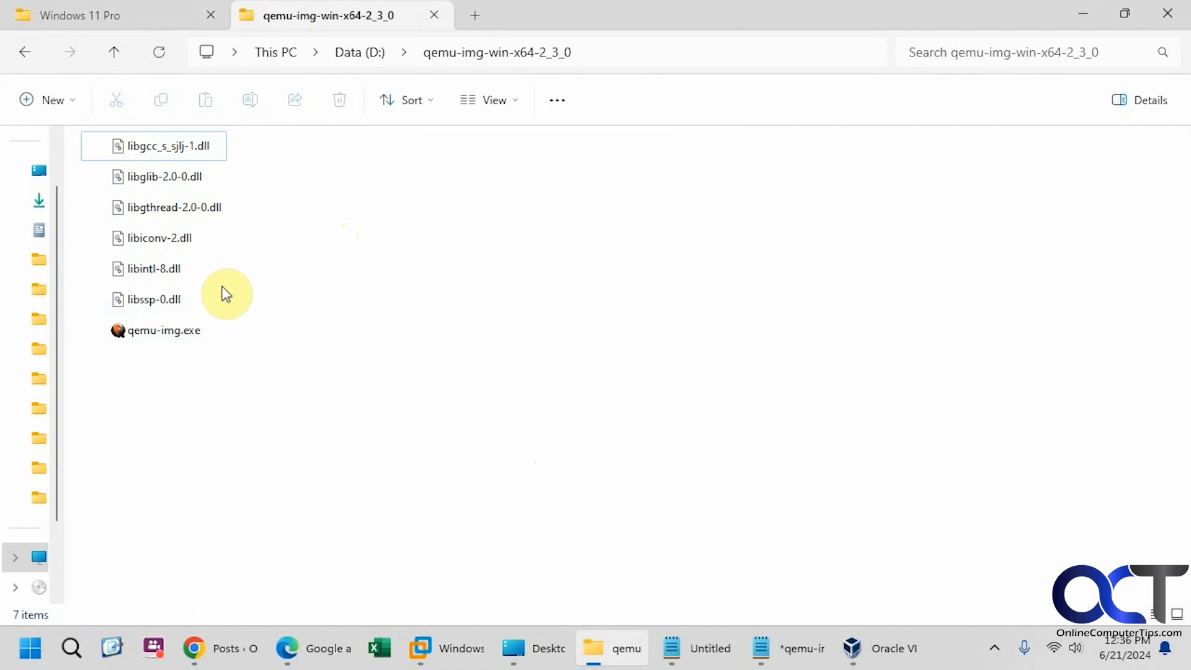
{"action": "mouse_move", "coordinate": [164, 330]}
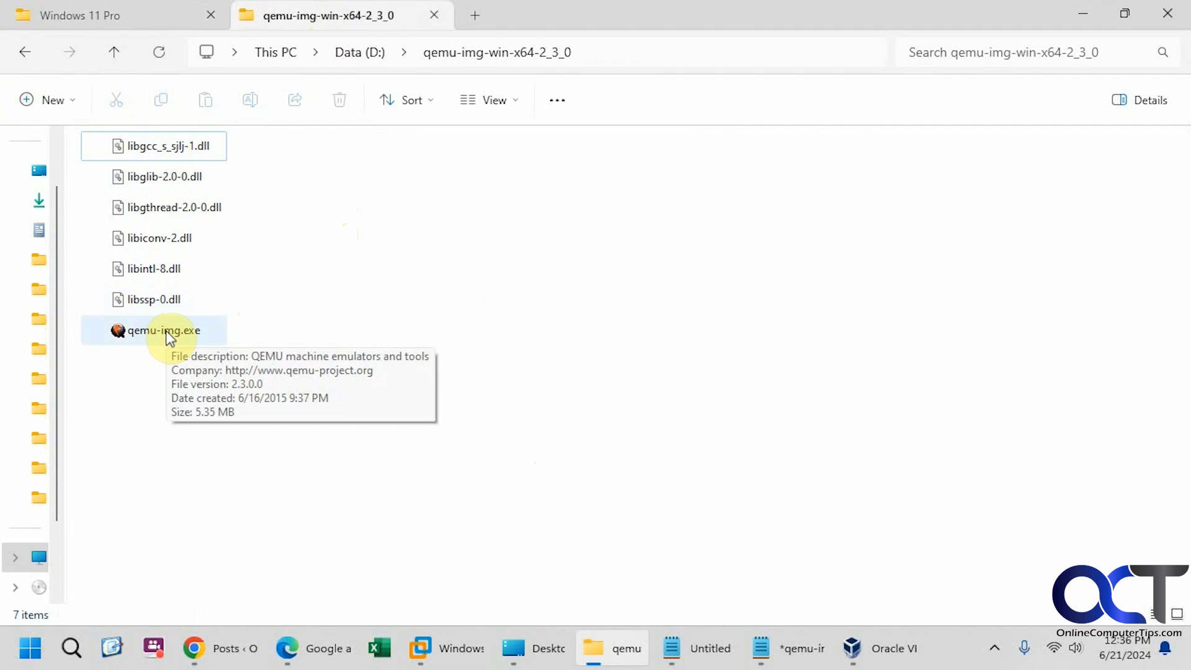
{"action": "mouse_move", "coordinate": [405, 285]}
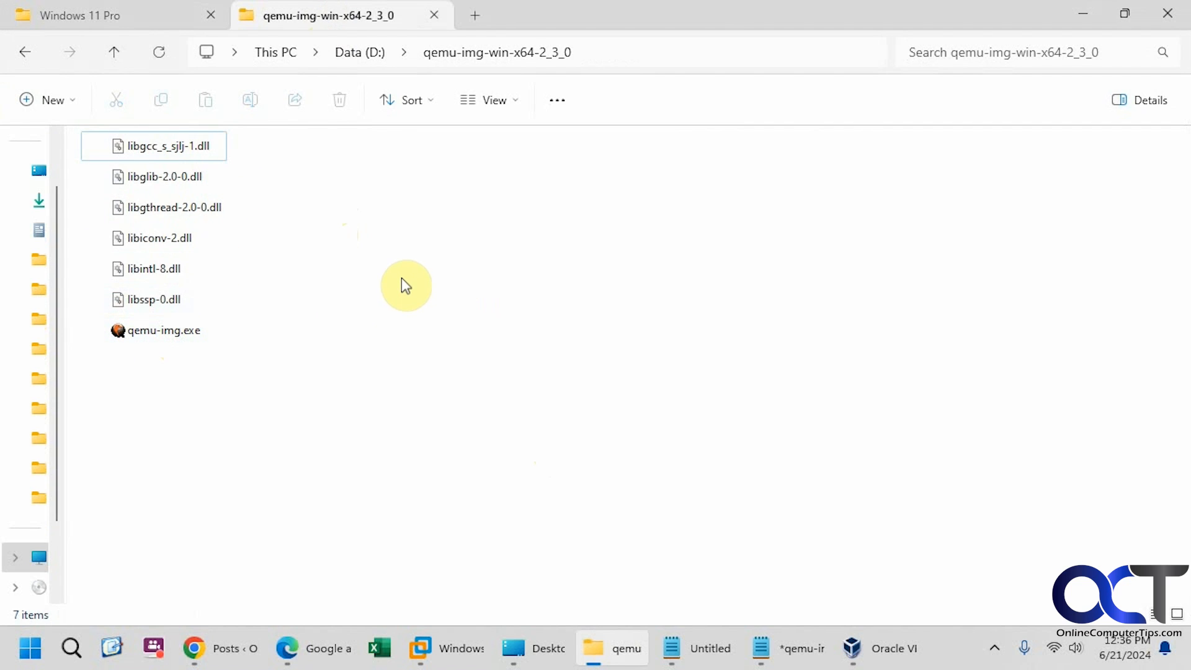
{"action": "mouse_move", "coordinate": [247, 333]}
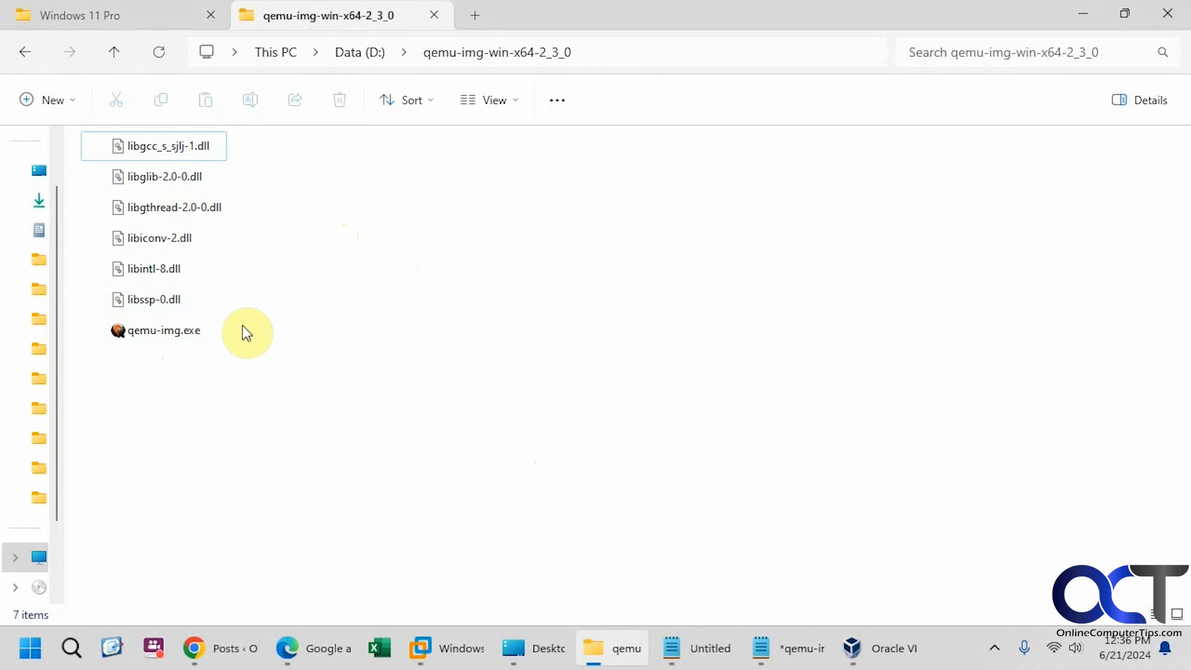
{"action": "mouse_move", "coordinate": [319, 61]}
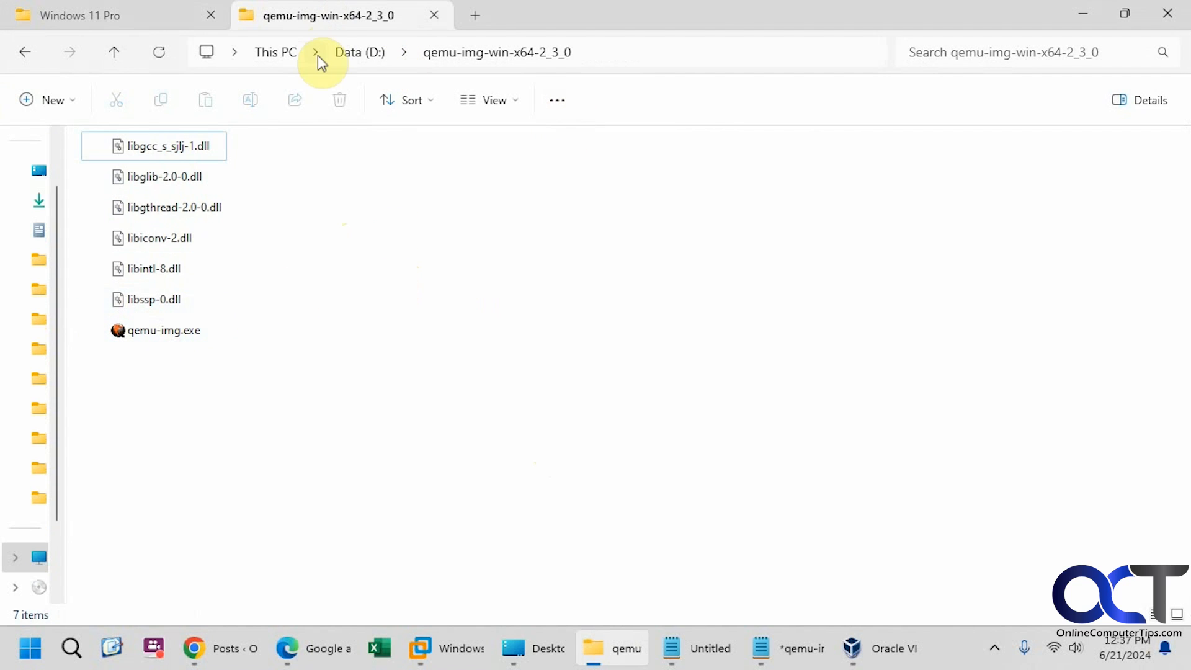
{"action": "mouse_move", "coordinate": [486, 61]}
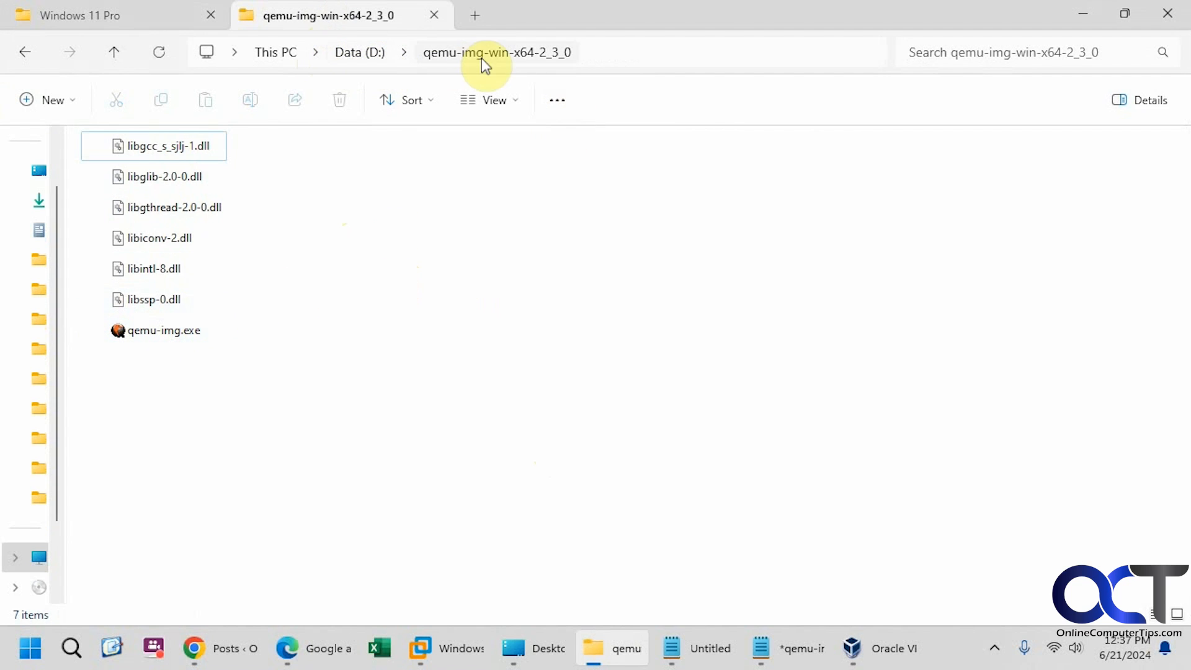
{"action": "mouse_move", "coordinate": [89, 608]}
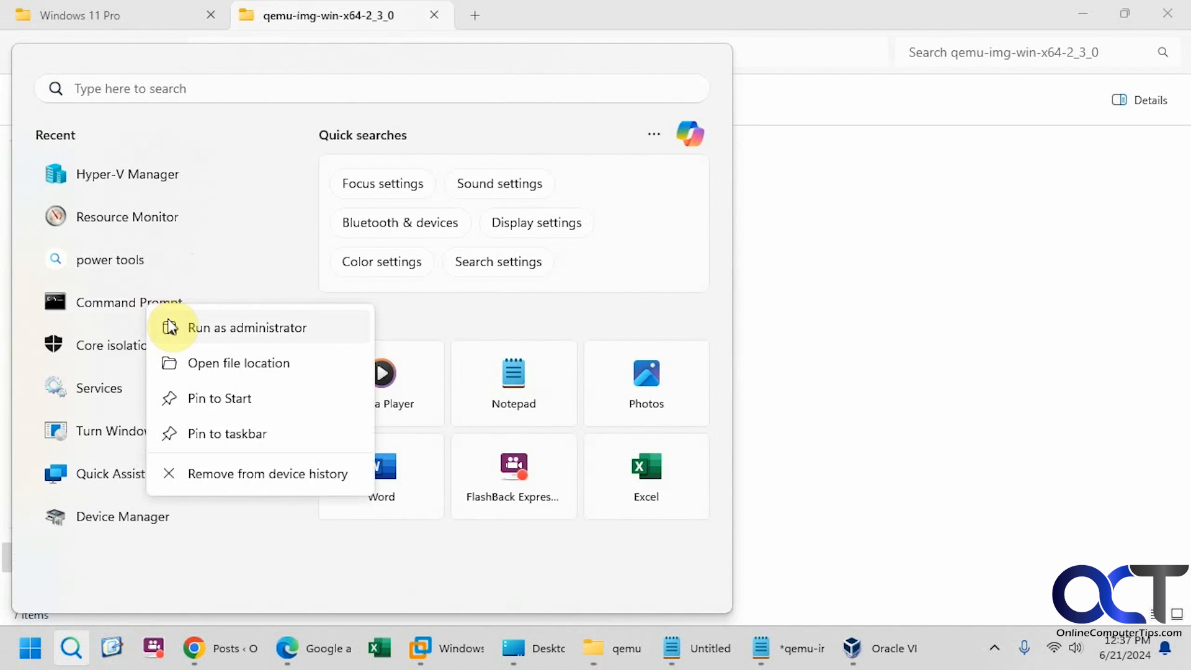
Run Command Prompt as administrator, change into D:\qemu-img-win-x64-2_3_0 and maximize it
{"action": "left_click", "coordinate": [246, 328]}
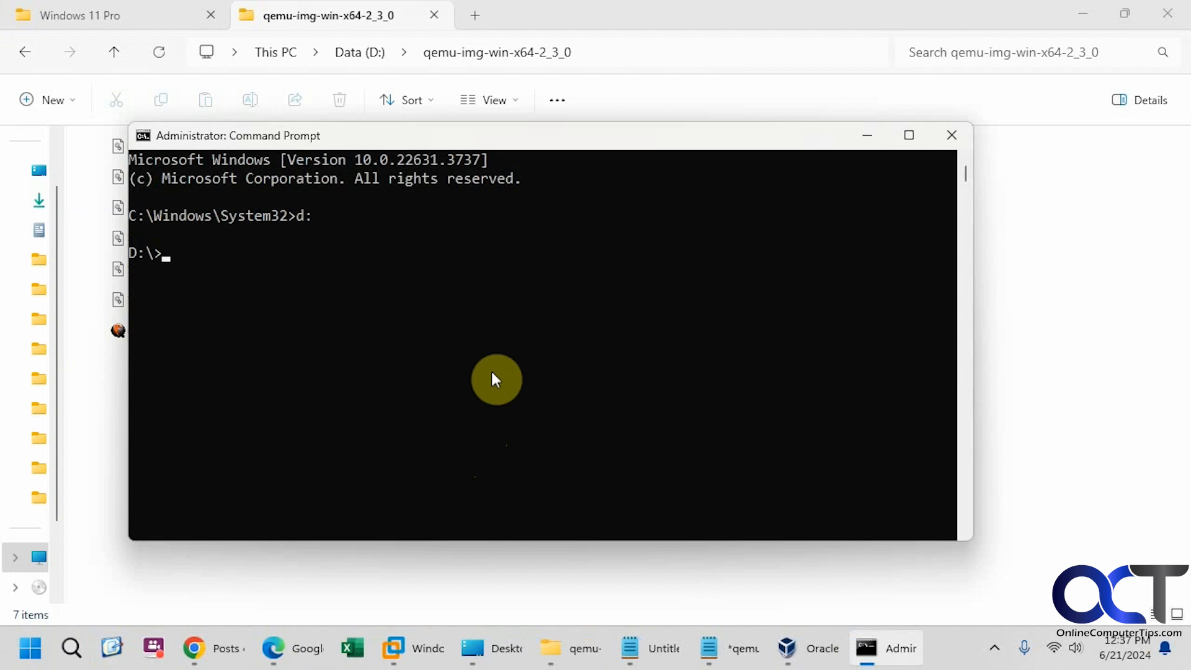
{"action": "type", "text": "cd qemu-img-win-x64-2_3_0"}
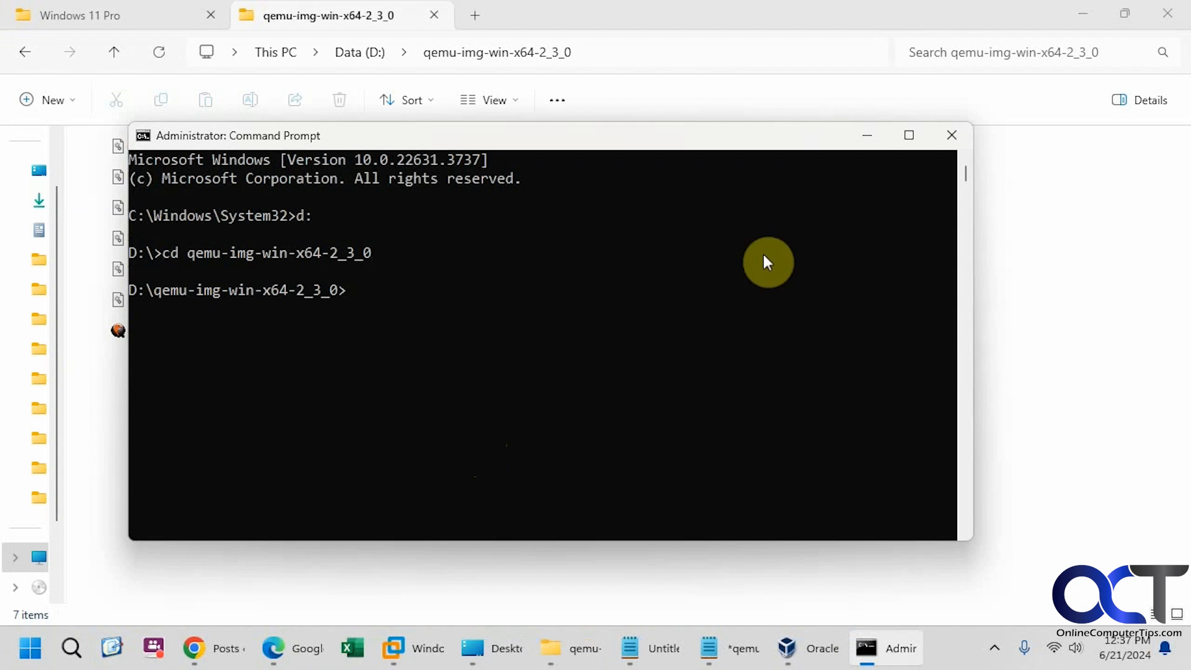
{"action": "left_click", "coordinate": [908, 135]}
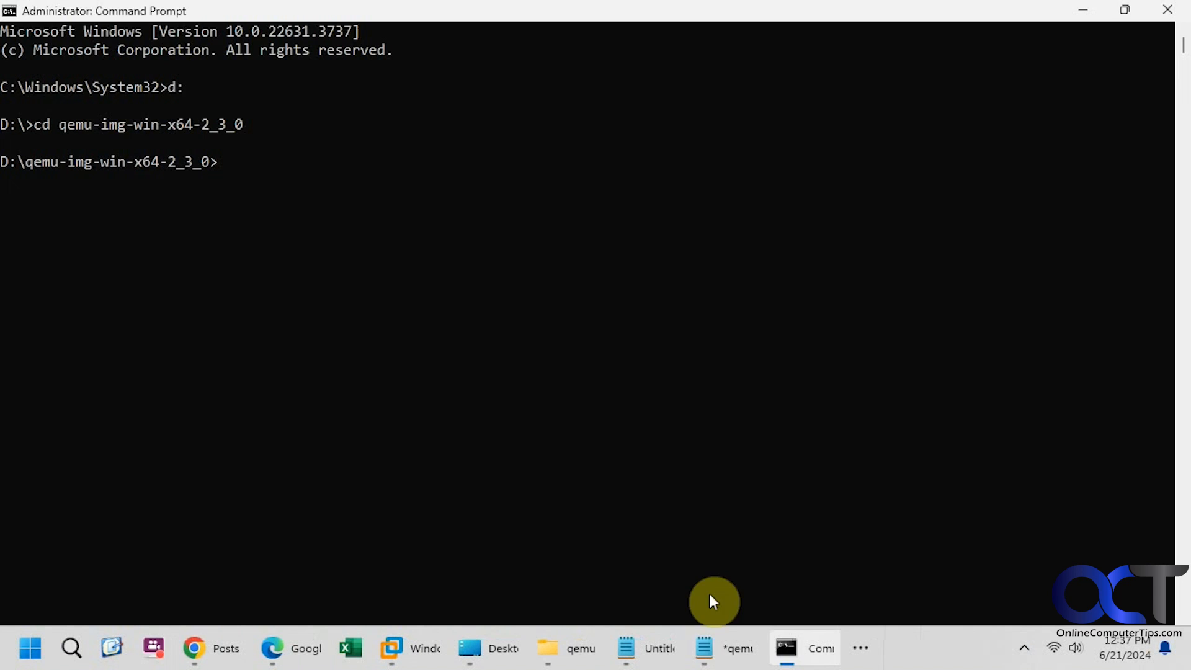
Review the qemu-img convert command's source .vdi and output .vmdk paths in Notepad and select it all
{"action": "left_click", "coordinate": [723, 647]}
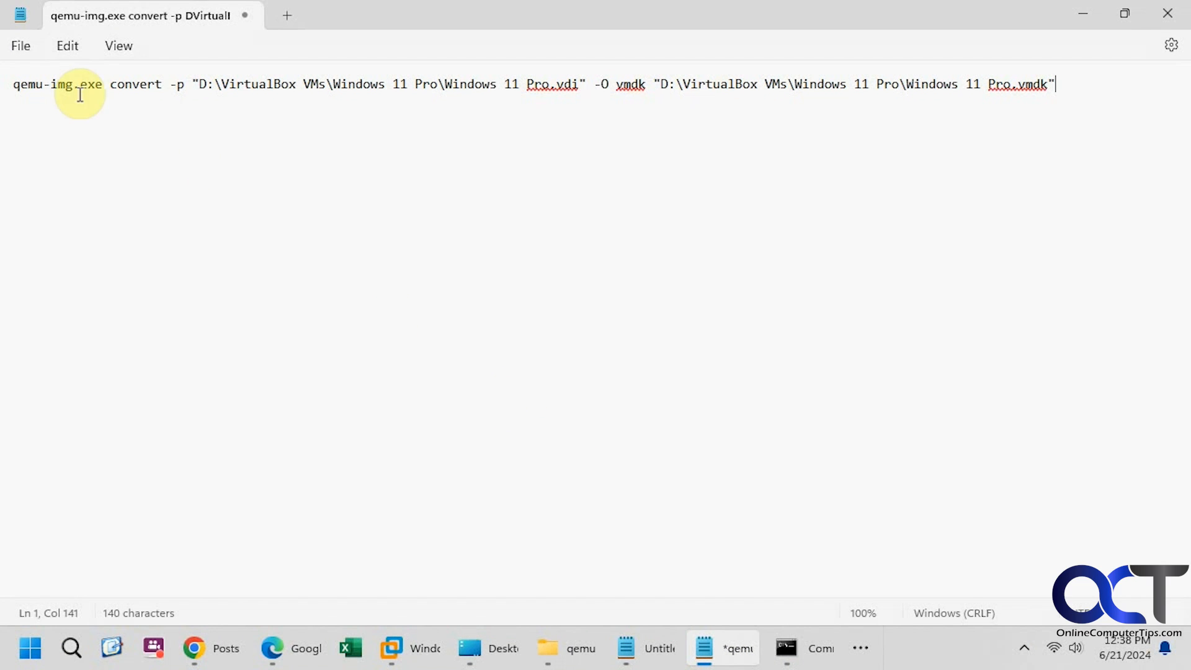
{"action": "mouse_move", "coordinate": [47, 86]}
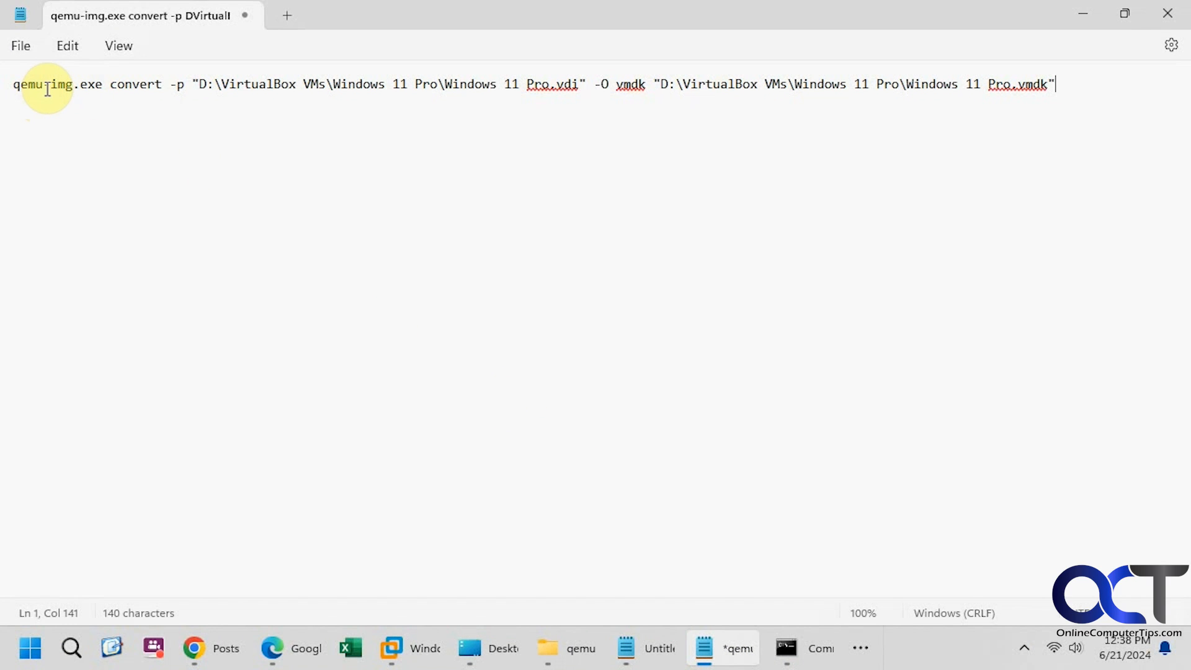
{"action": "mouse_move", "coordinate": [117, 93]}
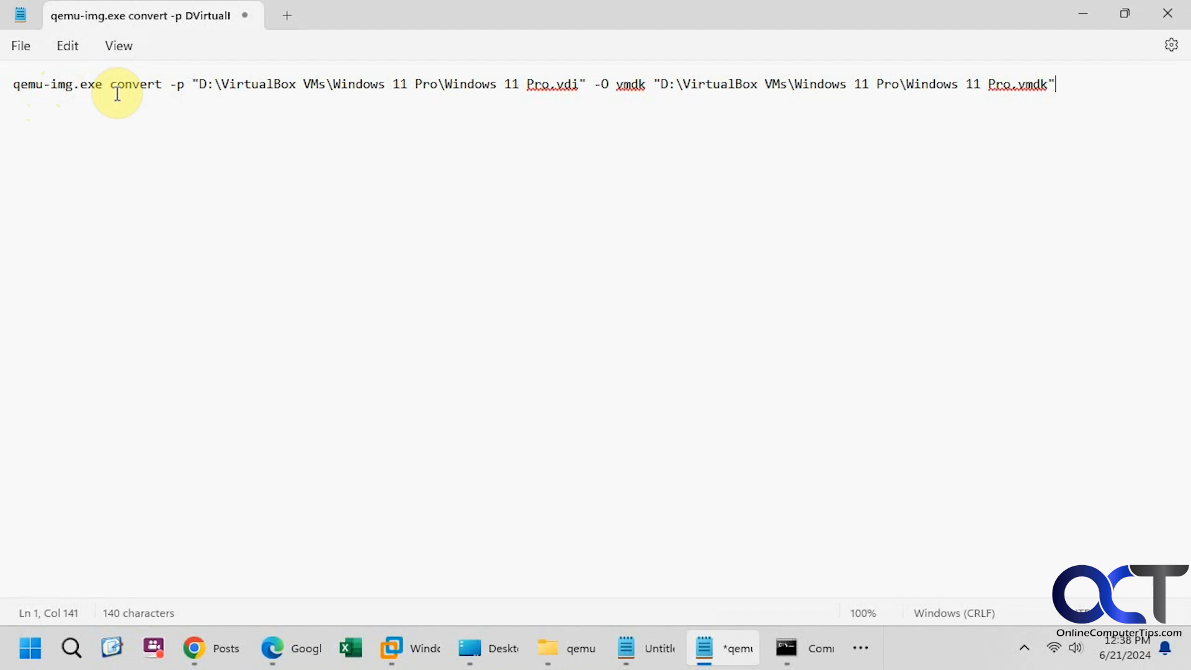
{"action": "mouse_move", "coordinate": [167, 83]}
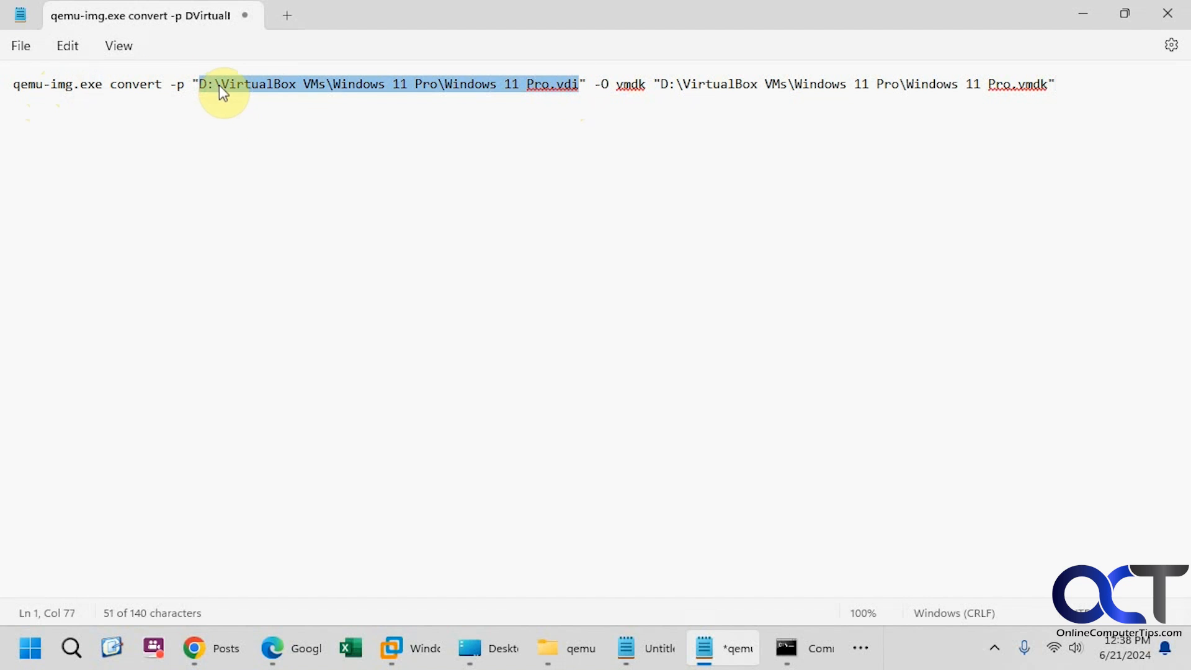
{"action": "left_click", "coordinate": [601, 83]}
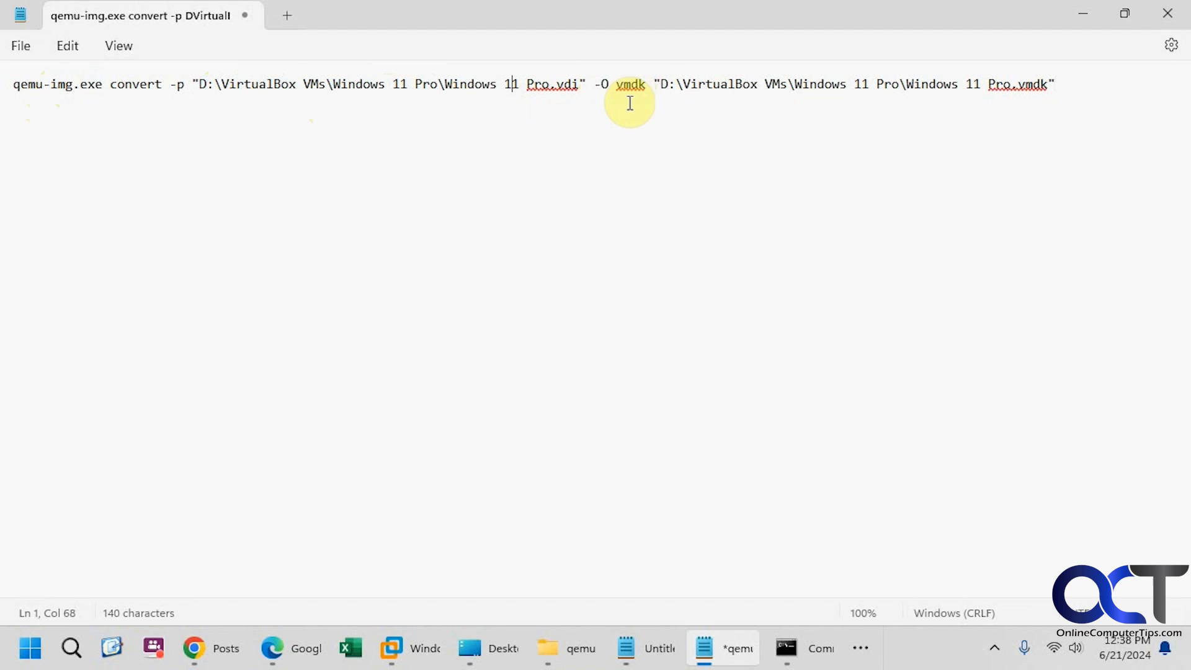
{"action": "mouse_move", "coordinate": [630, 83]}
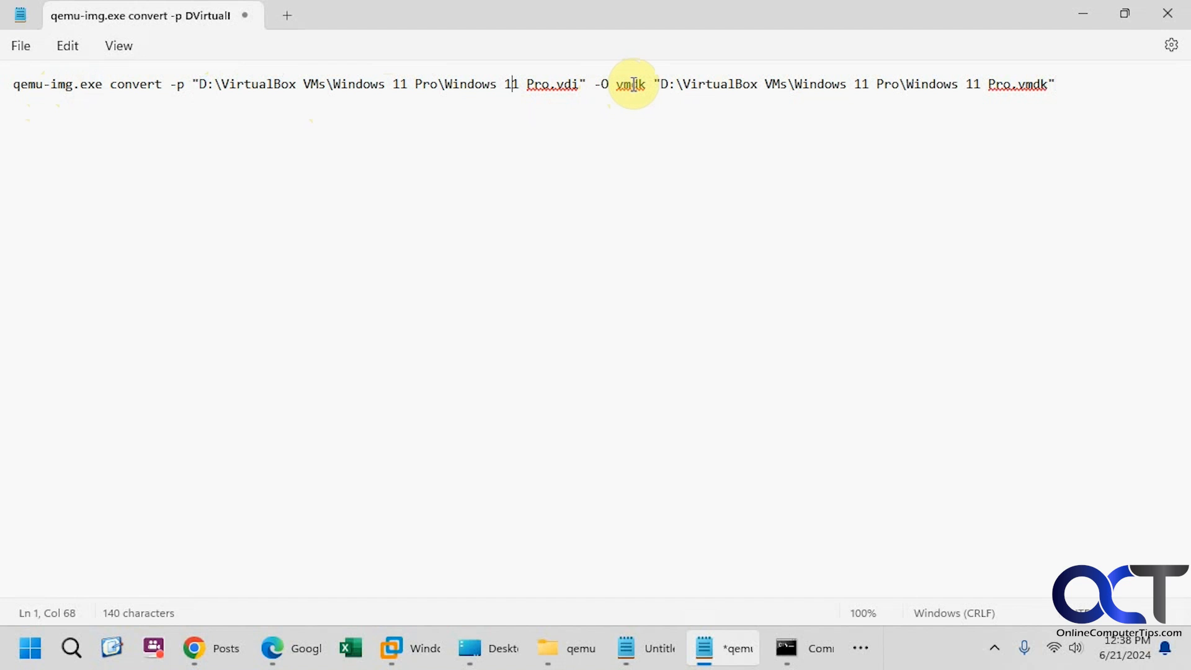
{"action": "mouse_move", "coordinate": [687, 110]}
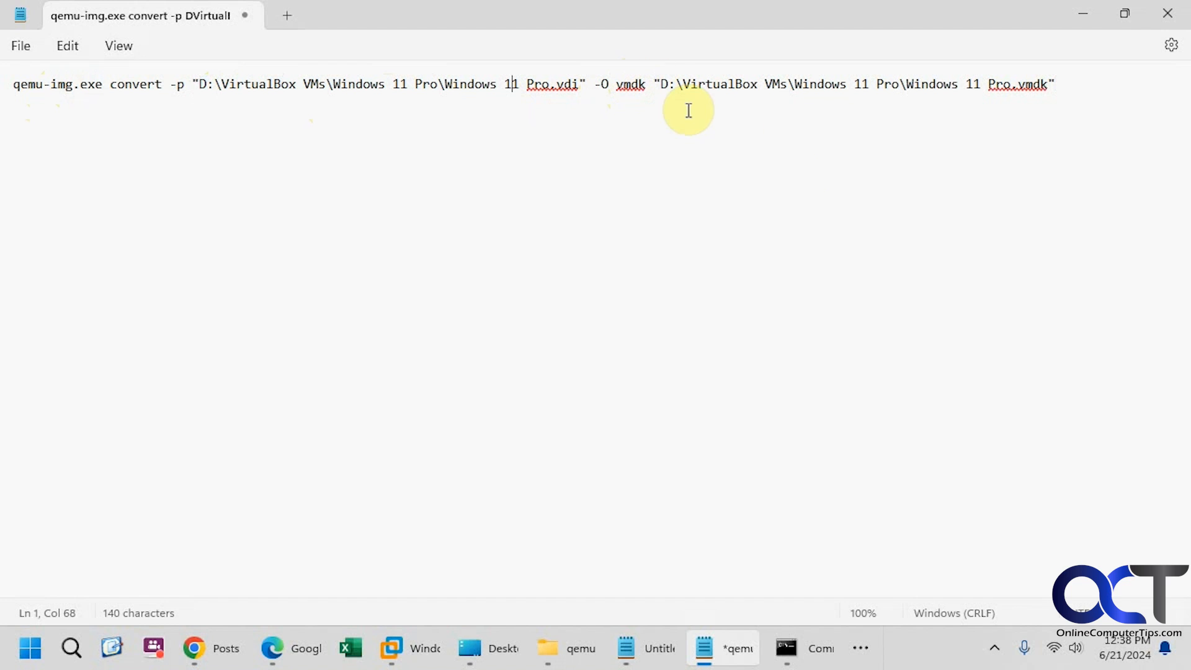
{"action": "mouse_move", "coordinate": [698, 85]}
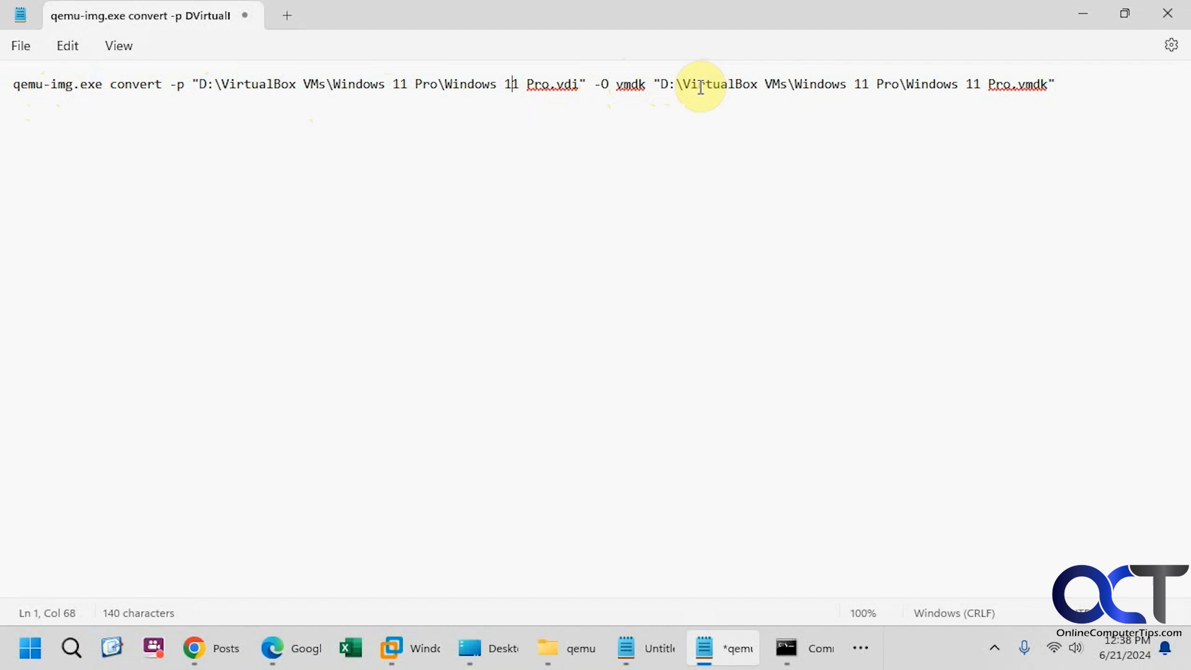
{"action": "mouse_move", "coordinate": [718, 86]}
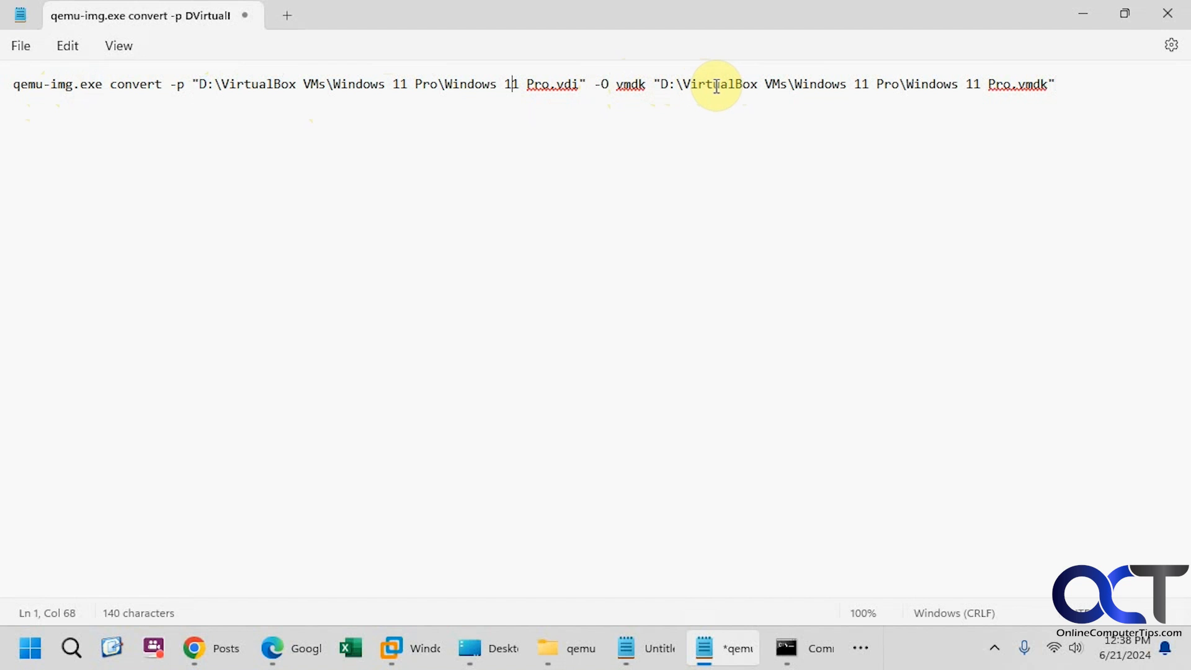
{"action": "mouse_move", "coordinate": [720, 84]}
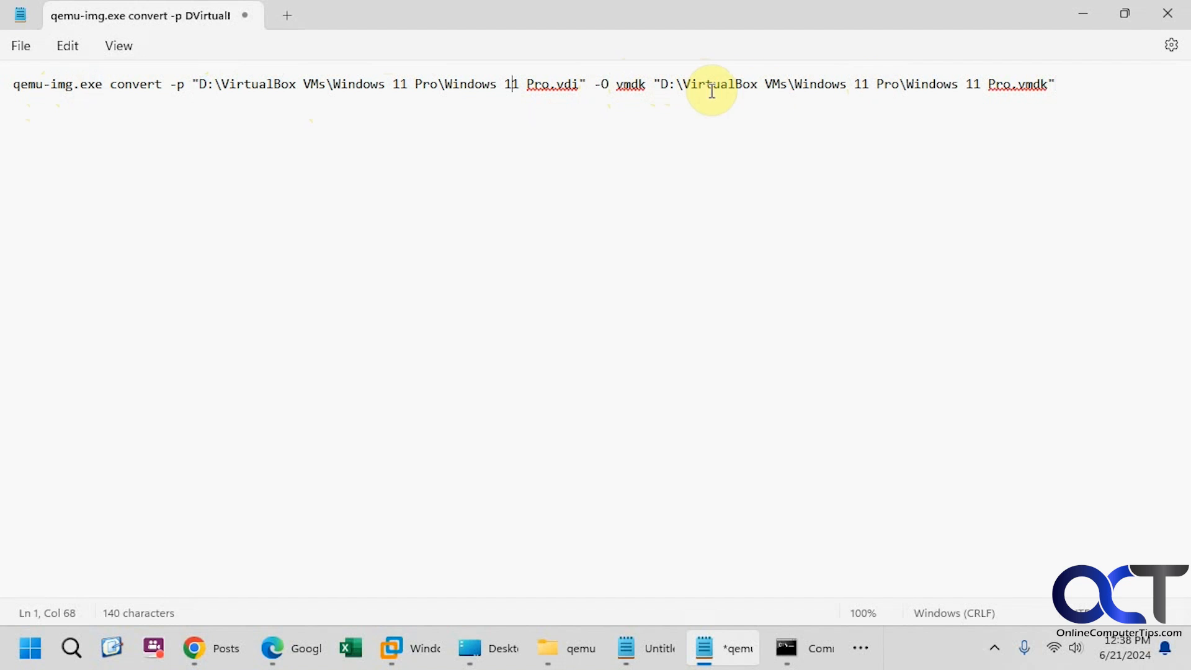
{"action": "mouse_move", "coordinate": [788, 95]}
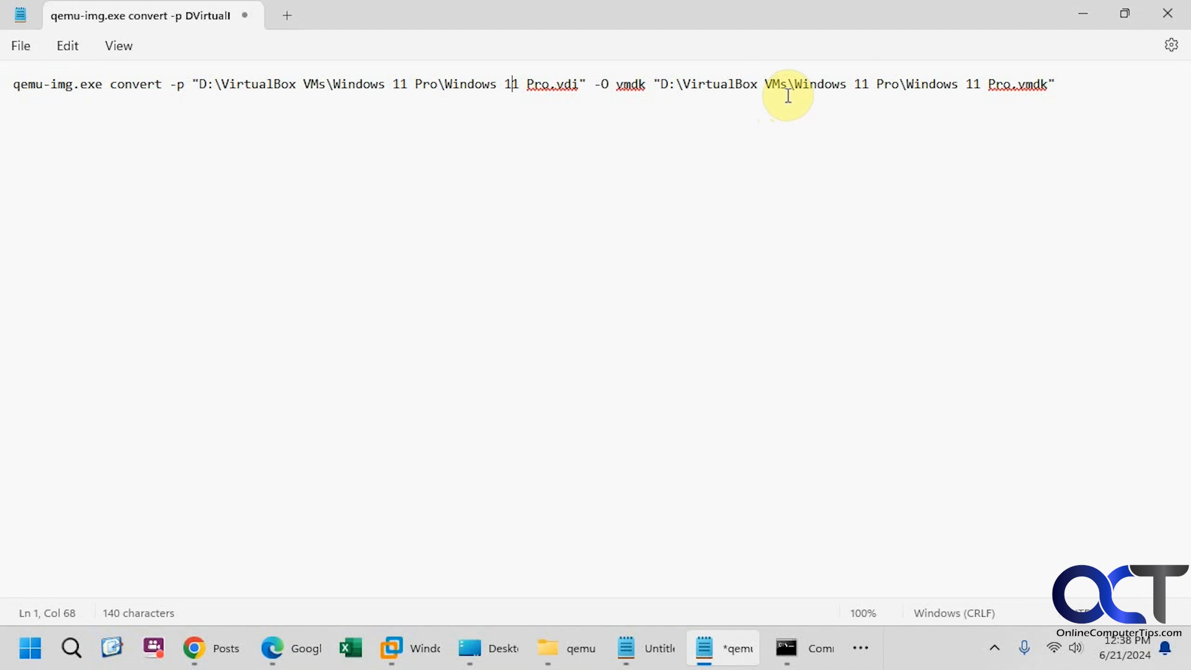
{"action": "mouse_move", "coordinate": [746, 105]}
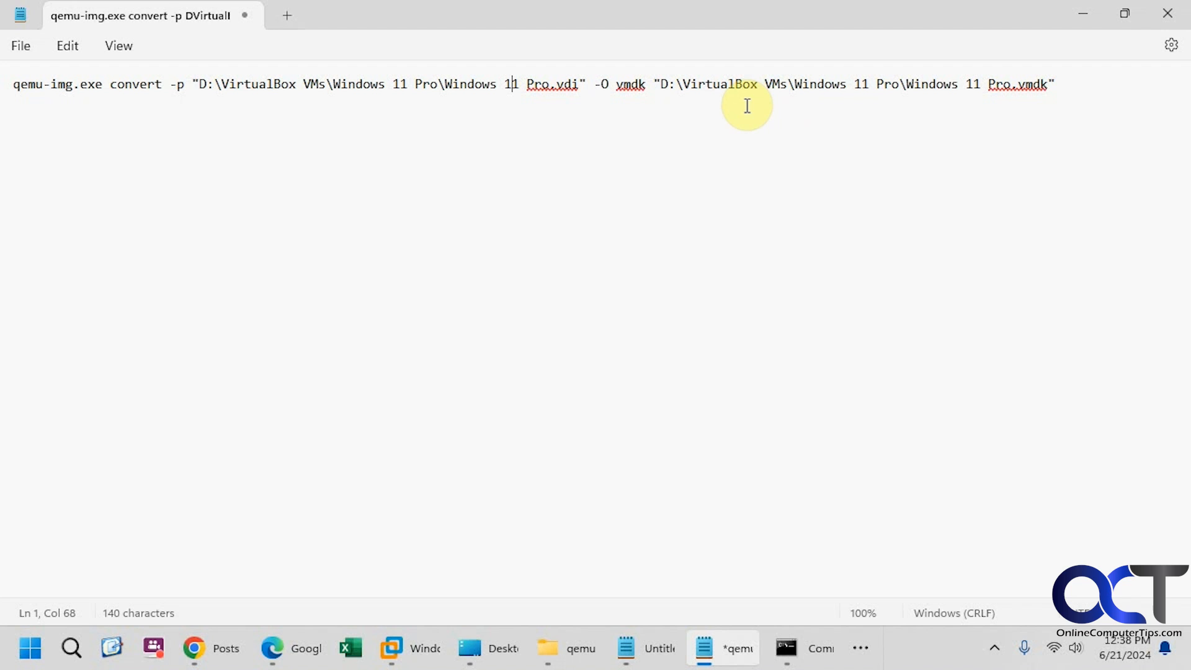
{"action": "mouse_move", "coordinate": [681, 89]}
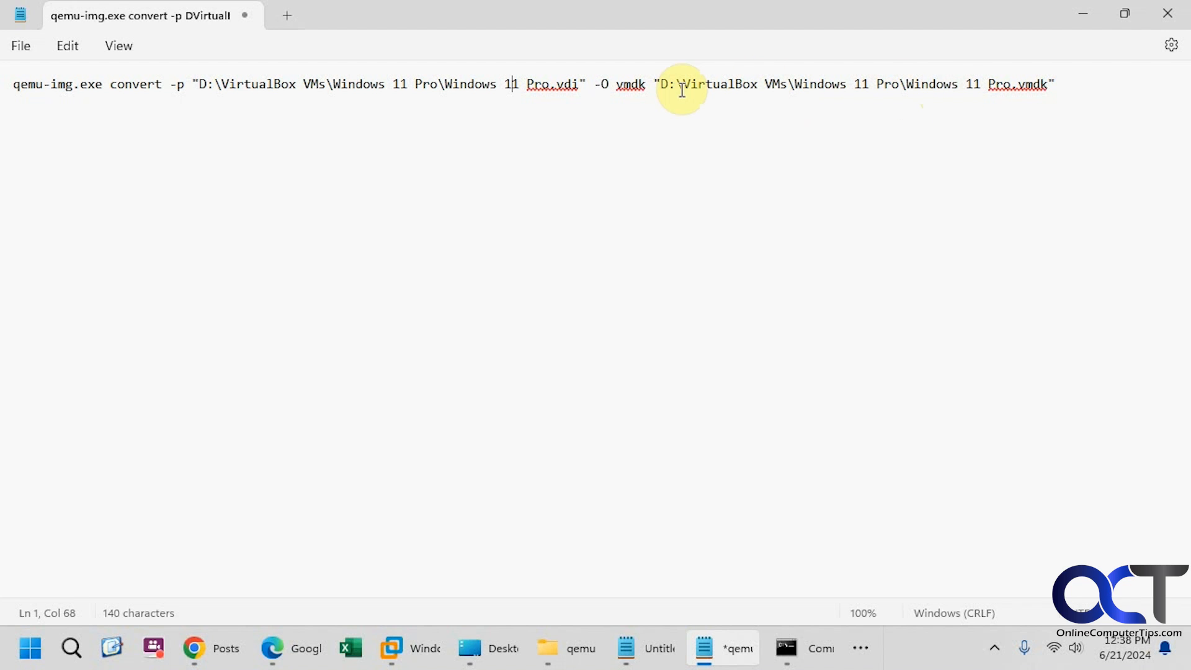
{"action": "left_click", "coordinate": [1051, 85]}
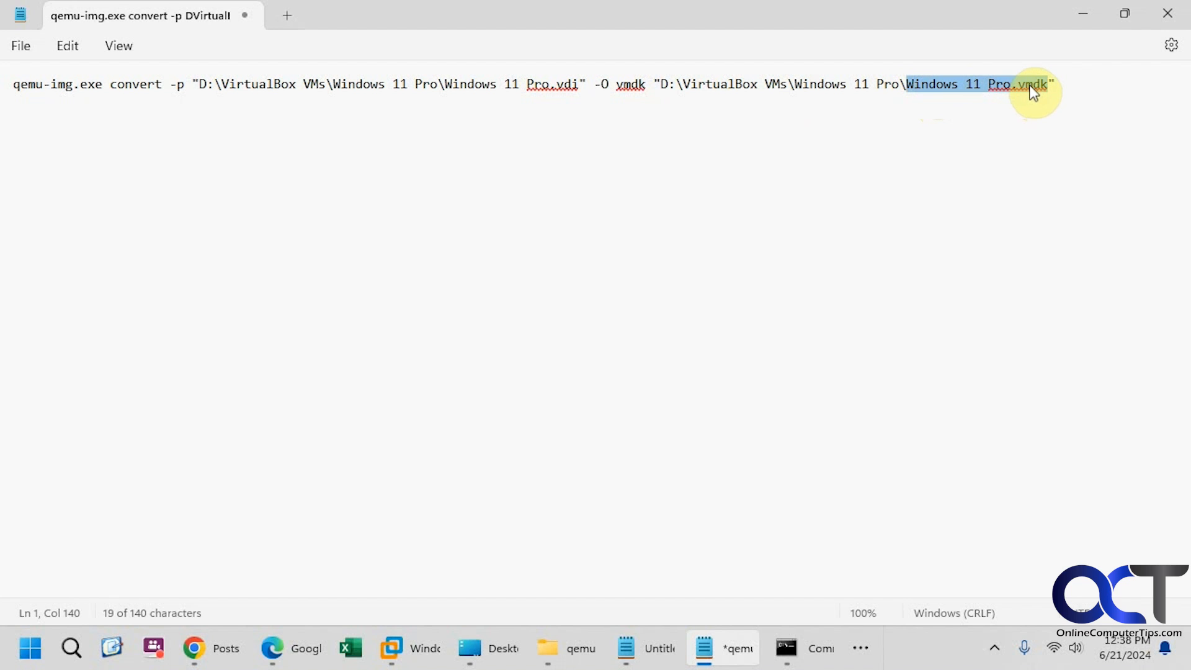
{"action": "left_click", "coordinate": [644, 83]}
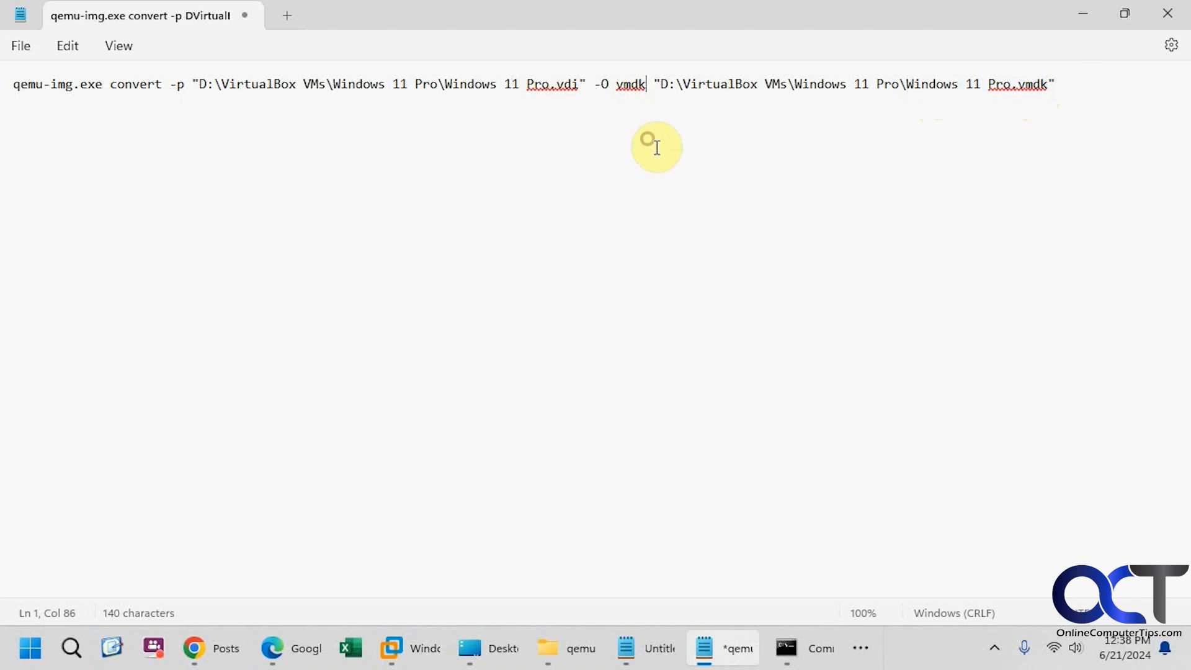
{"action": "key", "text": "ctrl+a"}
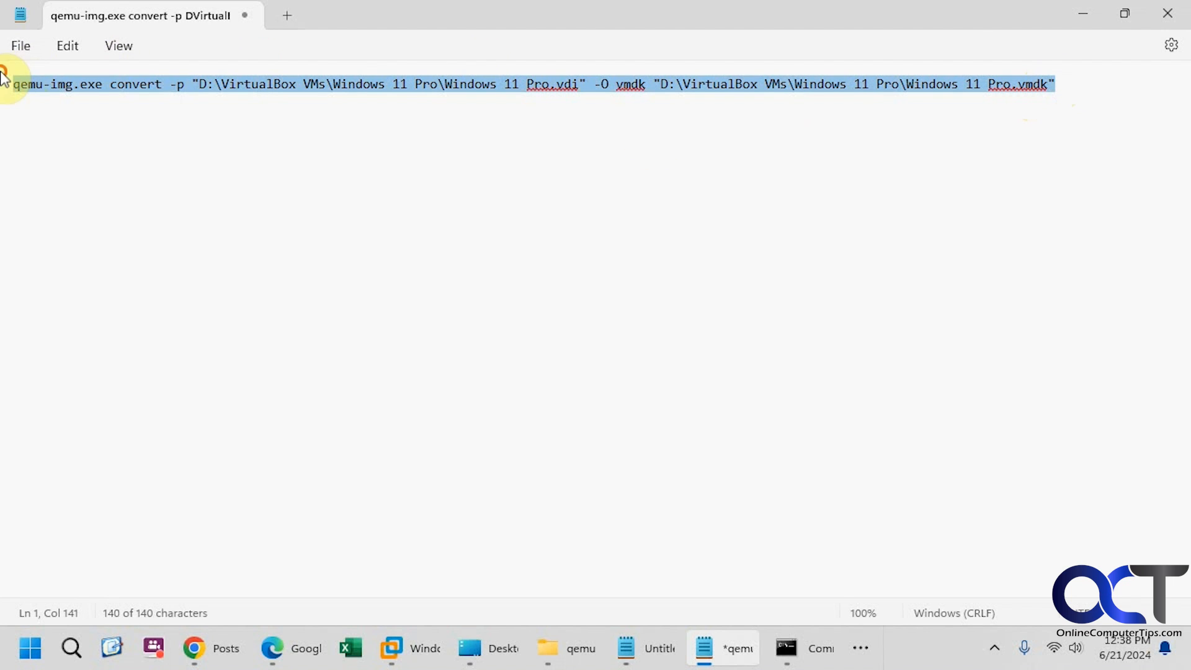
{"action": "left_click", "coordinate": [804, 648]}
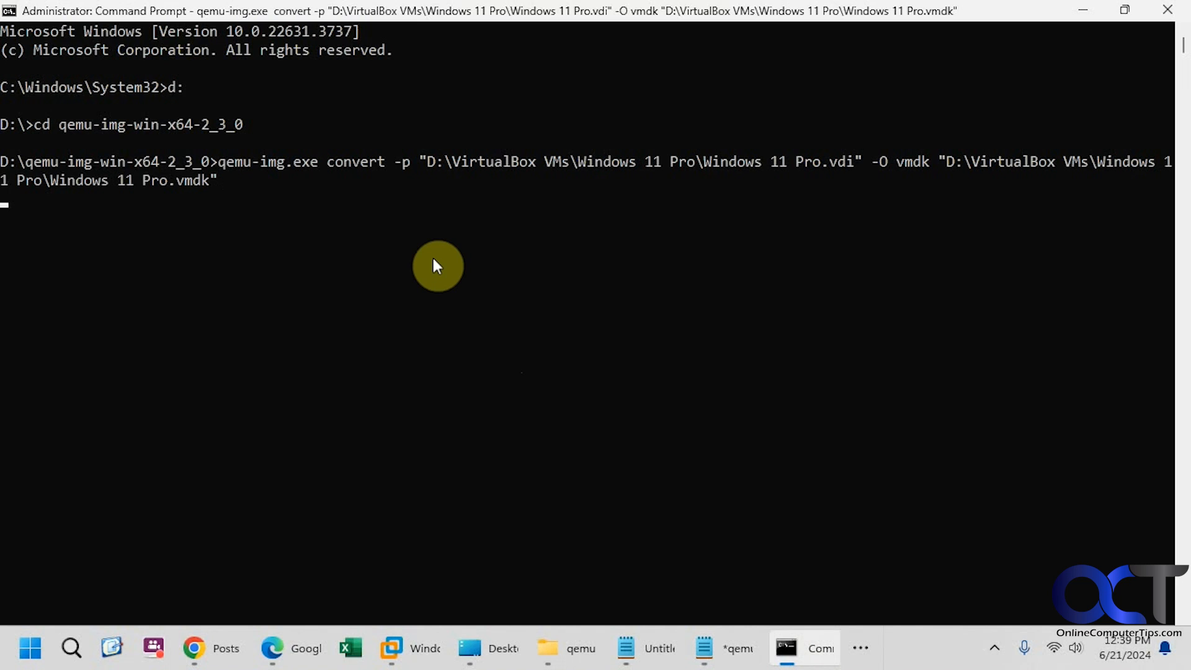
{"action": "mouse_move", "coordinate": [291, 238]}
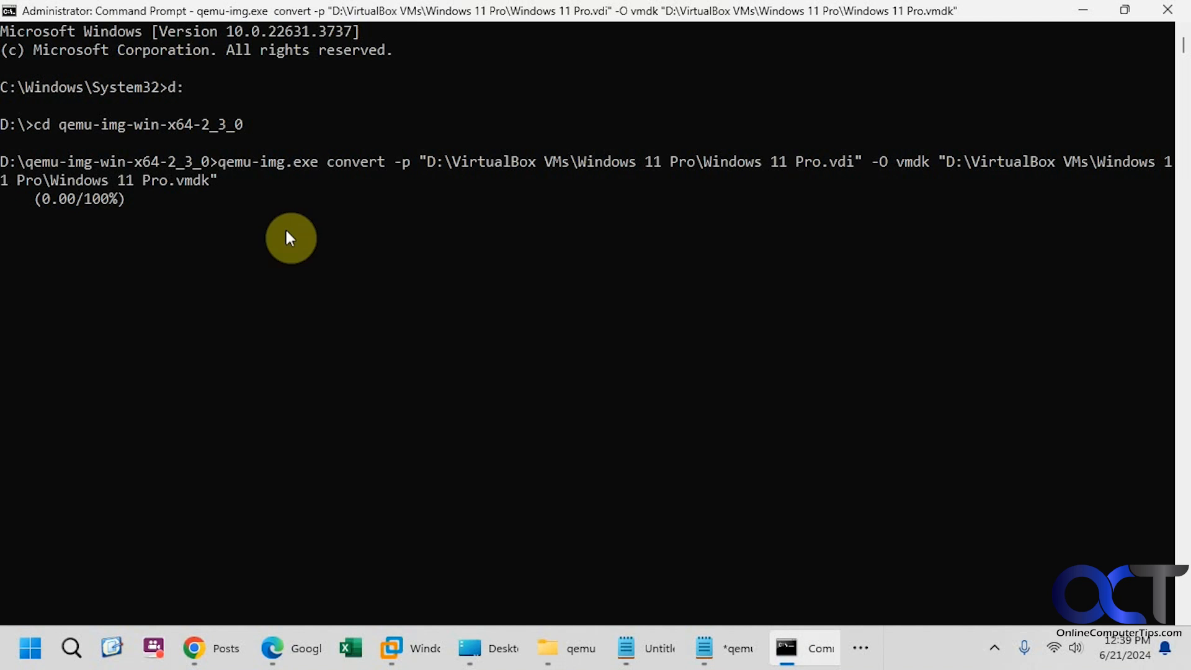
{"action": "mouse_move", "coordinate": [256, 246]}
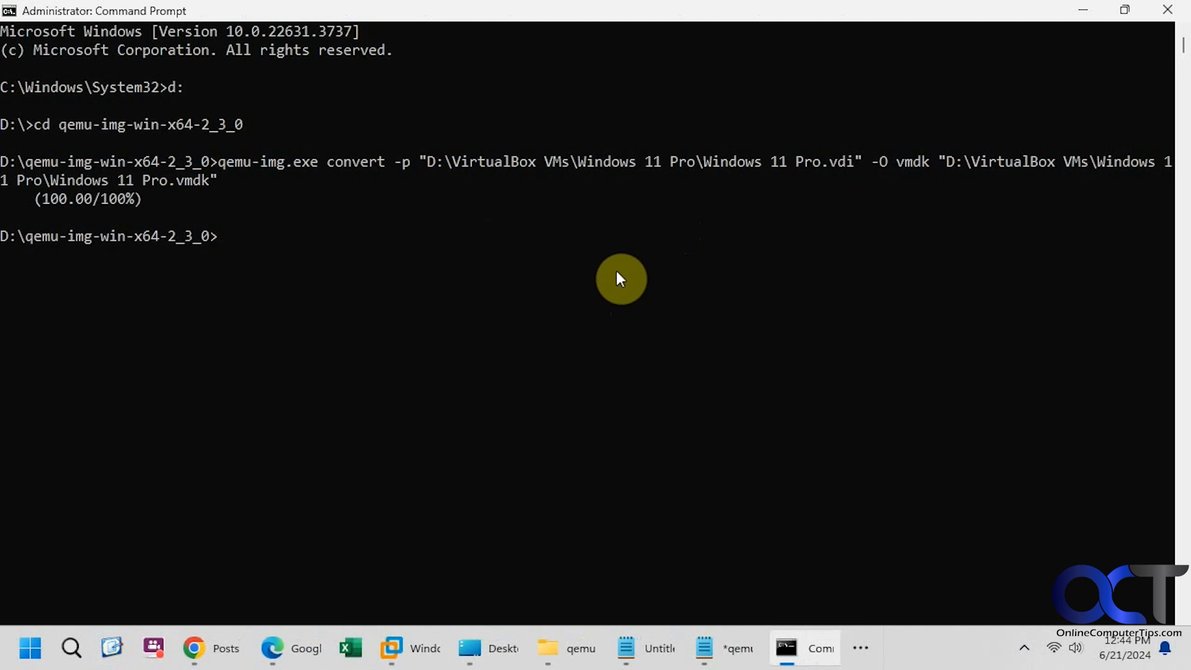
Bring the qemu-img File Explorer window back after the conversion reaches 100%
{"action": "left_click", "coordinate": [567, 647]}
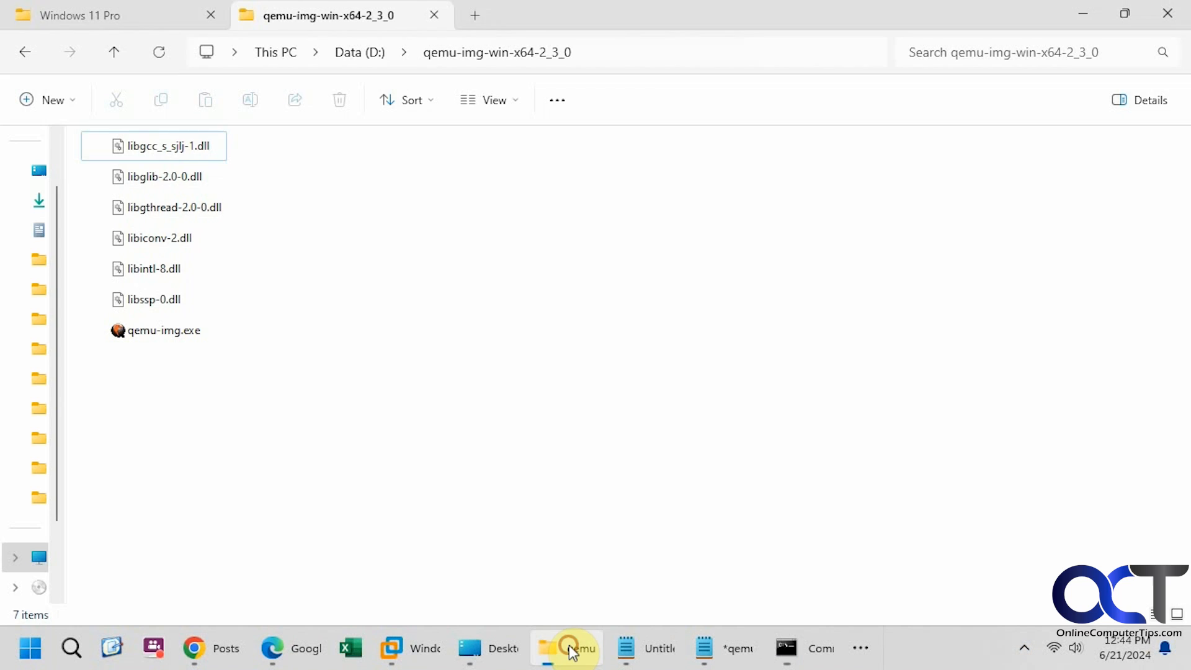
Select the new Windows 11 Pro.vmdk in D:\VirtualBox VMs\Windows 11 Pro to confirm its 29.7 GB size
{"action": "left_click", "coordinate": [76, 15]}
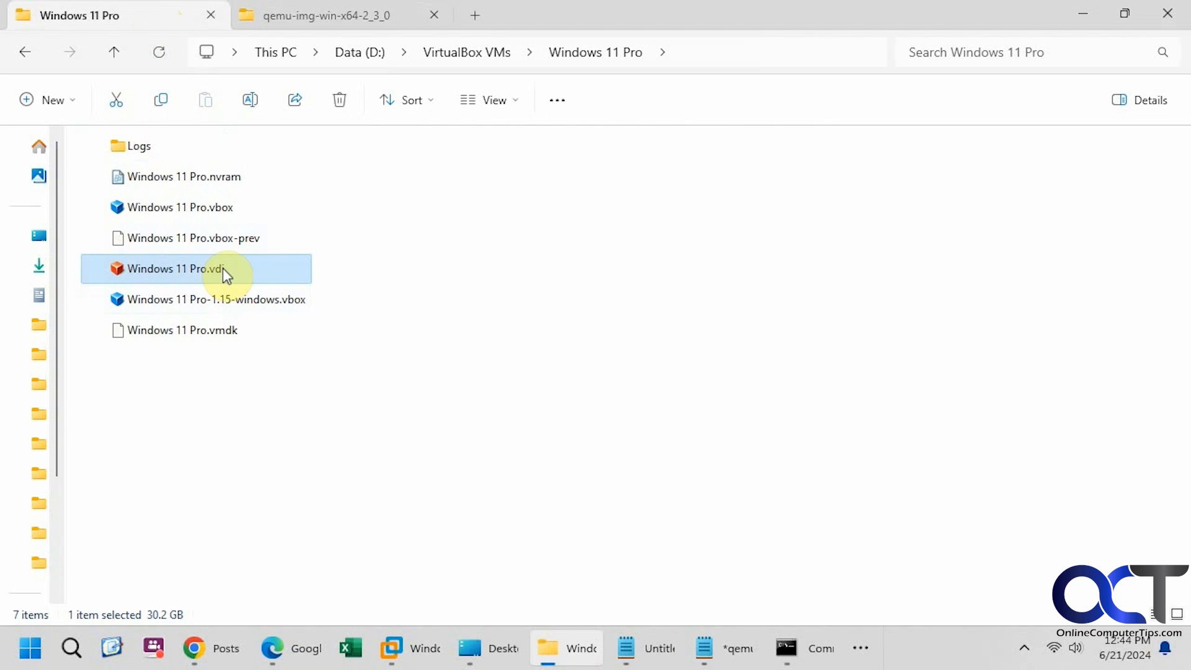
{"action": "mouse_move", "coordinate": [260, 446]}
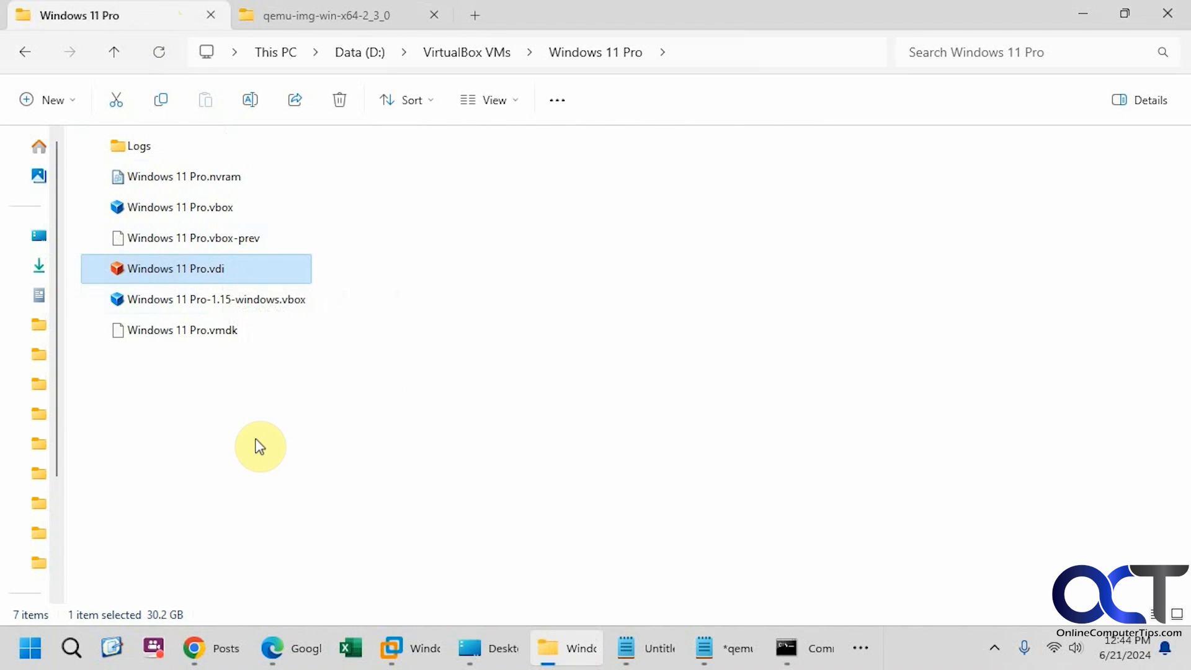
{"action": "left_click", "coordinate": [181, 330]}
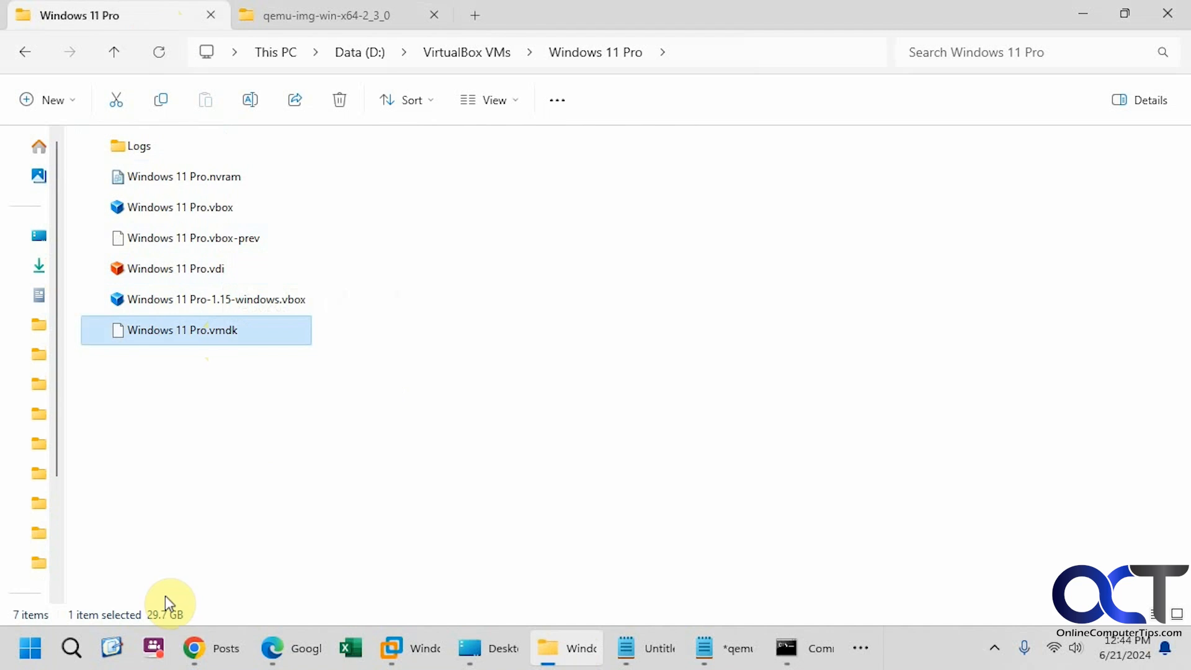
{"action": "mouse_move", "coordinate": [256, 458]}
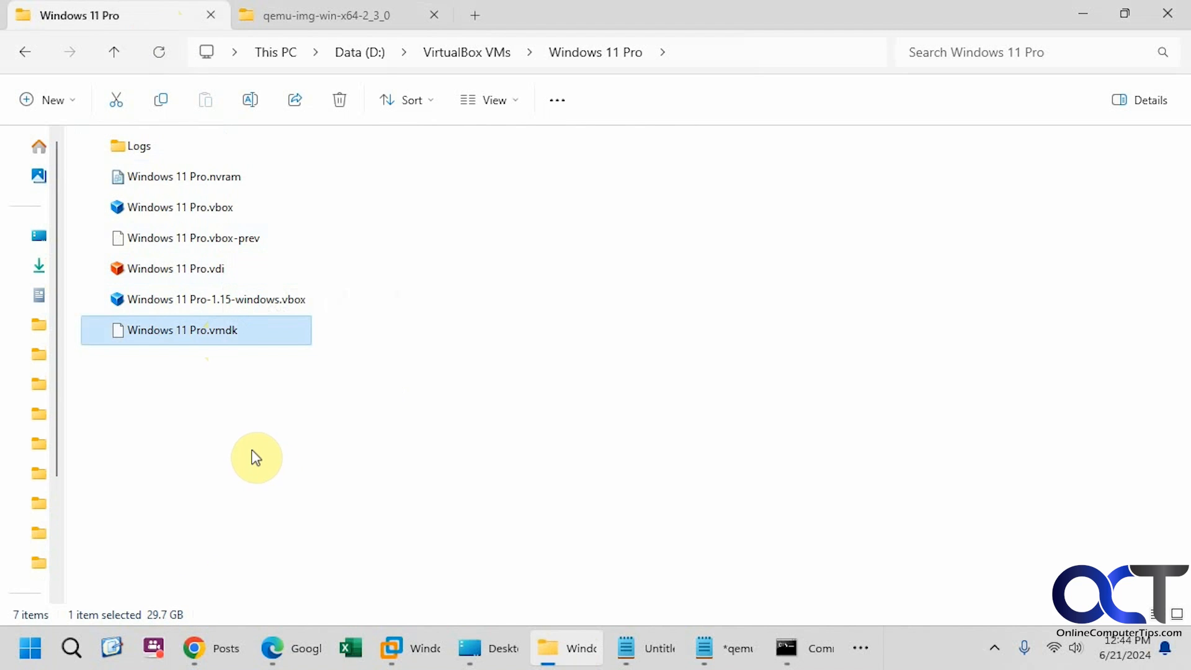
{"action": "mouse_move", "coordinate": [399, 418]}
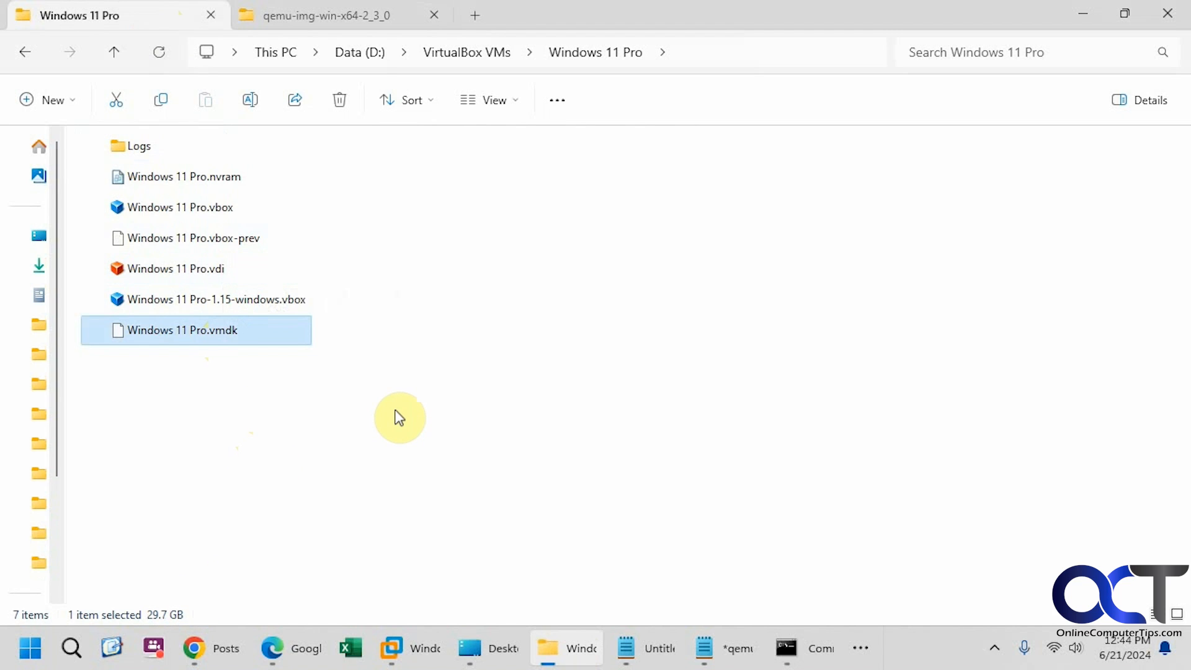
{"action": "mouse_move", "coordinate": [389, 408]}
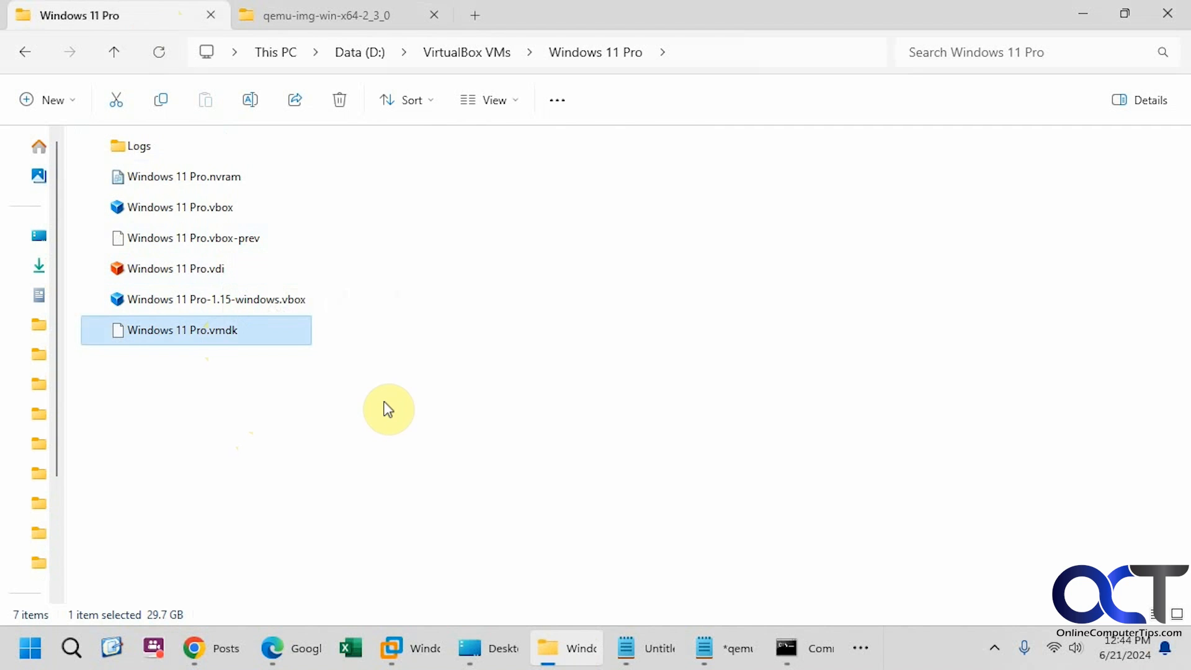
{"action": "mouse_move", "coordinate": [289, 386]}
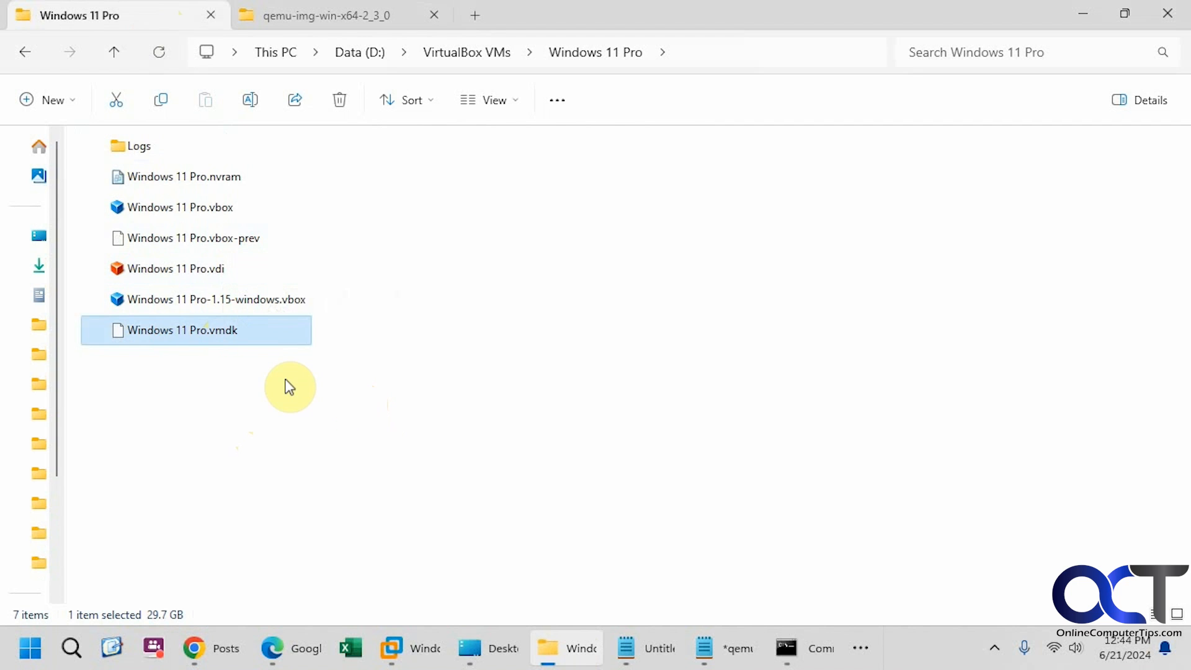
{"action": "mouse_move", "coordinate": [426, 582]}
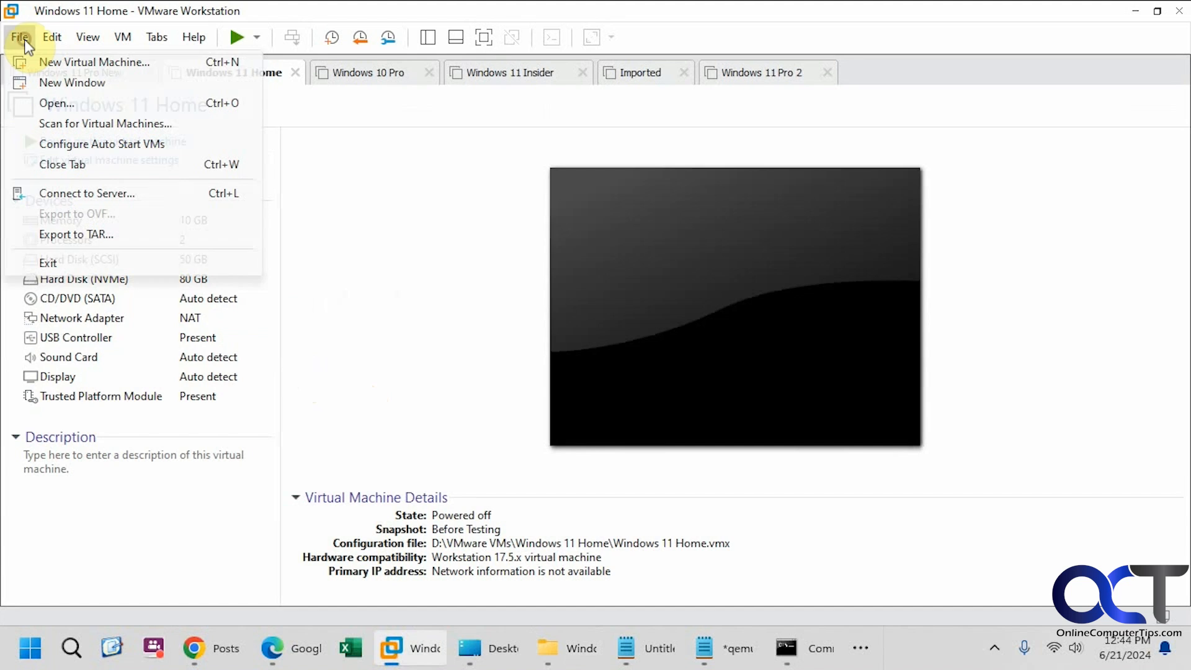
Start a custom new virtual machine with default compatibility and the OS installed later
{"action": "left_click", "coordinate": [94, 62]}
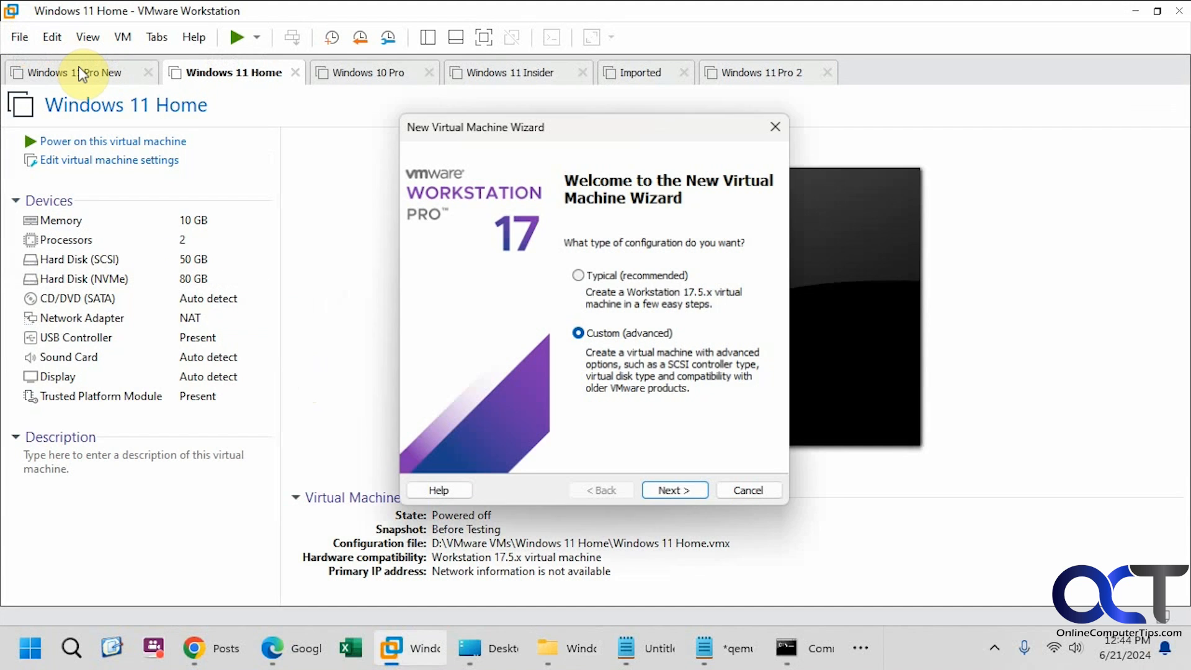
{"action": "left_click", "coordinate": [674, 488]}
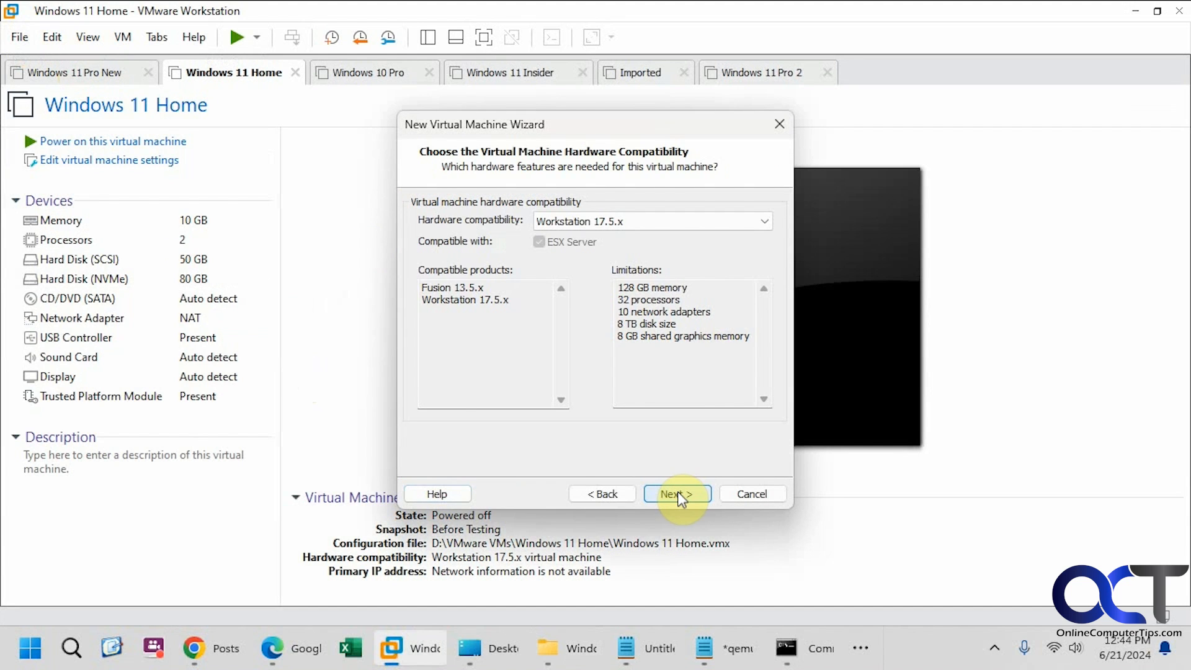
{"action": "left_click", "coordinate": [676, 494]}
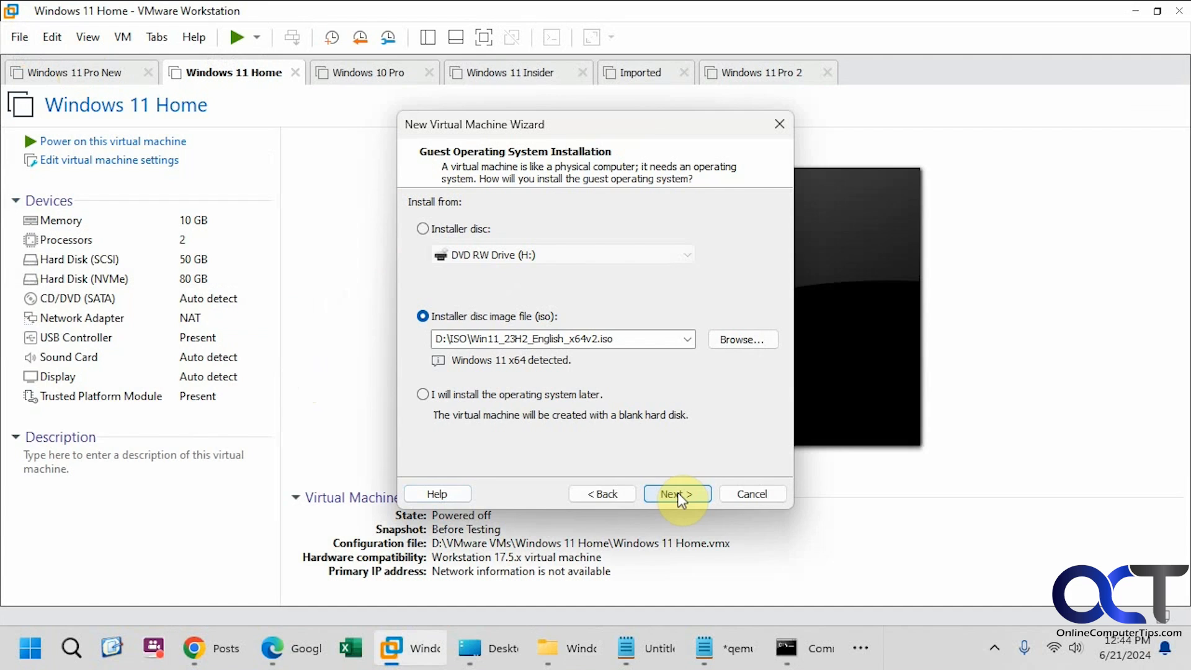
{"action": "mouse_move", "coordinate": [580, 402]}
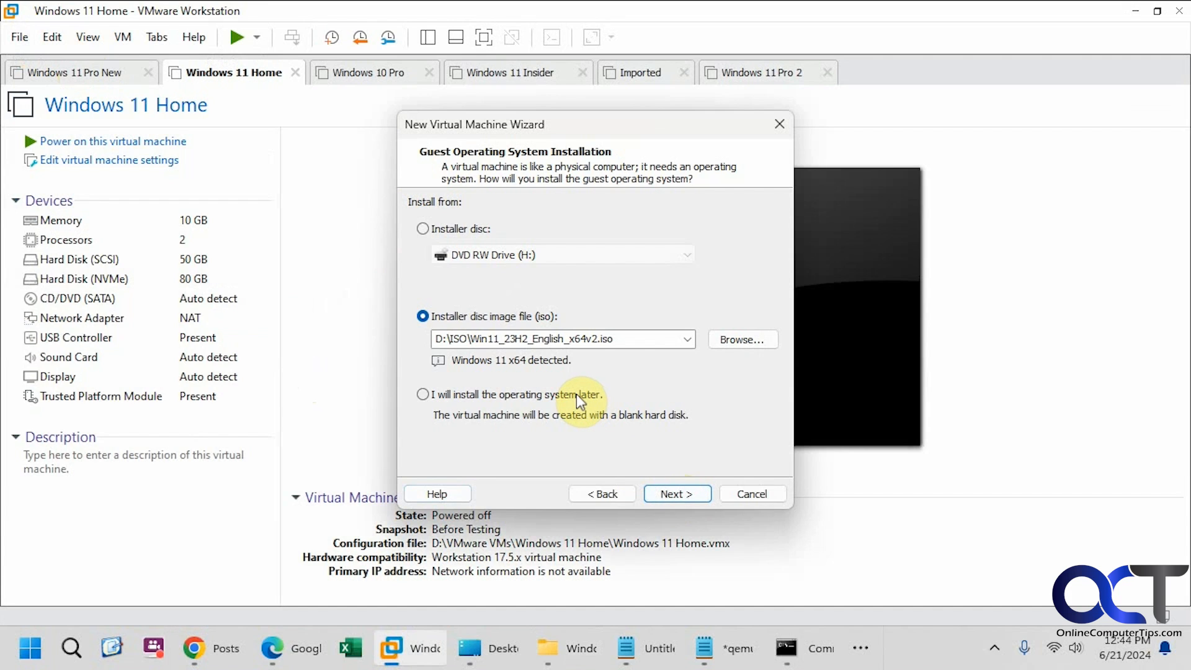
{"action": "left_click", "coordinate": [423, 395]}
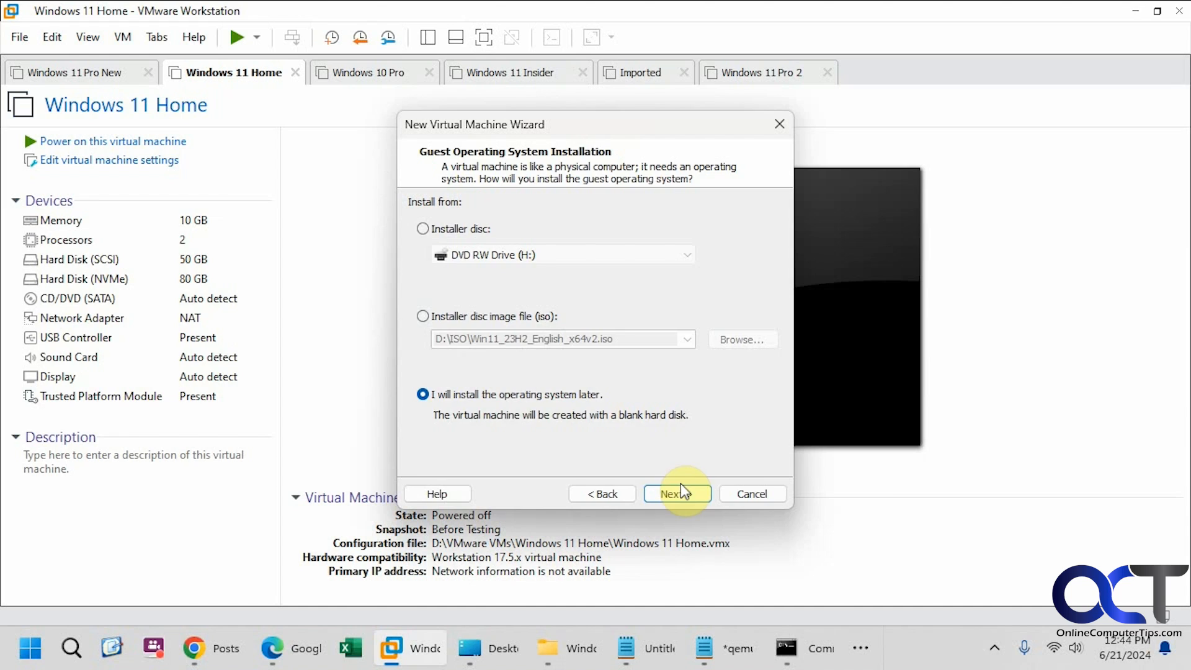
{"action": "left_click", "coordinate": [676, 493]}
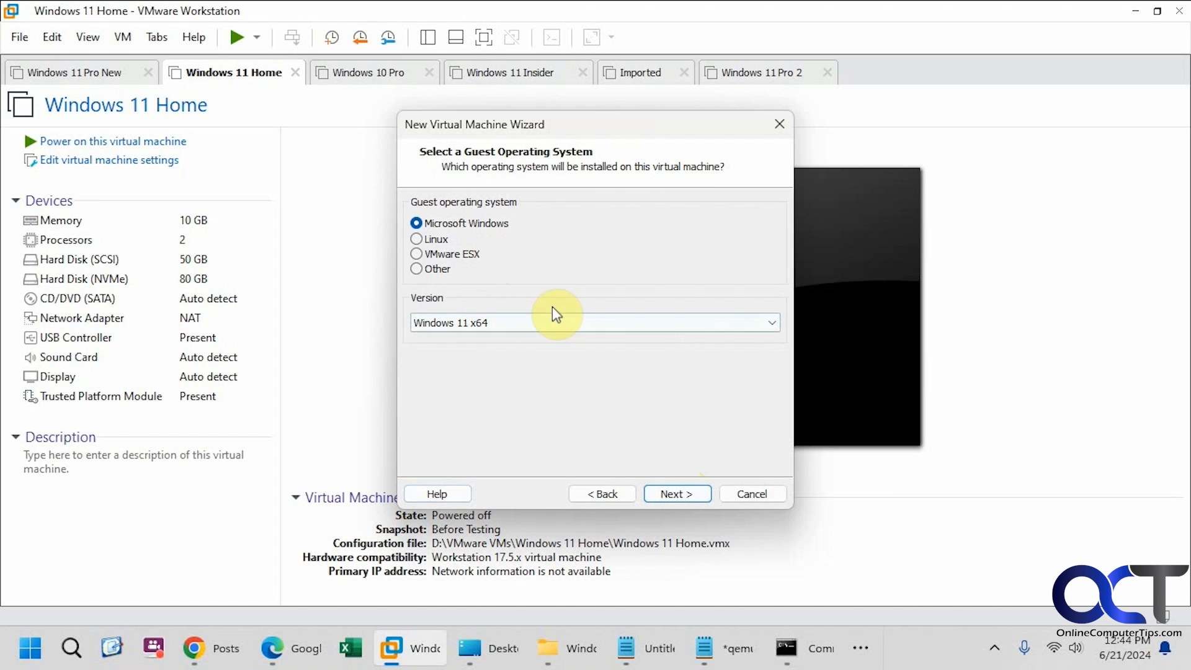
Keep Windows 11 x64 as guest OS and name the machine 'Imported from VirtualBox'
{"action": "left_click", "coordinate": [675, 493]}
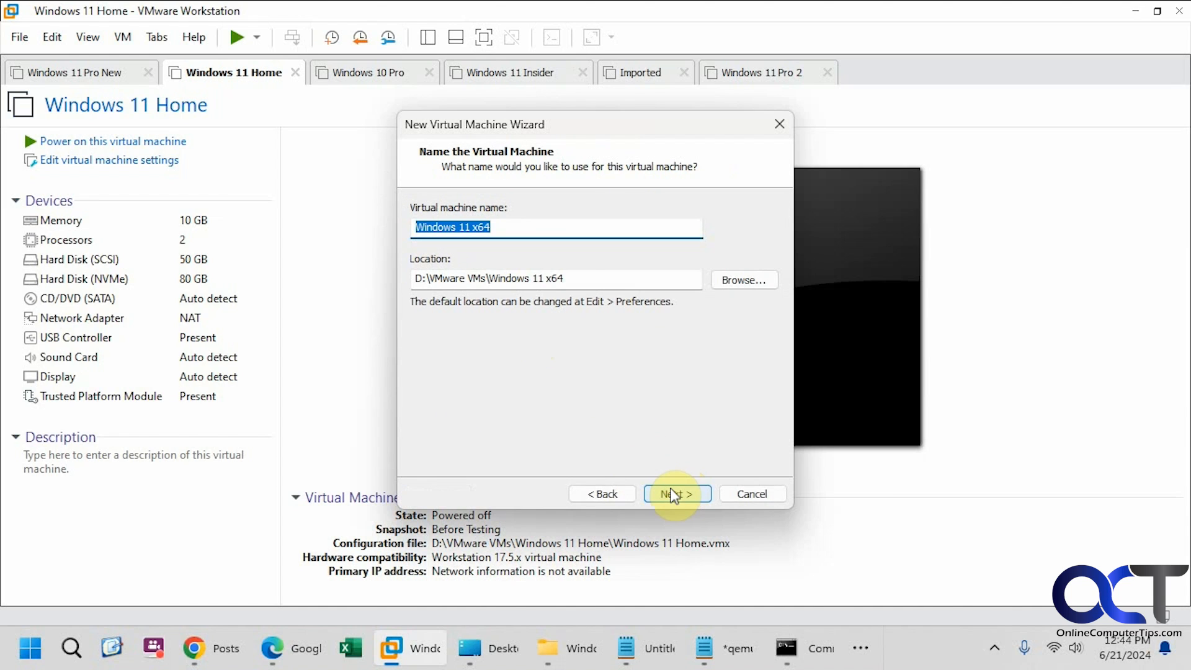
{"action": "type", "text": "Imported from Vi"}
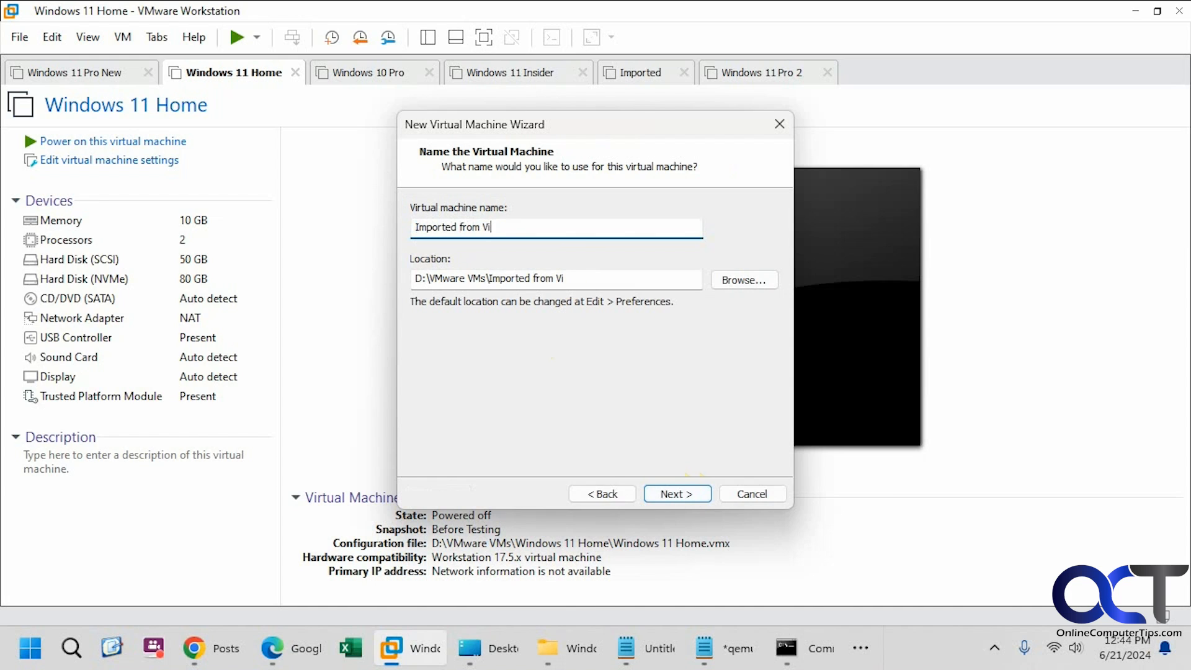
{"action": "type", "text": "rtualBox"}
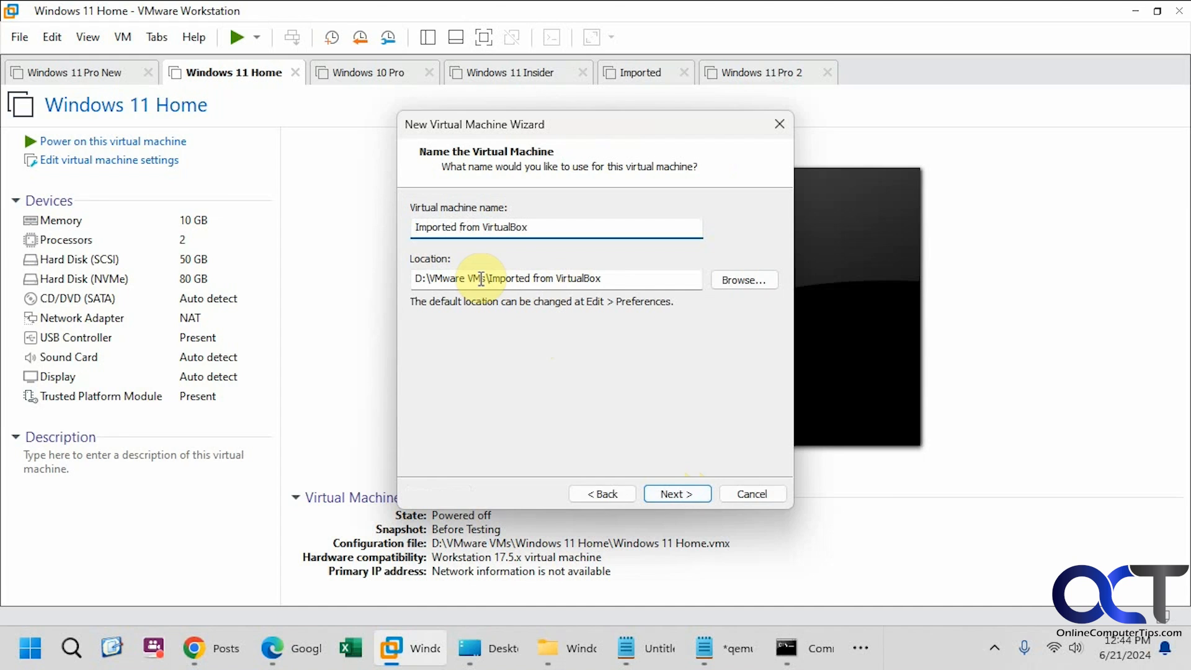
{"action": "left_click", "coordinate": [675, 493]}
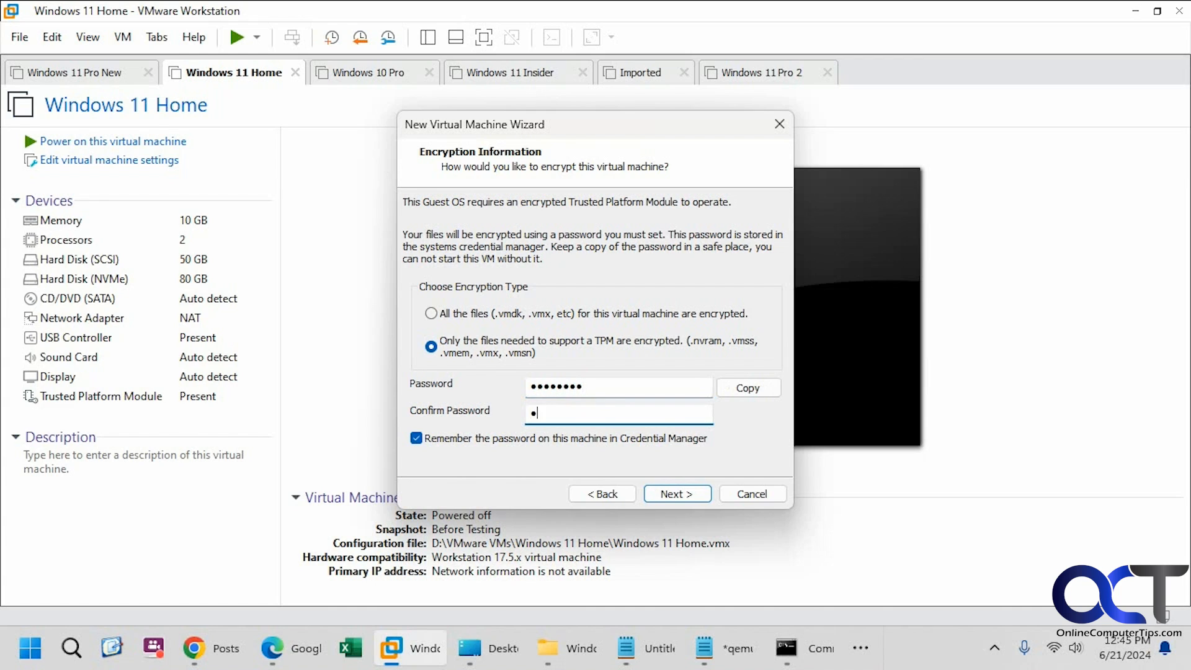
Confirm the TPM password and keep UEFI, 2 processors, 4096 MB, NAT and LSI Logic SAS defaults
{"action": "type", "text": "password"}
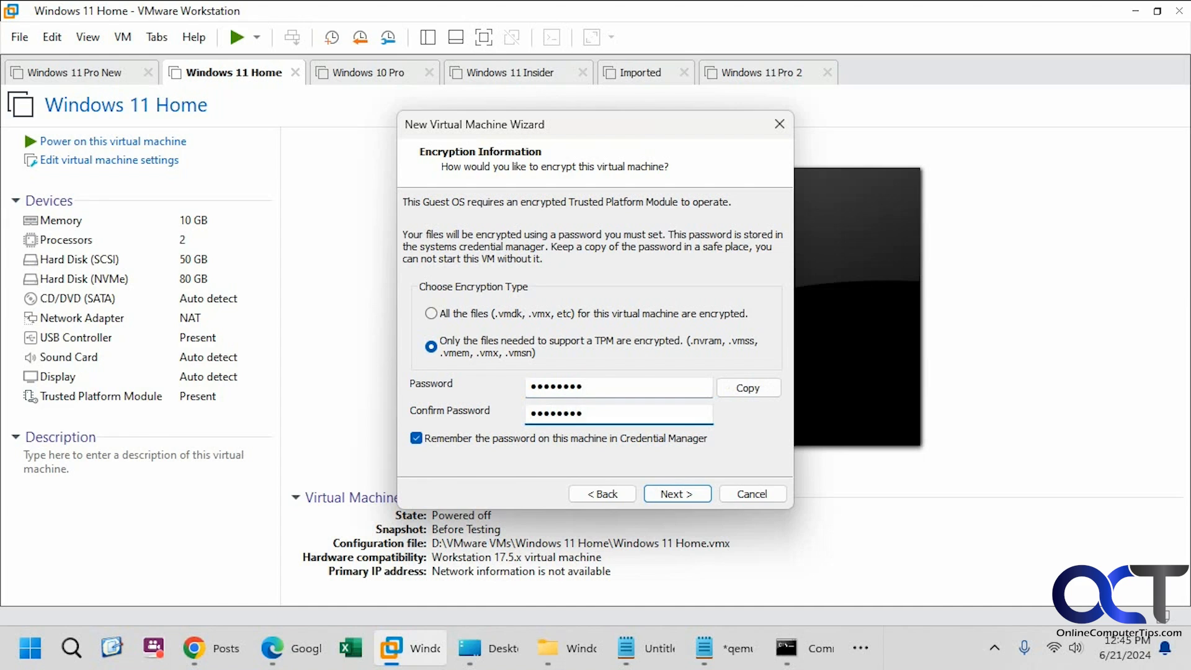
{"action": "left_click", "coordinate": [676, 494]}
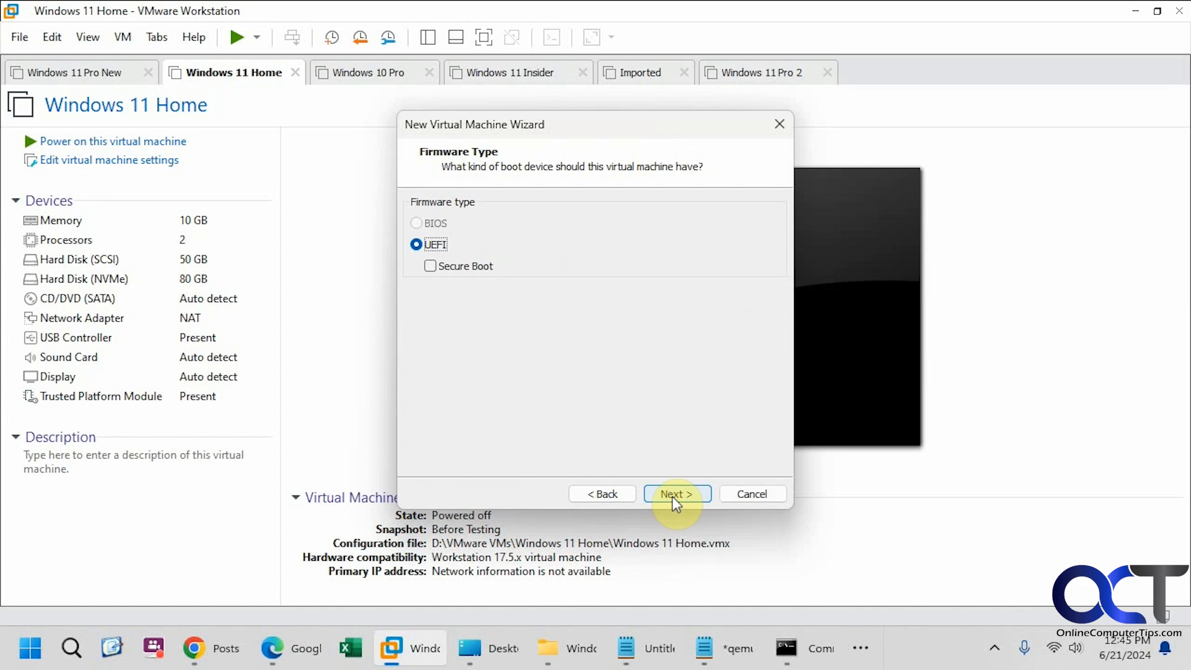
{"action": "left_click", "coordinate": [676, 494]}
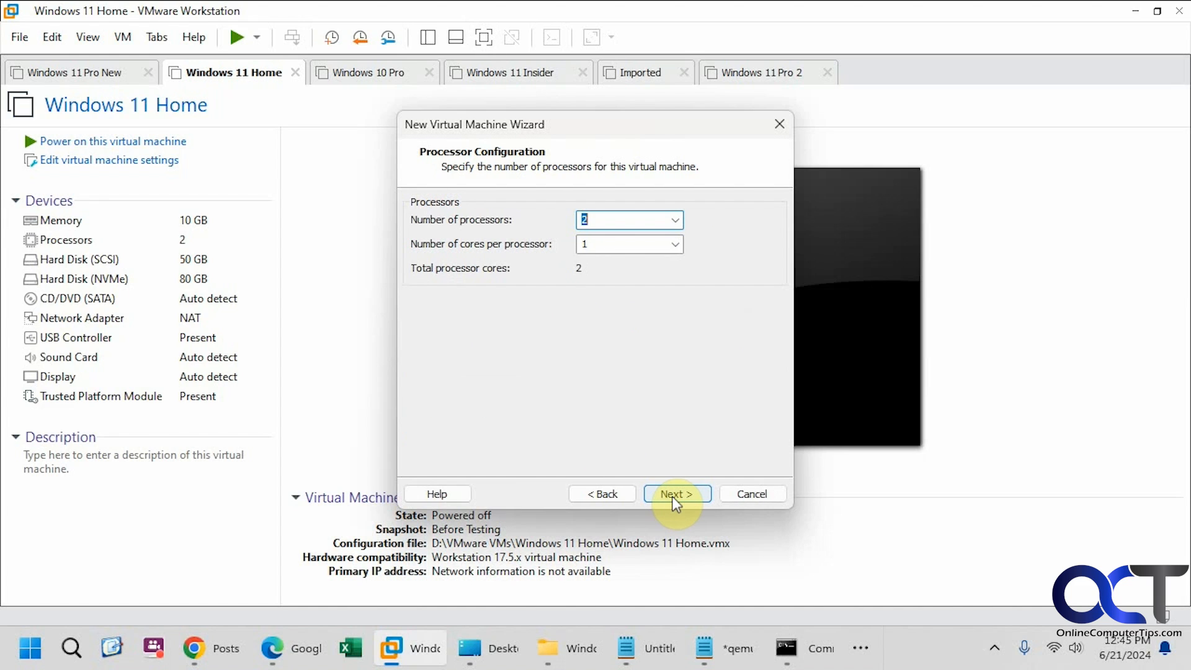
{"action": "left_click", "coordinate": [674, 494]}
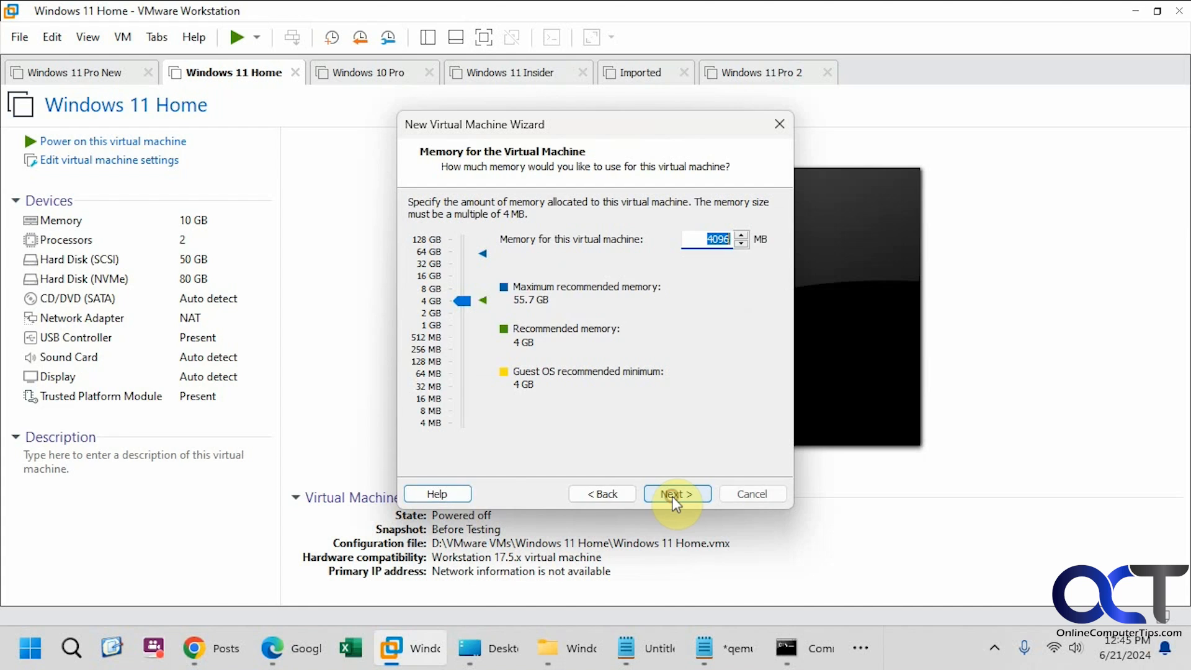
{"action": "mouse_move", "coordinate": [708, 408]}
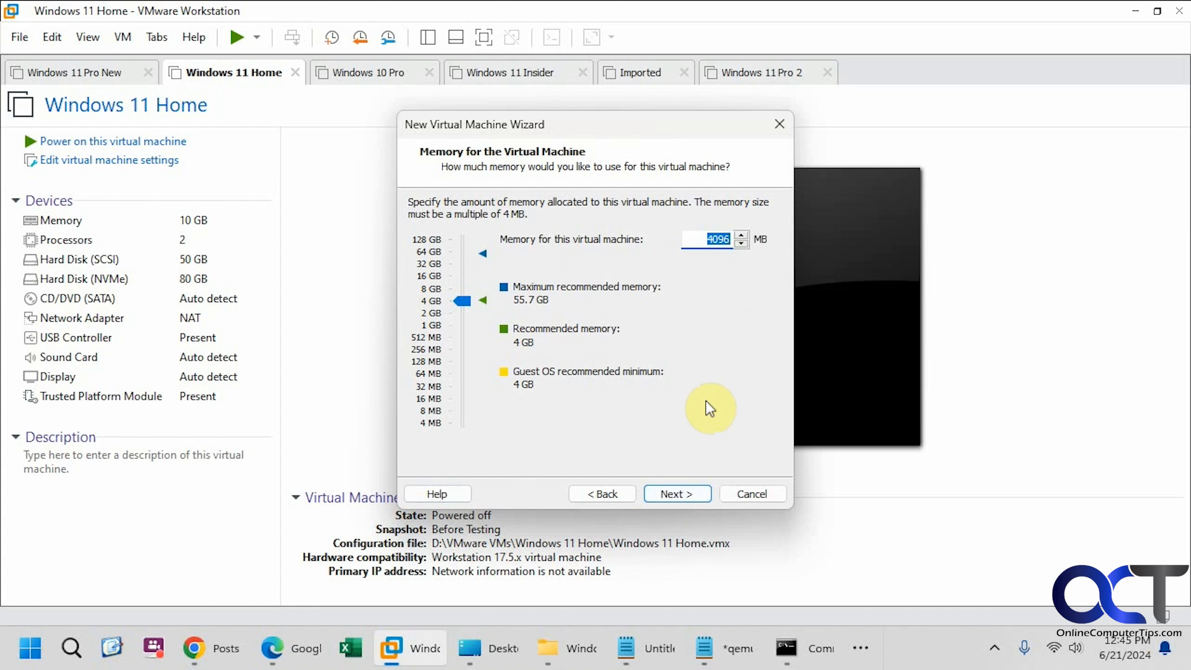
{"action": "mouse_move", "coordinate": [737, 279]}
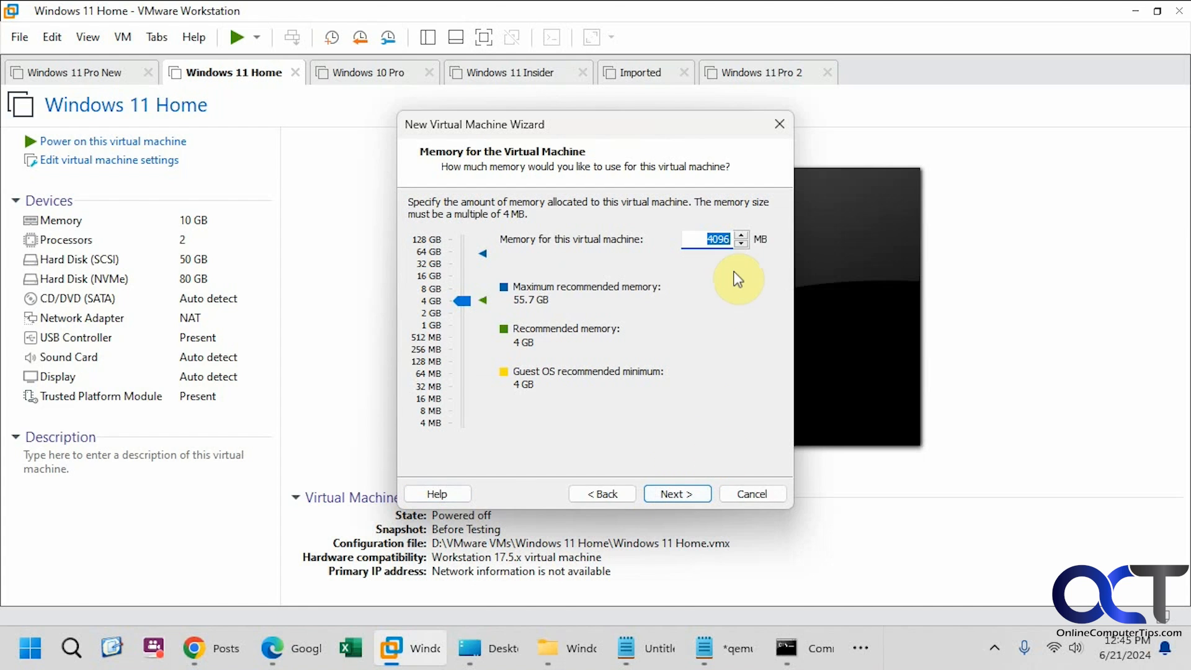
{"action": "left_click", "coordinate": [675, 493]}
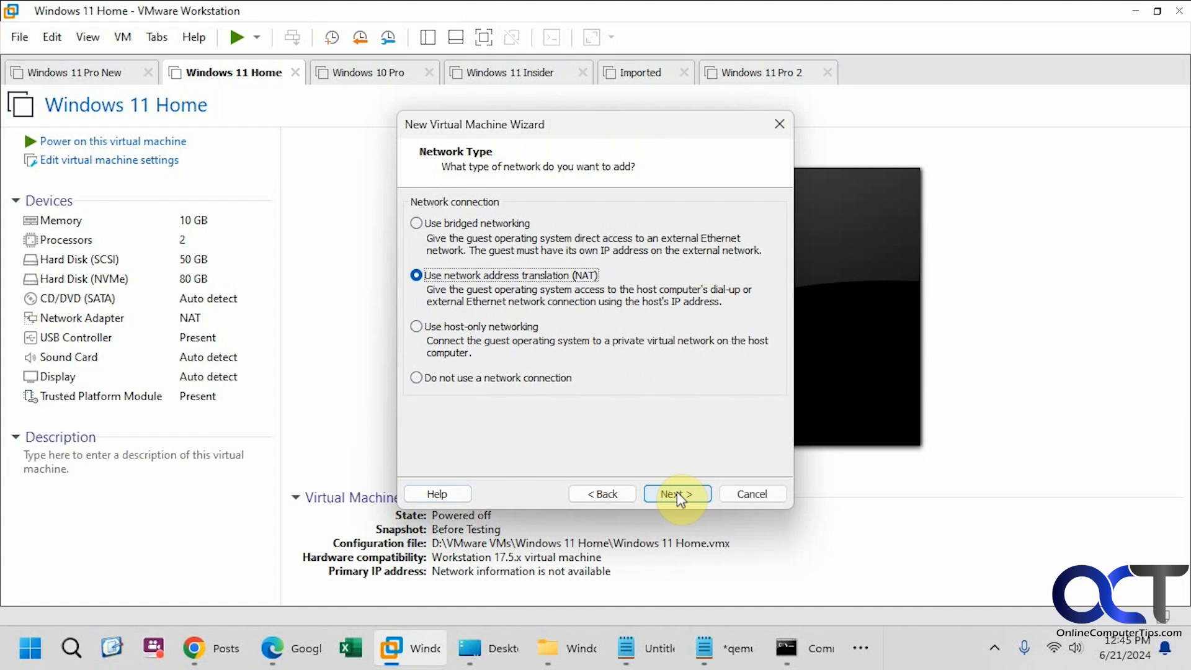
{"action": "left_click", "coordinate": [676, 494]}
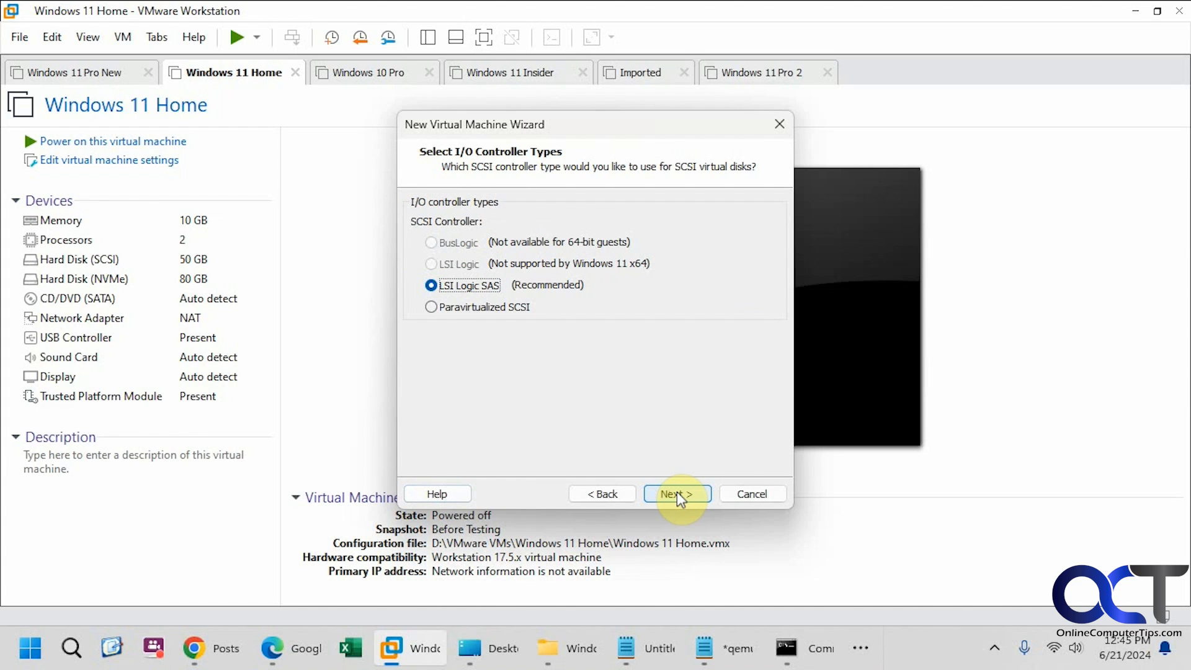
{"action": "left_click", "coordinate": [675, 494]}
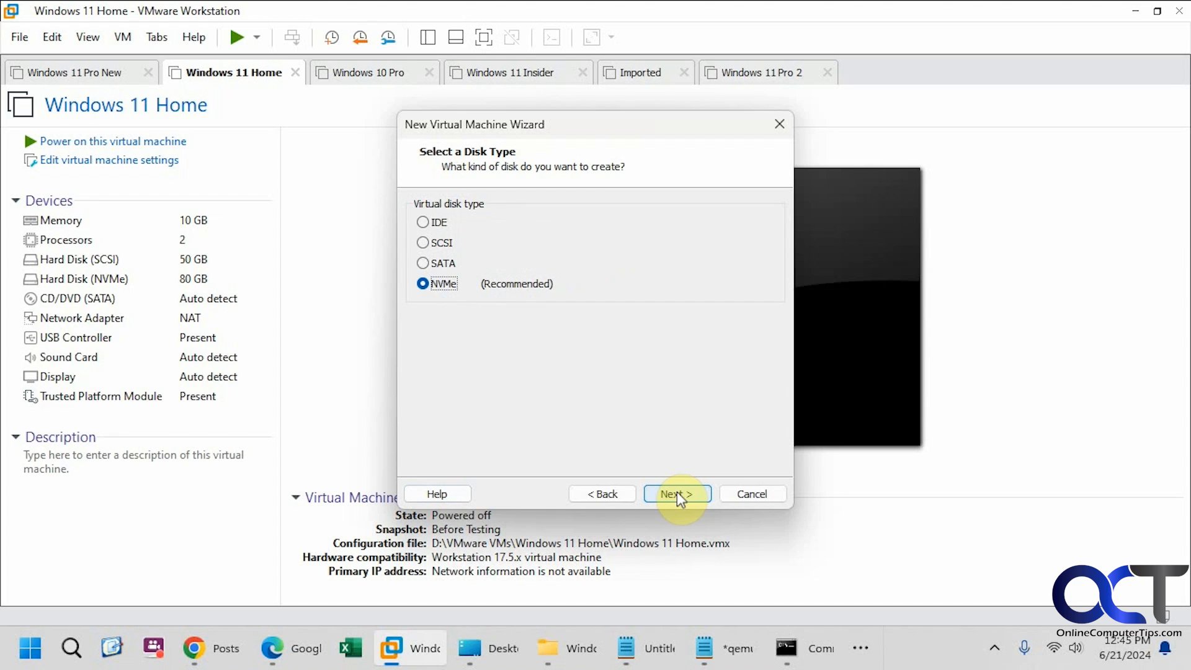
Keep NVMe disk type, choose an existing virtual disk and browse into the Windows 11 Pro folder
{"action": "left_click", "coordinate": [675, 492]}
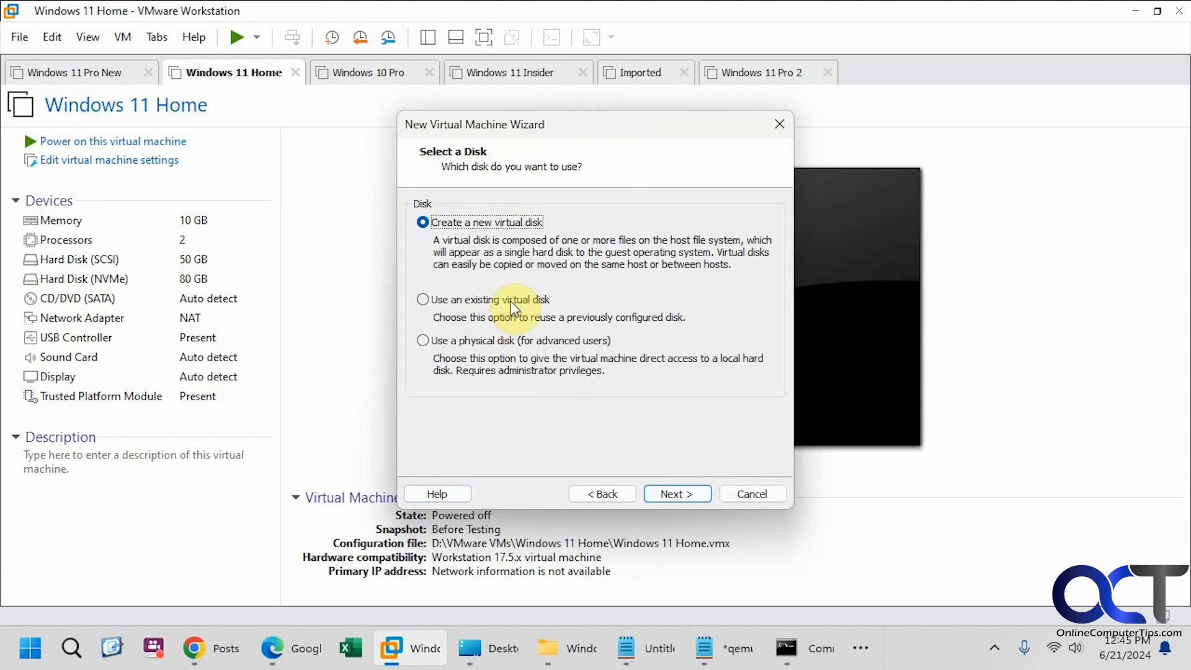
{"action": "mouse_move", "coordinate": [472, 304]}
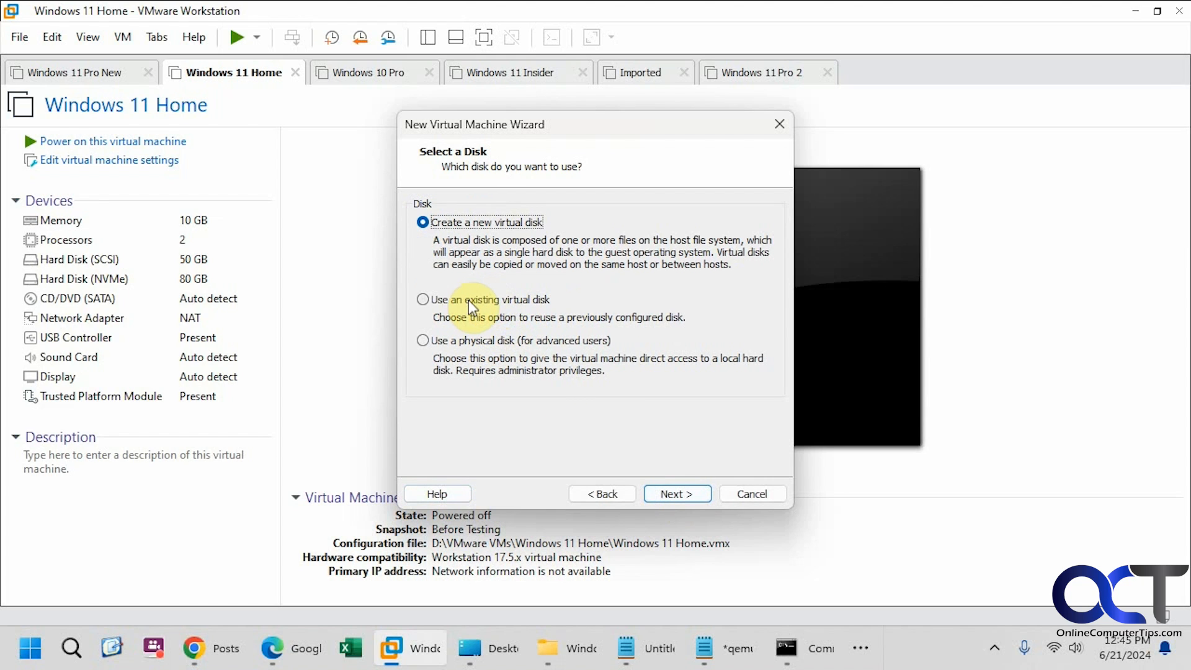
{"action": "left_click", "coordinate": [423, 299]}
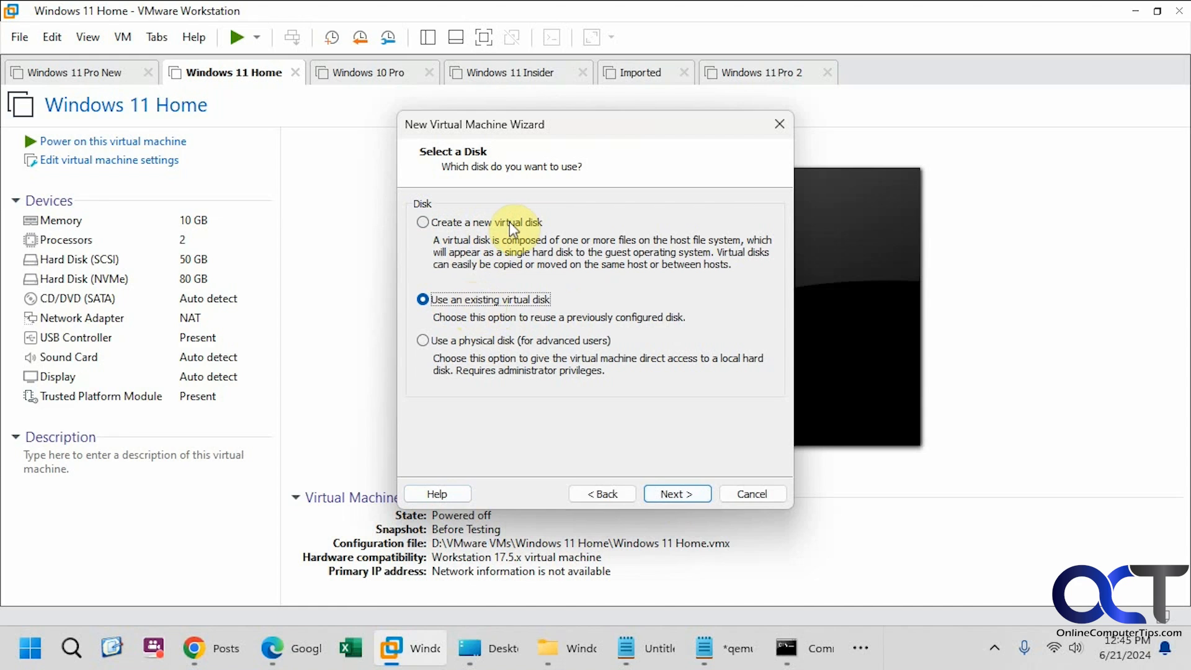
{"action": "left_click", "coordinate": [675, 494]}
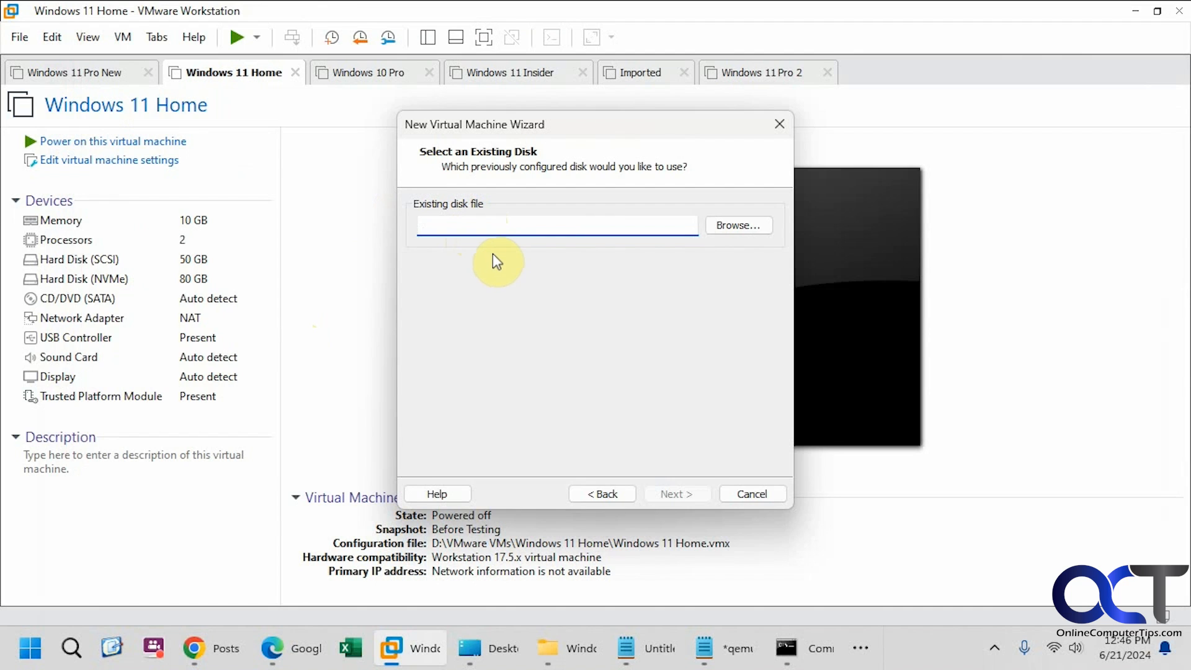
{"action": "left_click", "coordinate": [736, 225]}
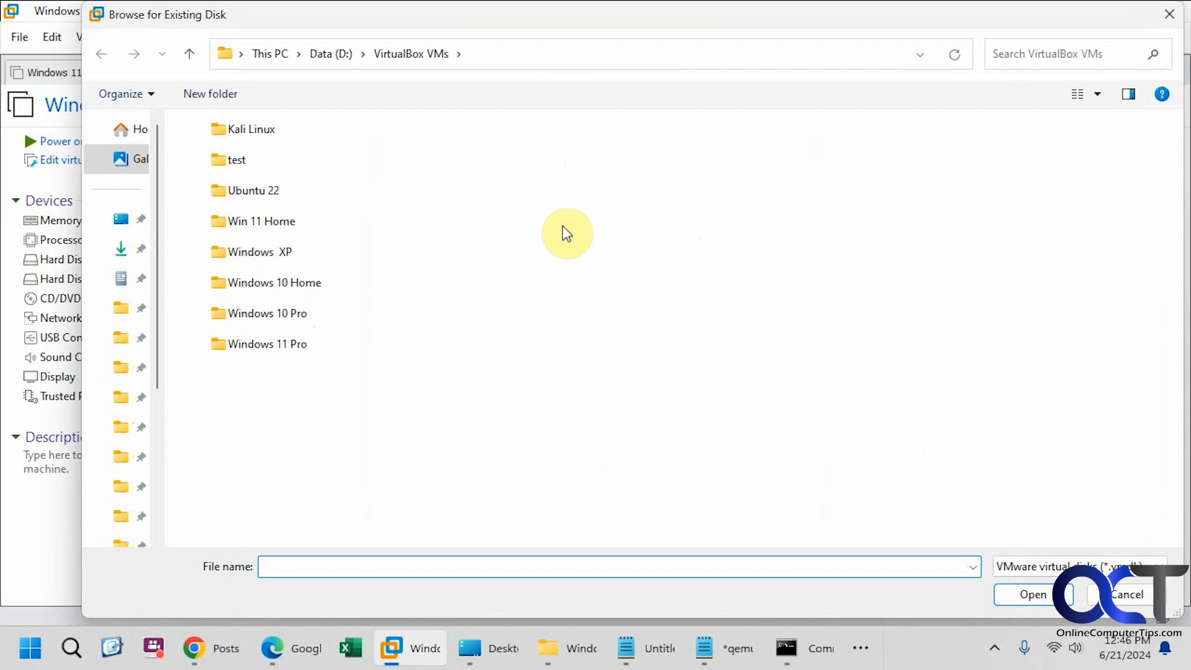
{"action": "double_click", "coordinate": [268, 344]}
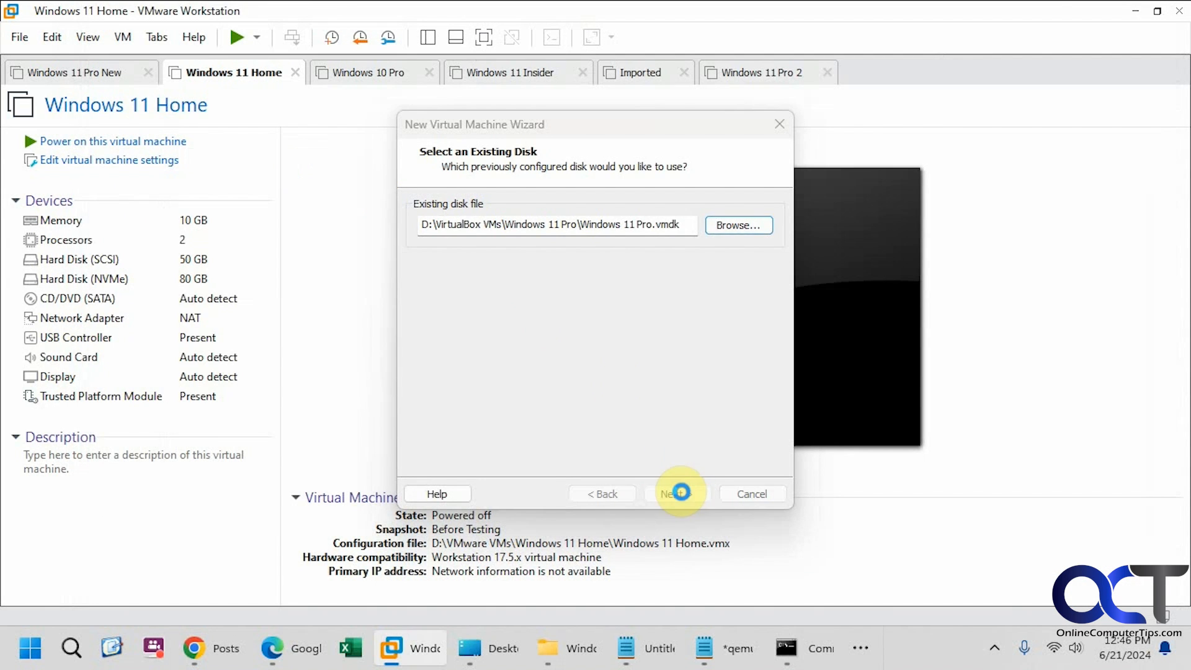
Accept the Windows 11 Pro.vmdk disk, finish the wizard, and show the new machine
{"action": "left_click", "coordinate": [678, 492]}
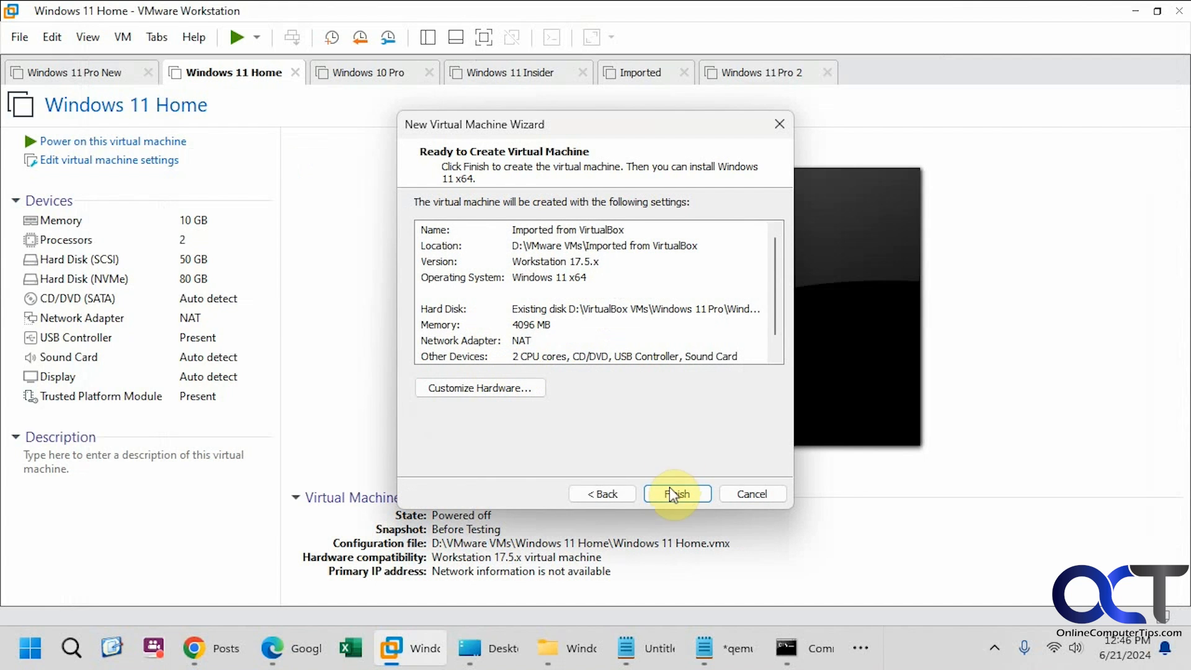
{"action": "left_click", "coordinate": [675, 492]}
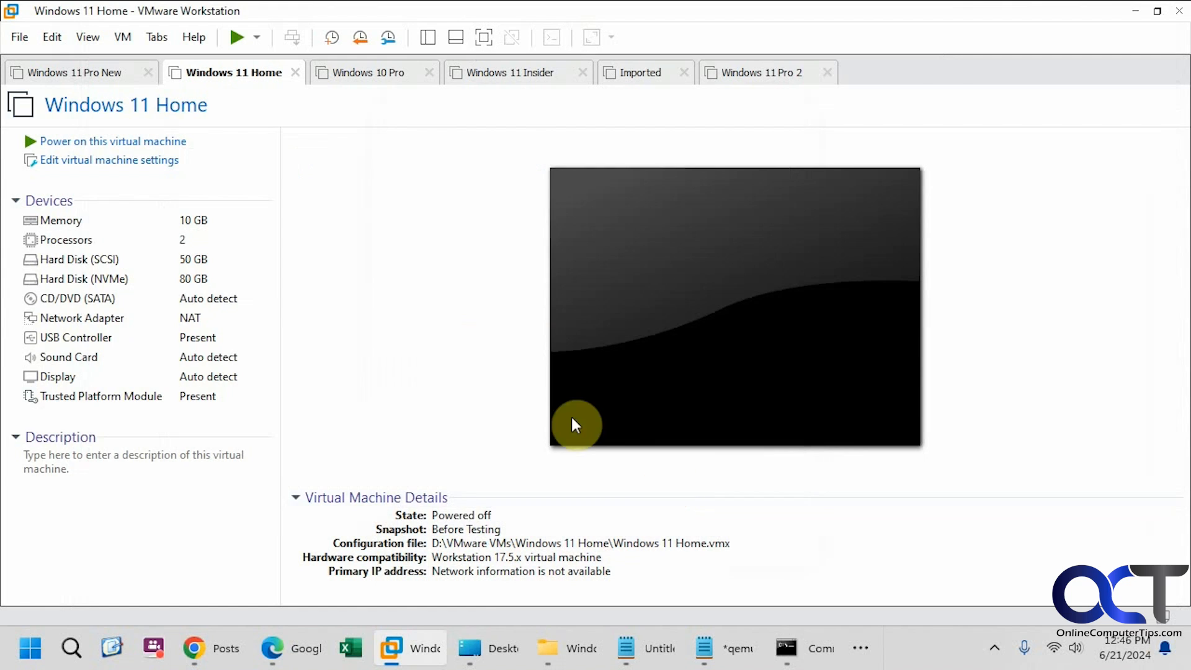
{"action": "left_click", "coordinate": [933, 72]}
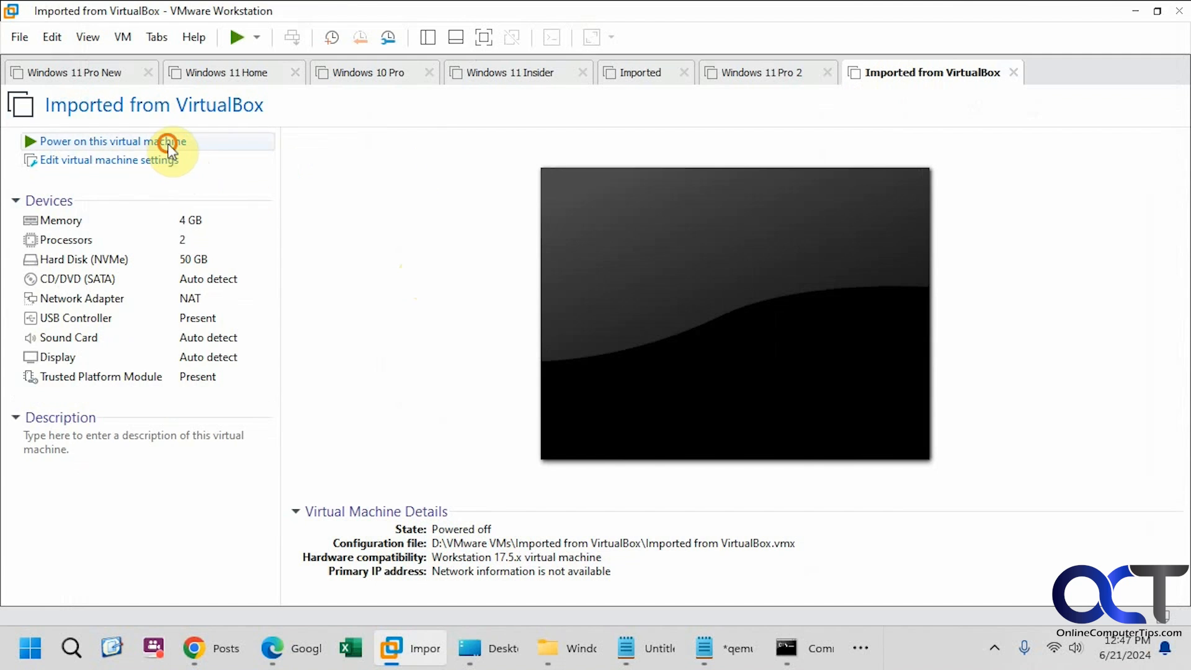
Power on the VM, get past the Windows lock screen, and reach the Windows 11 desktop
{"action": "left_click", "coordinate": [112, 141]}
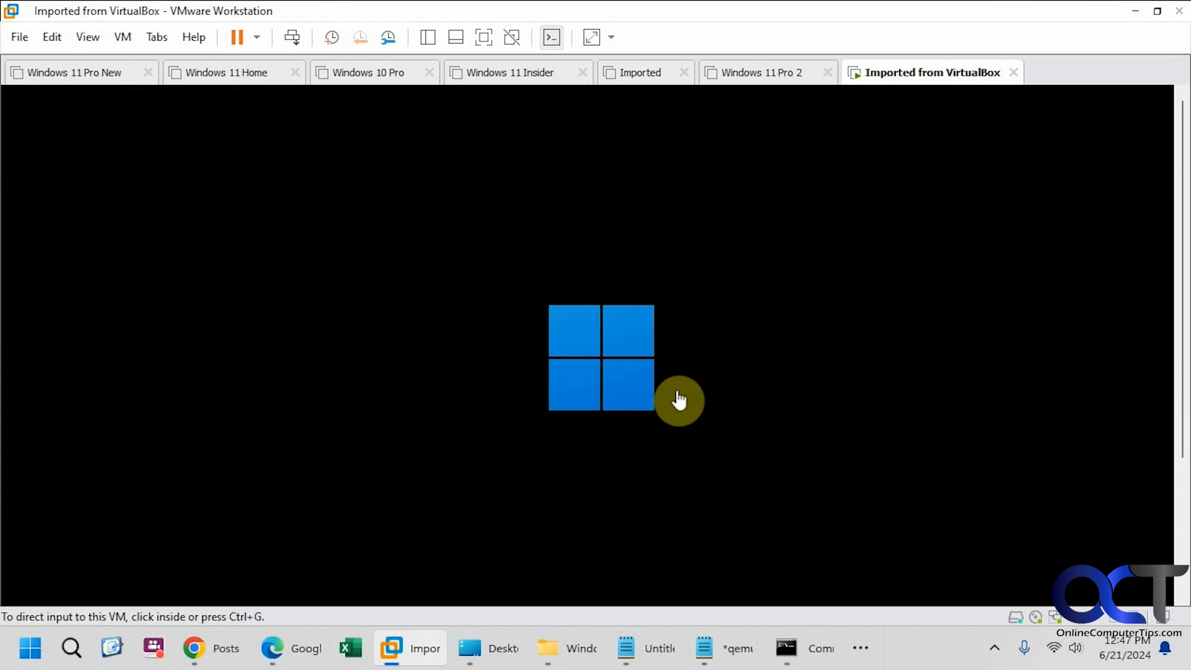
{"action": "mouse_move", "coordinate": [1135, 348]}
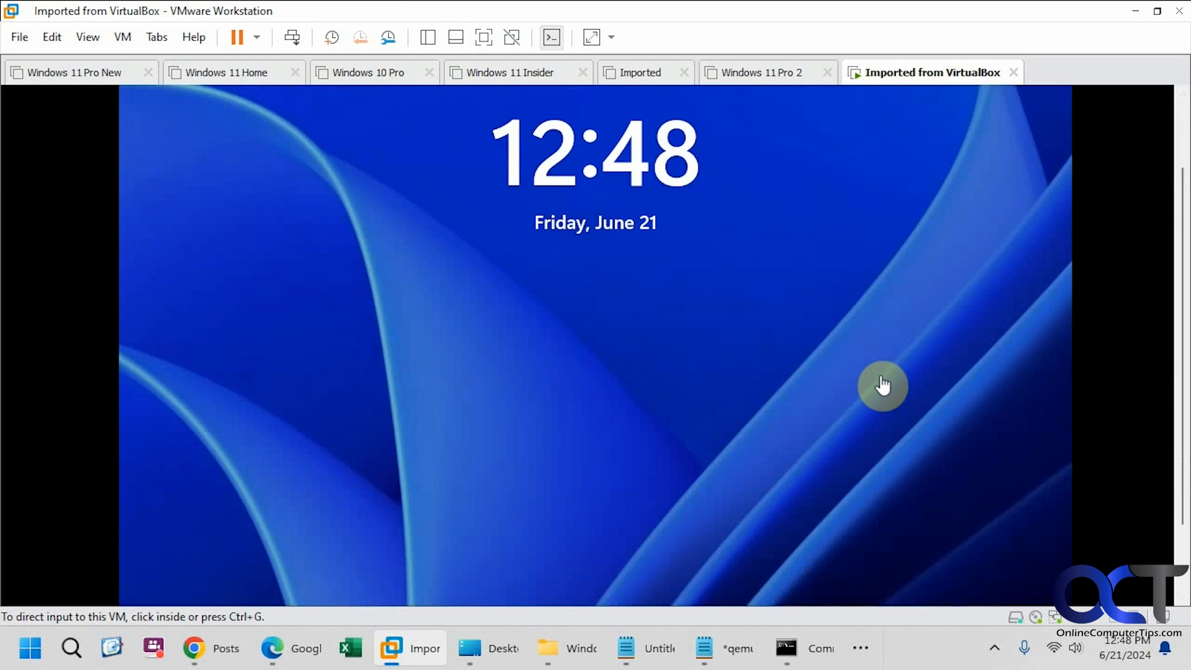
{"action": "left_click", "coordinate": [882, 383]}
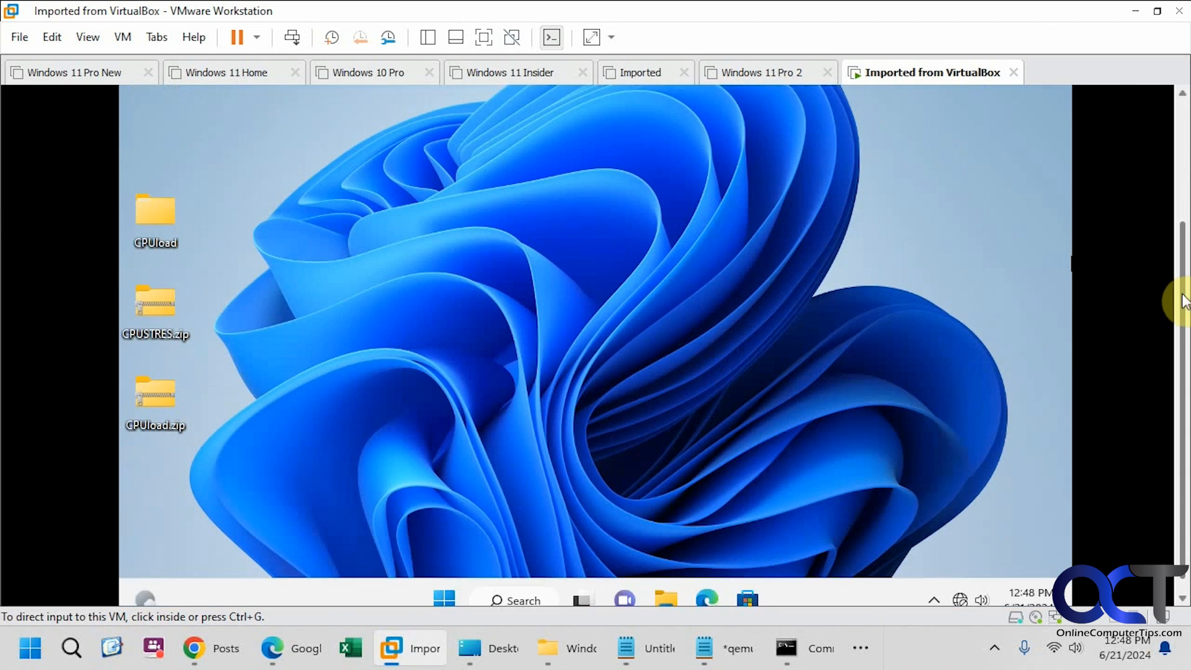
{"action": "left_click", "coordinate": [680, 282]}
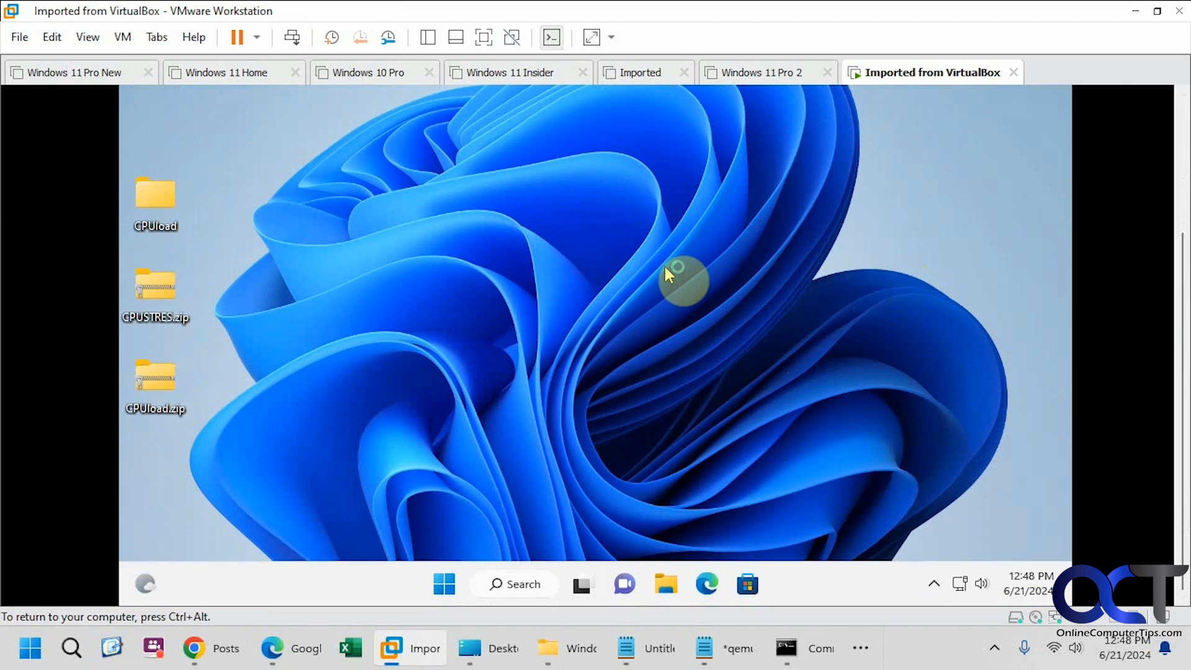
{"action": "mouse_move", "coordinate": [703, 266]}
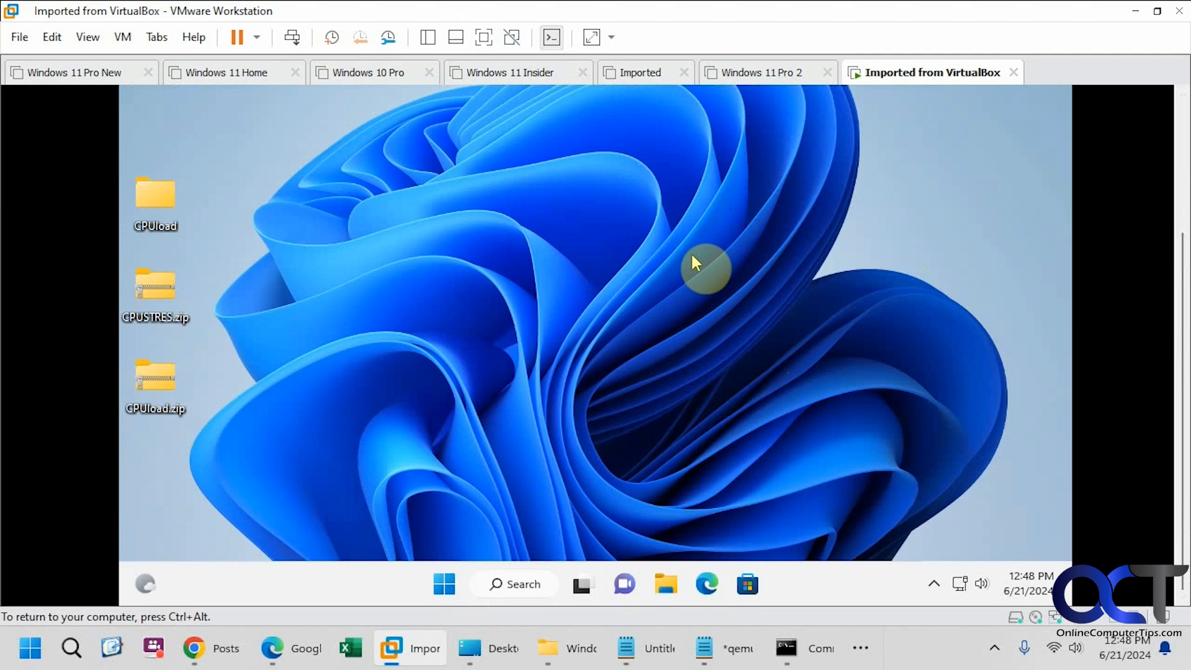
{"action": "mouse_move", "coordinate": [759, 293]}
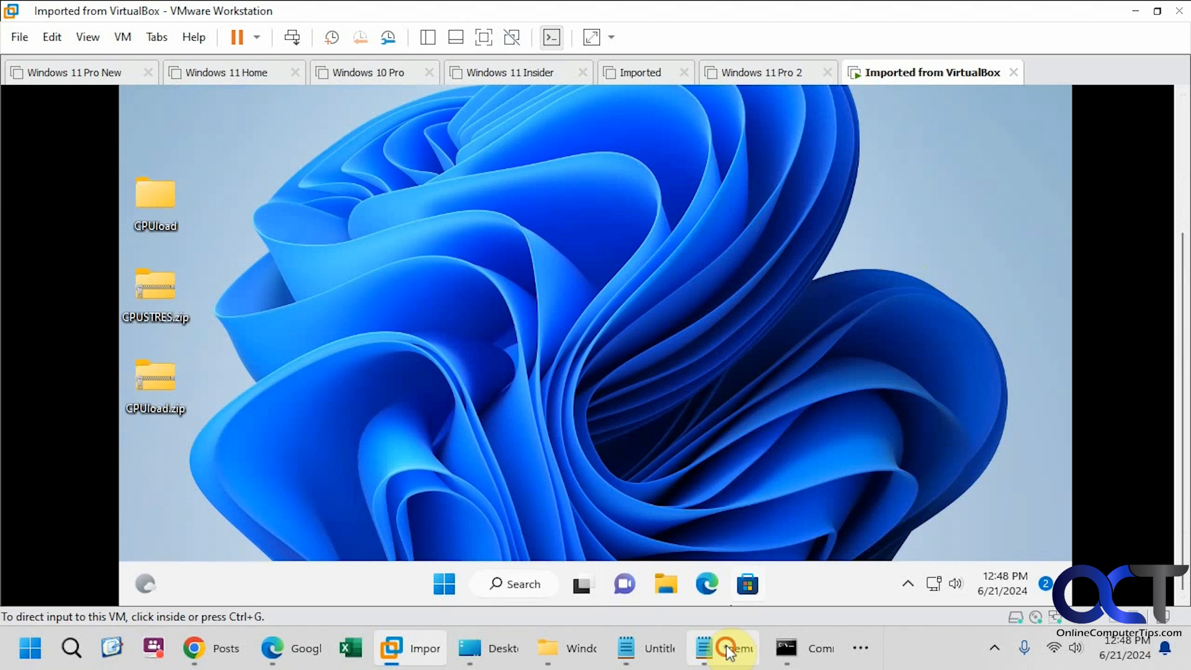
Bring the Notepad window with the qemu-img VDI-to-VMDK convert command to the front
{"action": "left_click", "coordinate": [720, 648]}
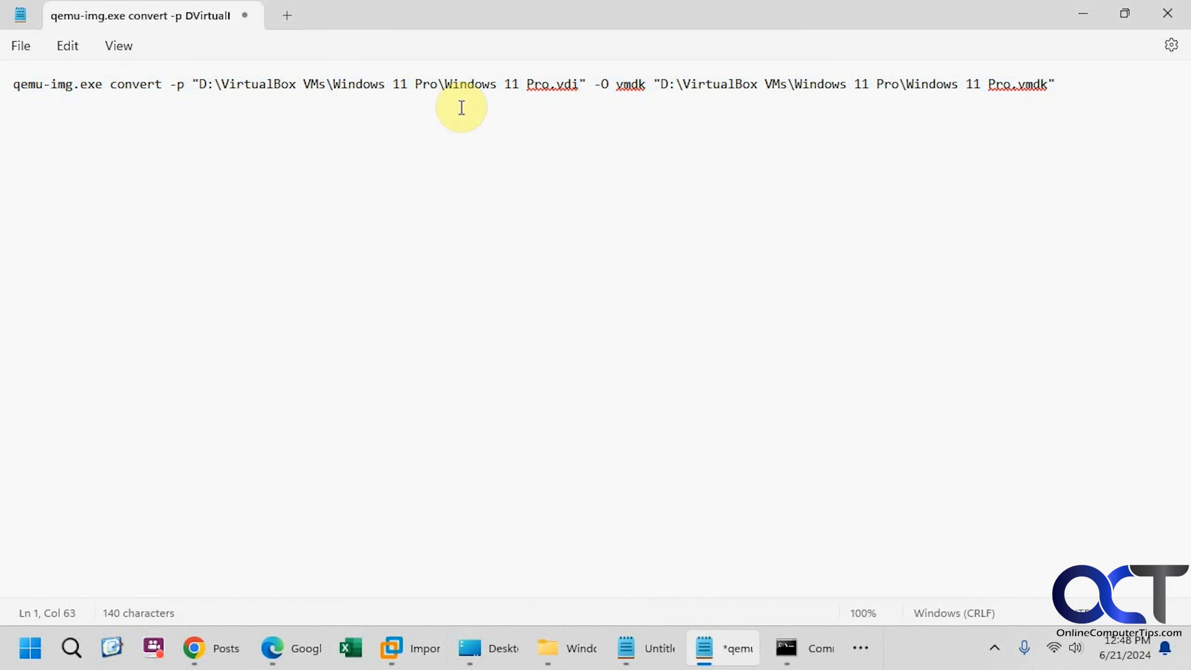
{"action": "mouse_move", "coordinate": [561, 97]}
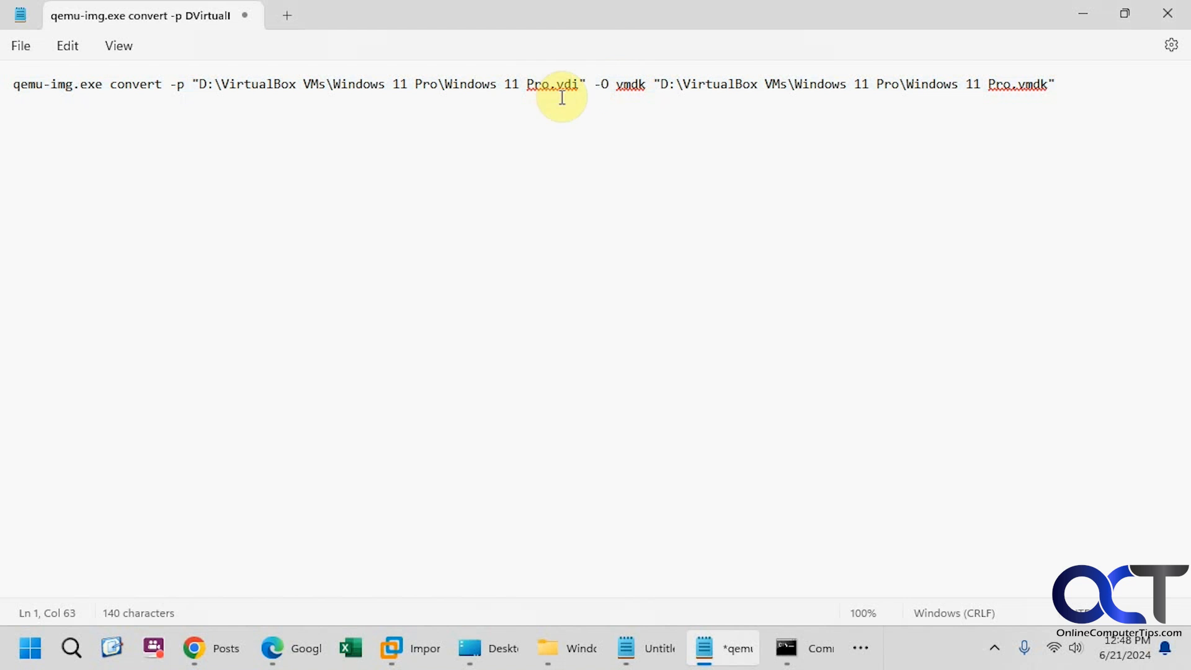
{"action": "mouse_move", "coordinate": [245, 72]}
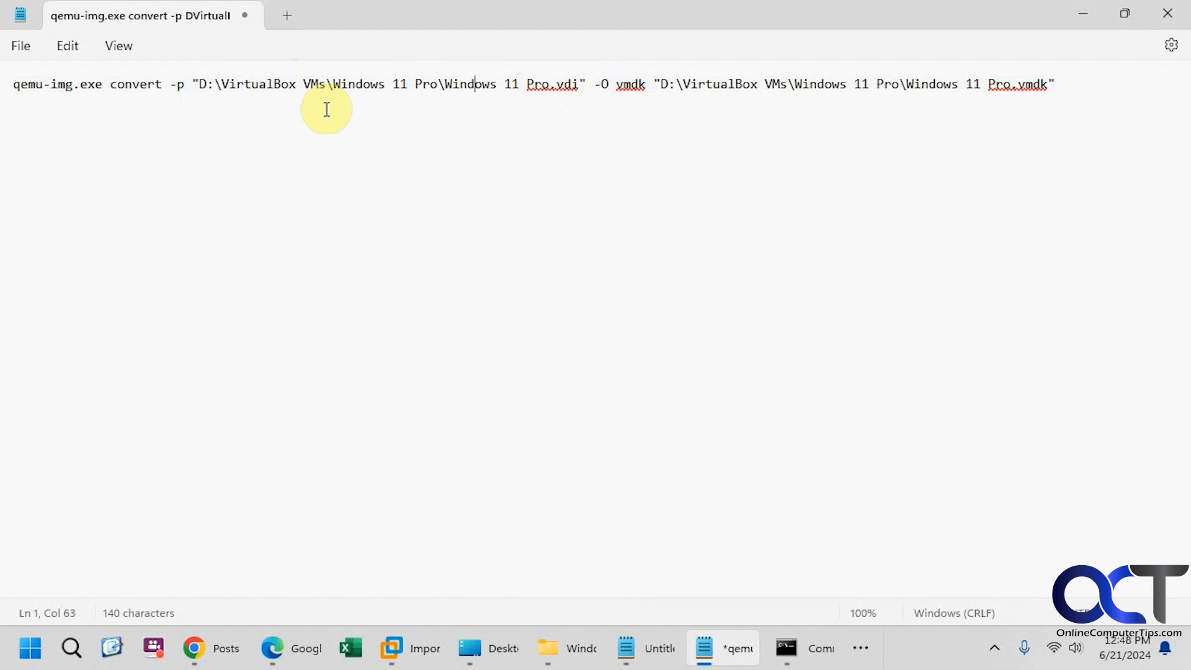
{"action": "mouse_move", "coordinate": [76, 83]}
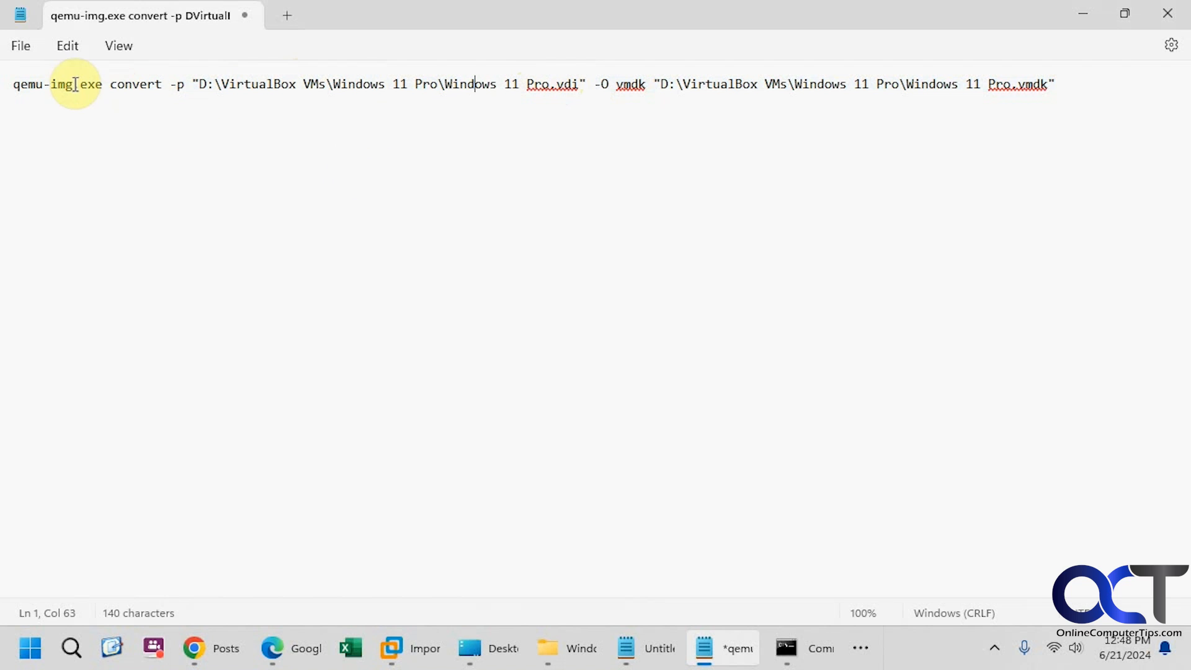
{"action": "mouse_move", "coordinate": [183, 201]}
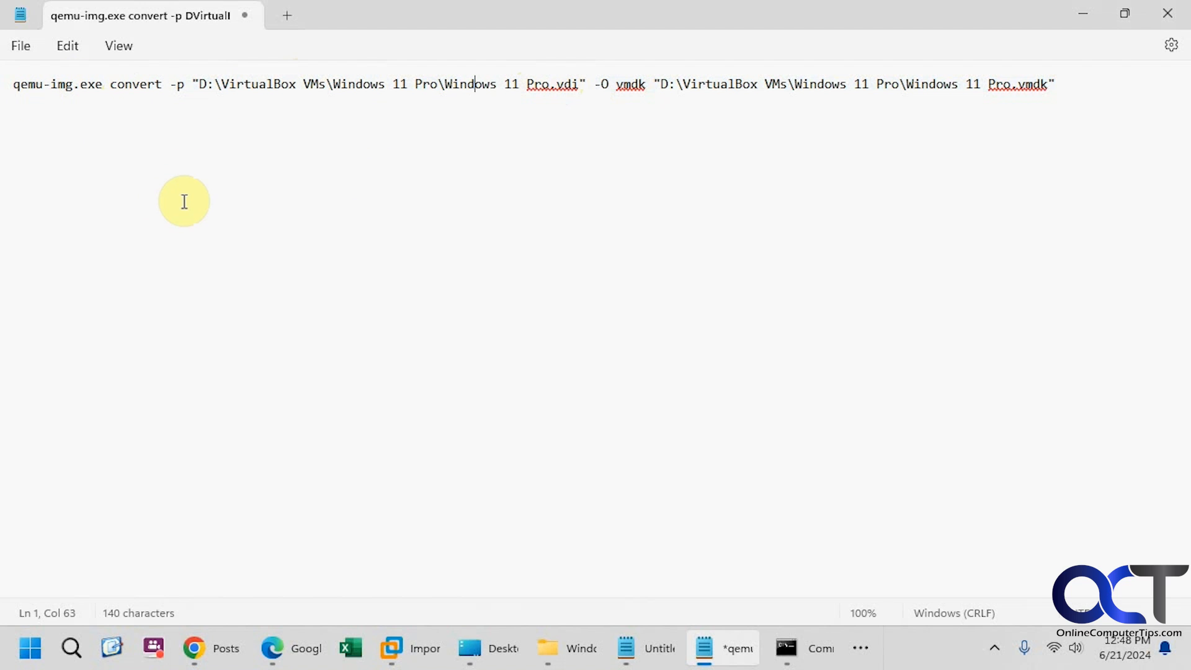
{"action": "mouse_move", "coordinate": [777, 187]}
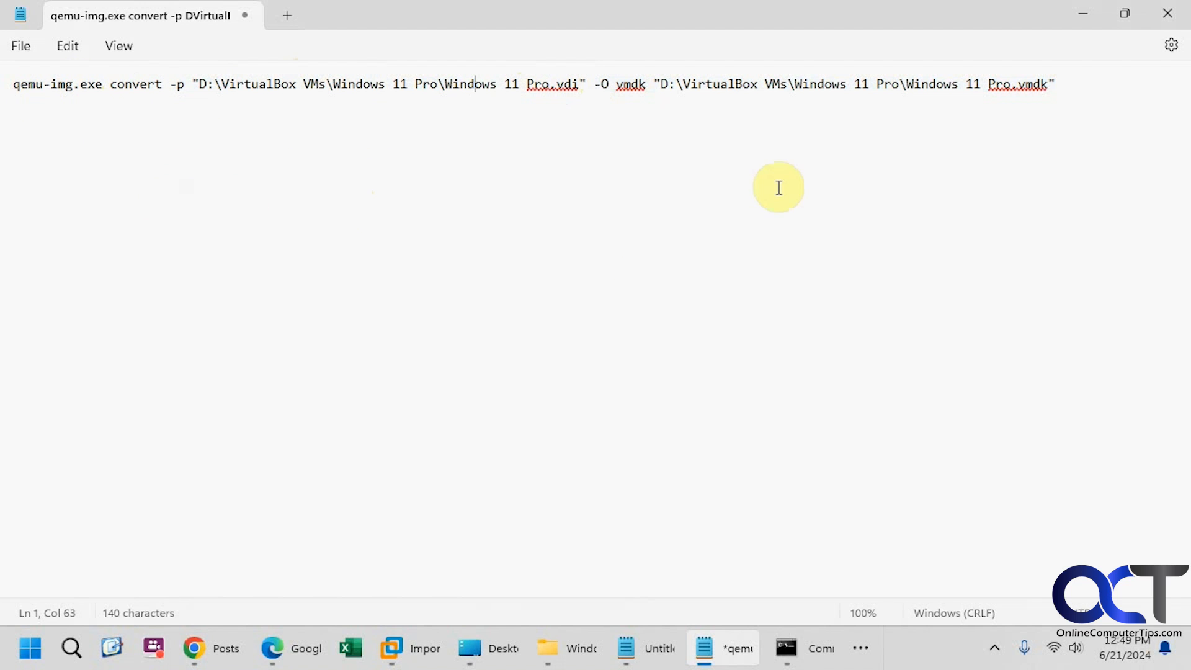
{"action": "mouse_move", "coordinate": [689, 347]}
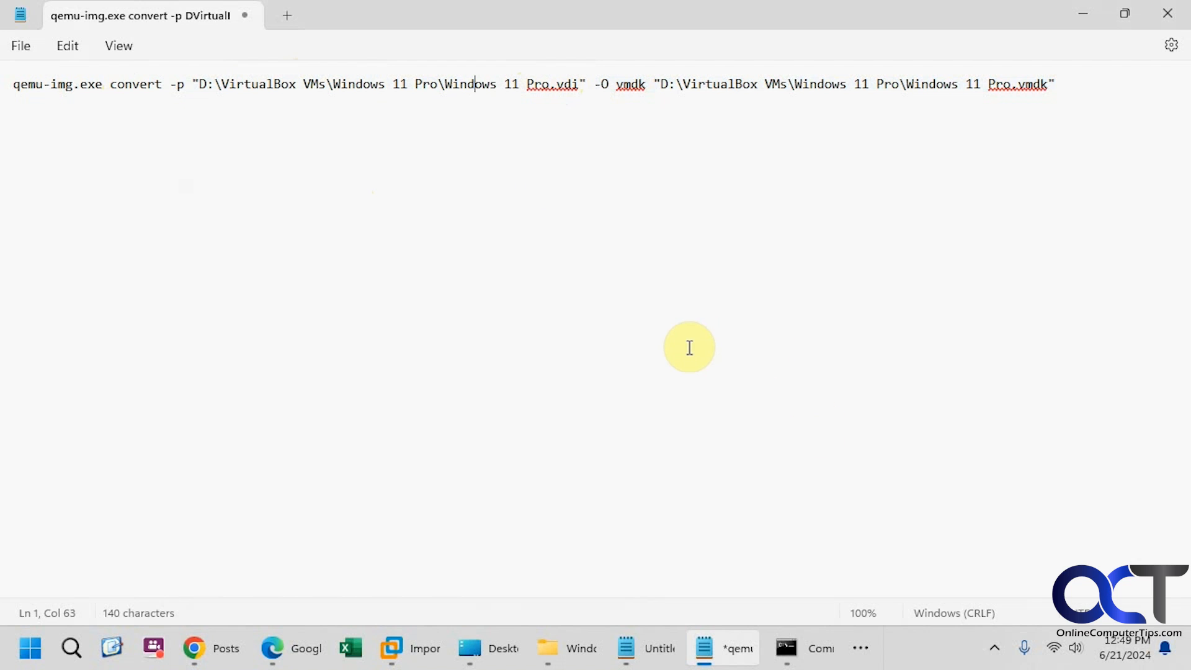
{"action": "mouse_move", "coordinate": [654, 389]}
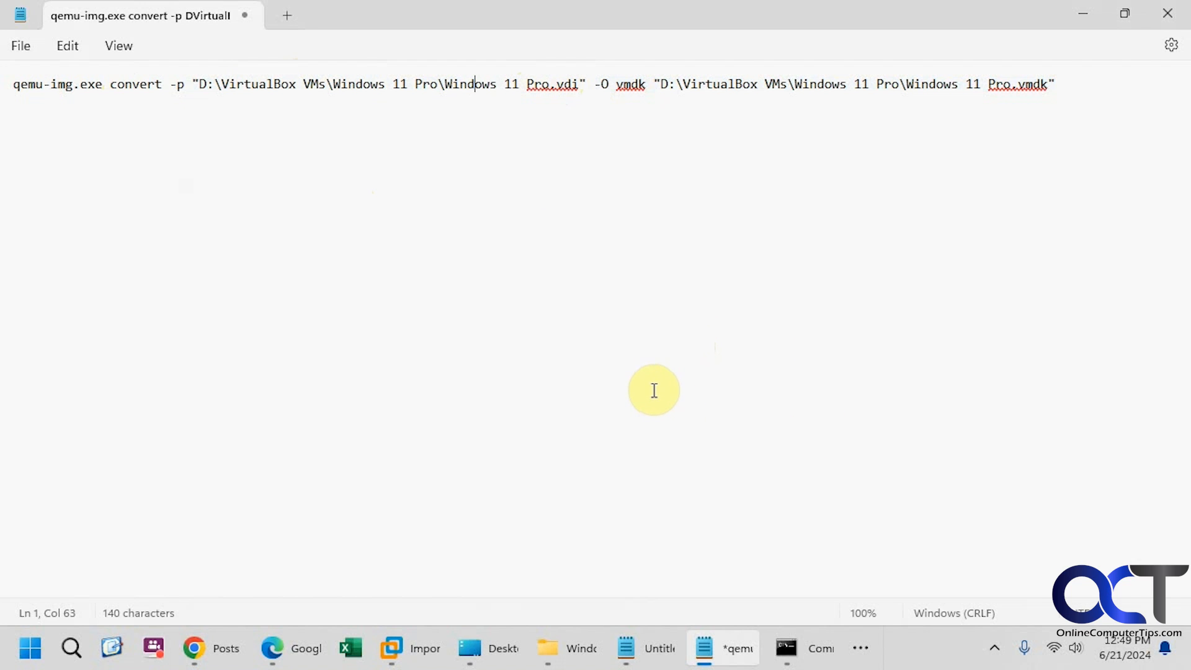
{"action": "mouse_move", "coordinate": [537, 198]}
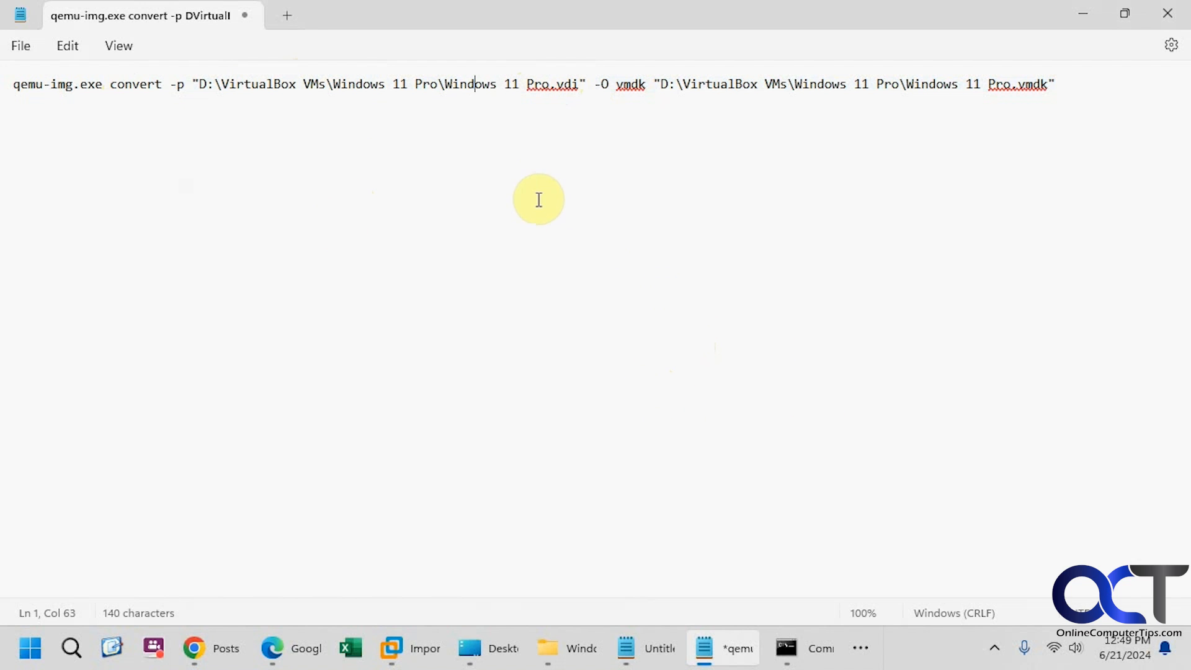
{"action": "mouse_move", "coordinate": [572, 265]}
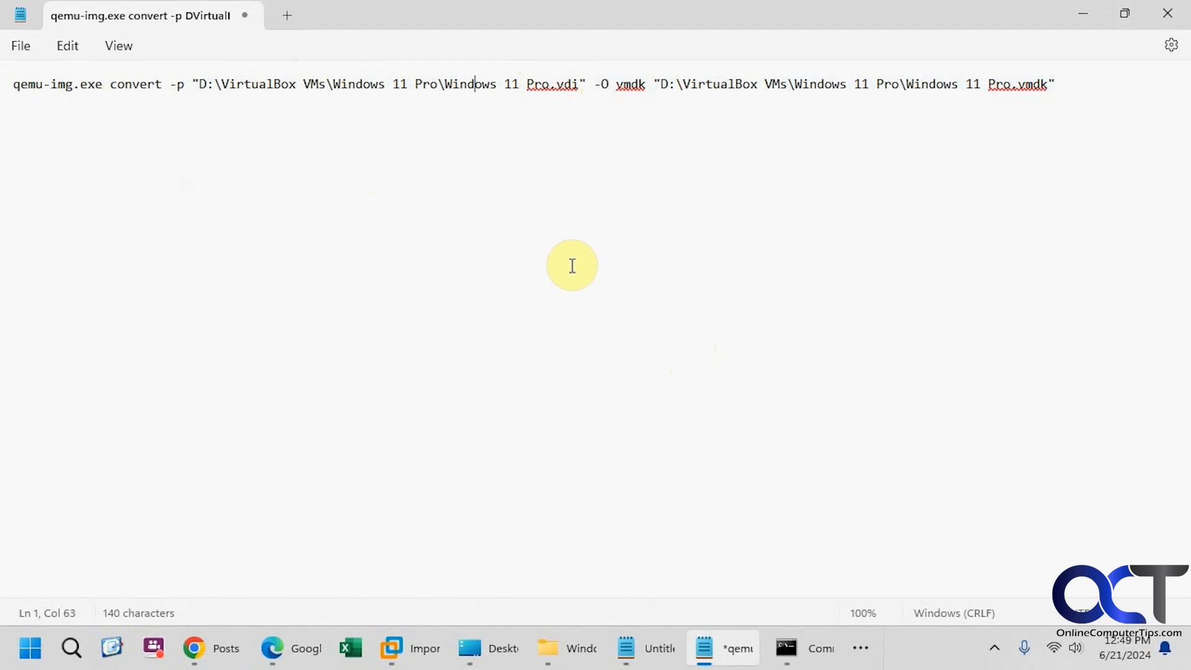
{"action": "mouse_move", "coordinate": [562, 265]}
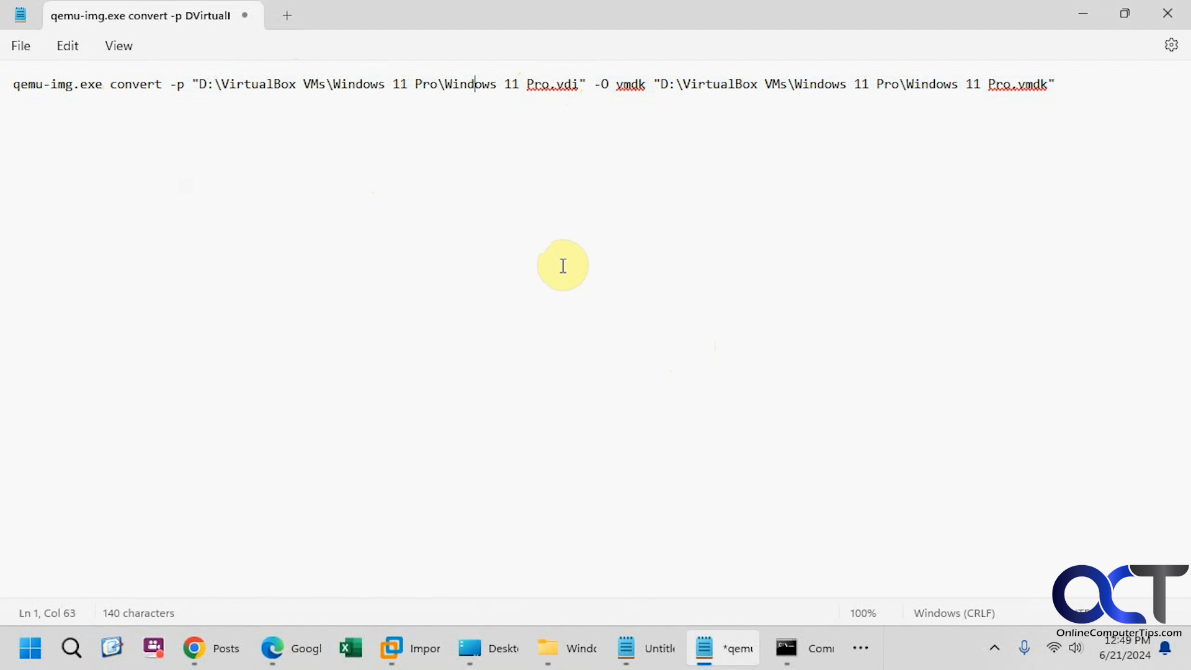